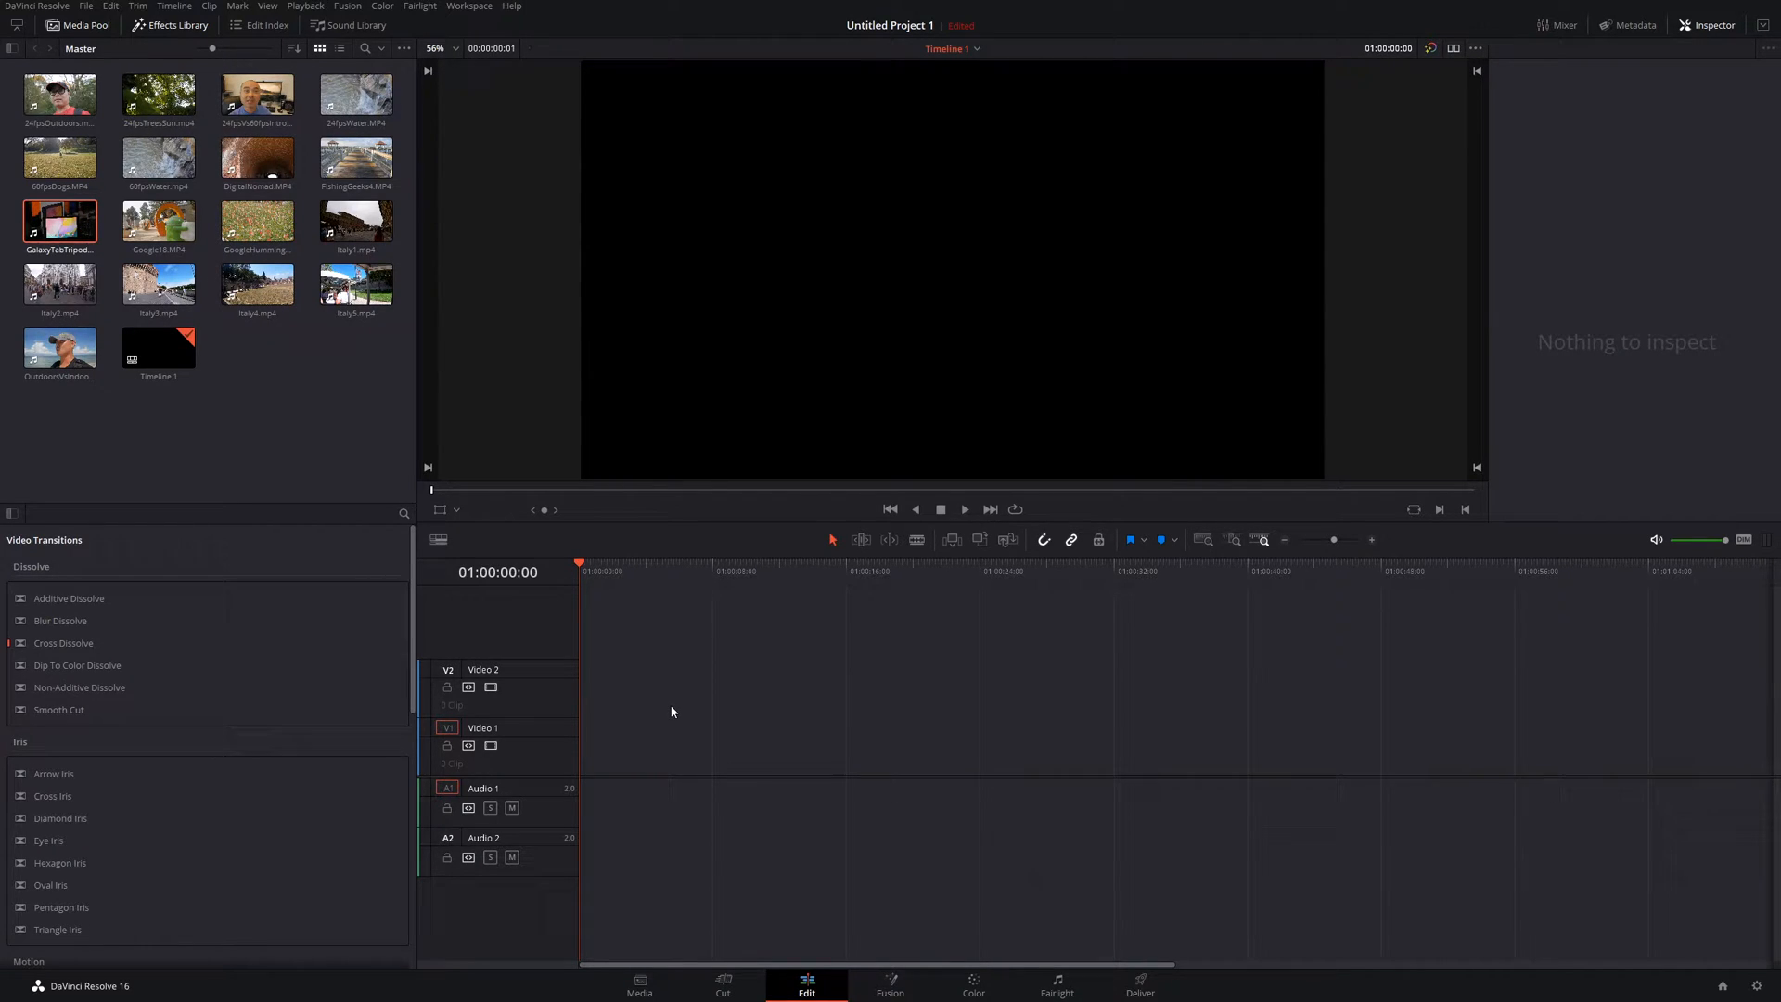
{"action": "mouse_move", "coordinate": [102, 258]}
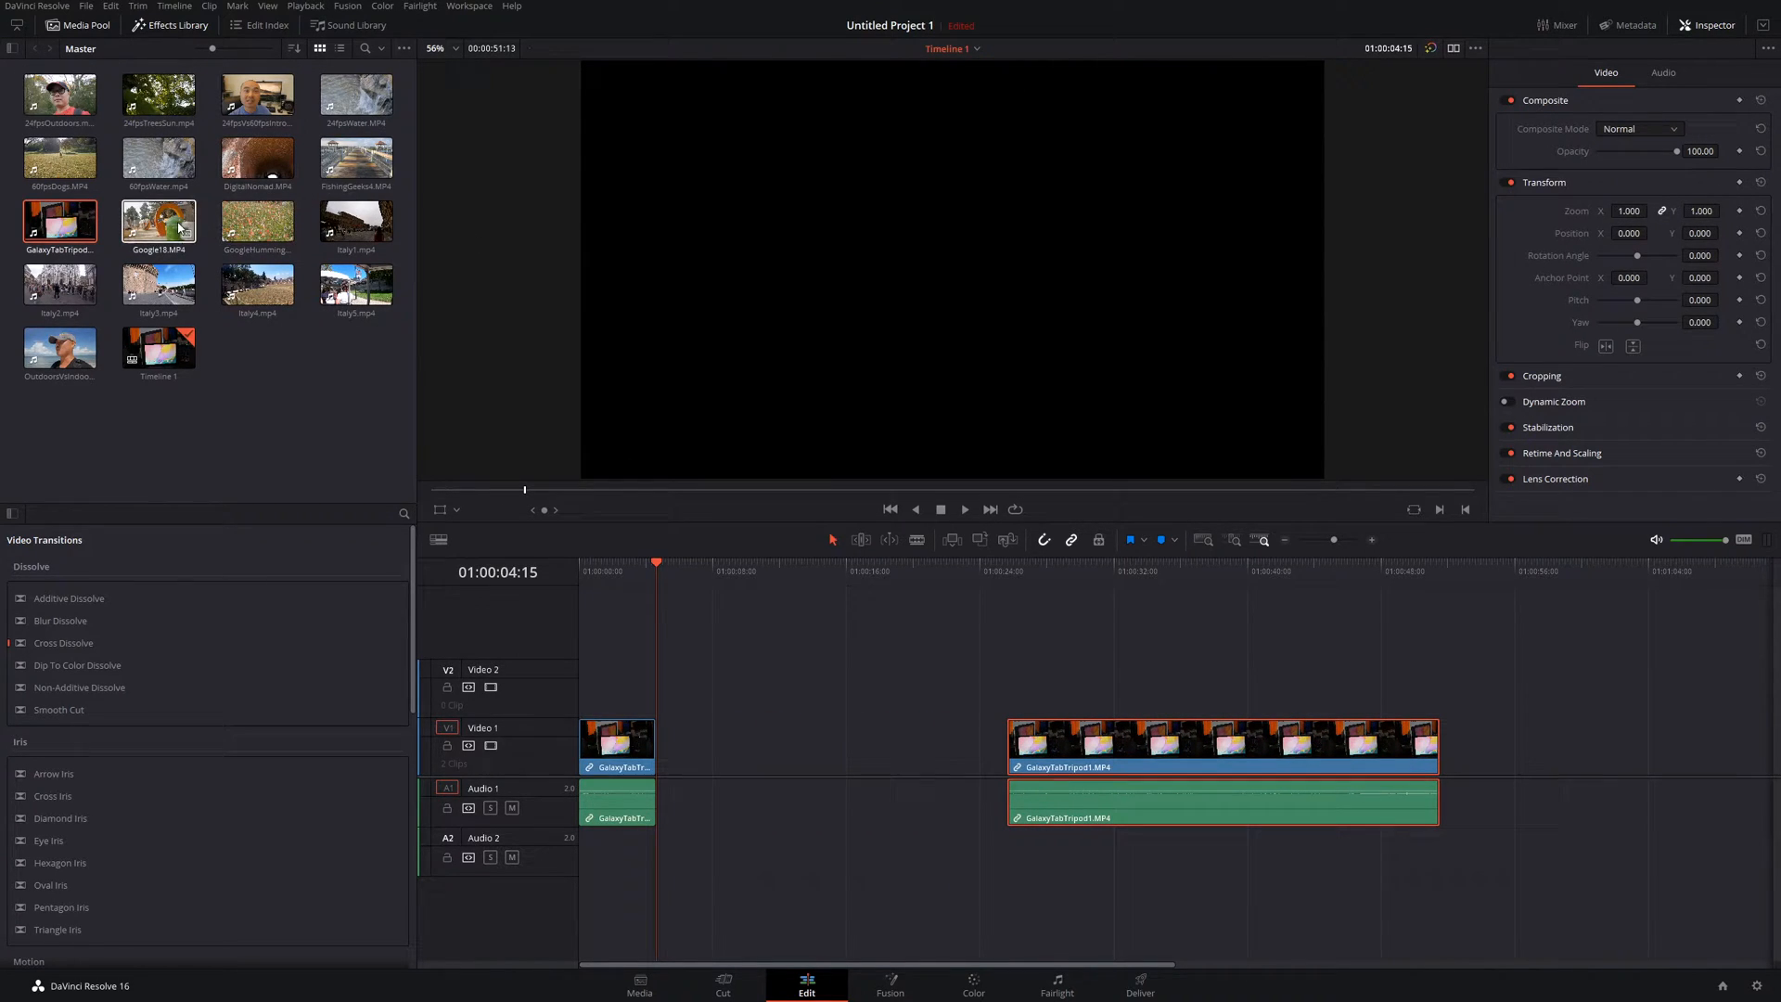
Ripple-overwrite Google18 into the gap so the longer tablet clip closes up behind it
{"action": "left_click_drag", "start_coordinate": [157, 221], "coordinate": [766, 745]}
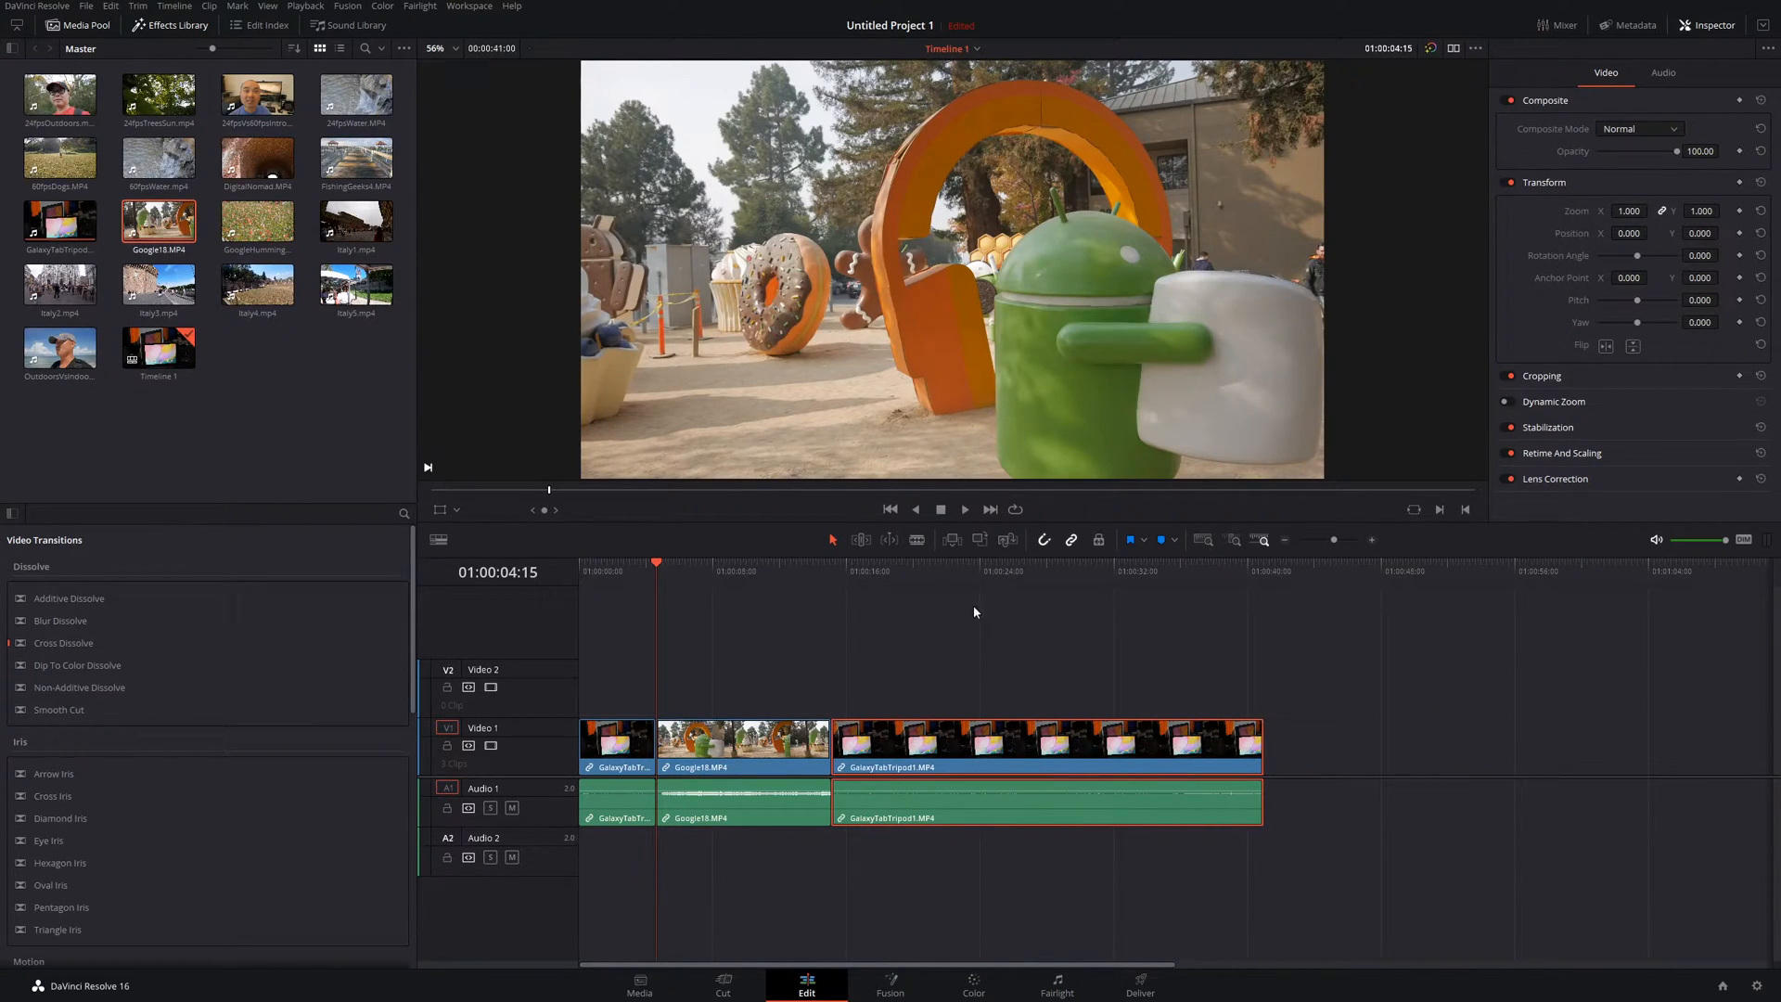
Insert FishingGeeks4 at 01:00:22:16, splitting the long tablet clip in two
{"action": "left_click", "coordinate": [957, 562]}
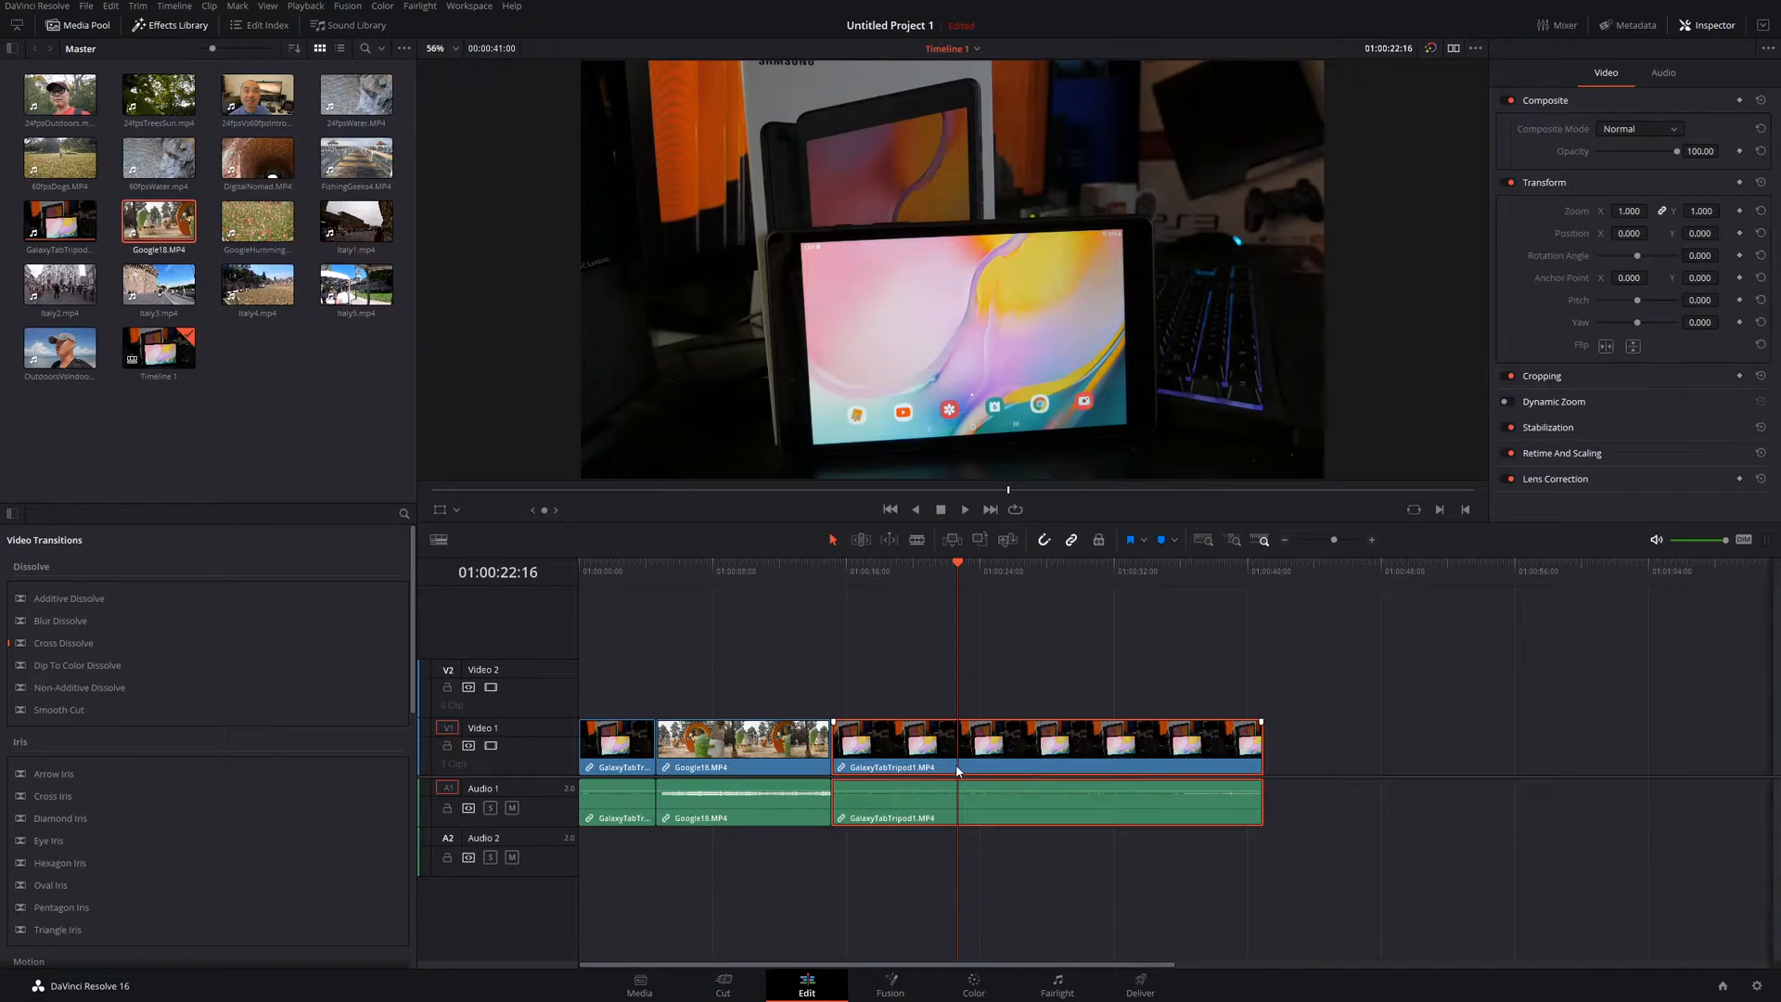
{"action": "left_click_drag", "start_coordinate": [356, 159], "coordinate": [926, 466]}
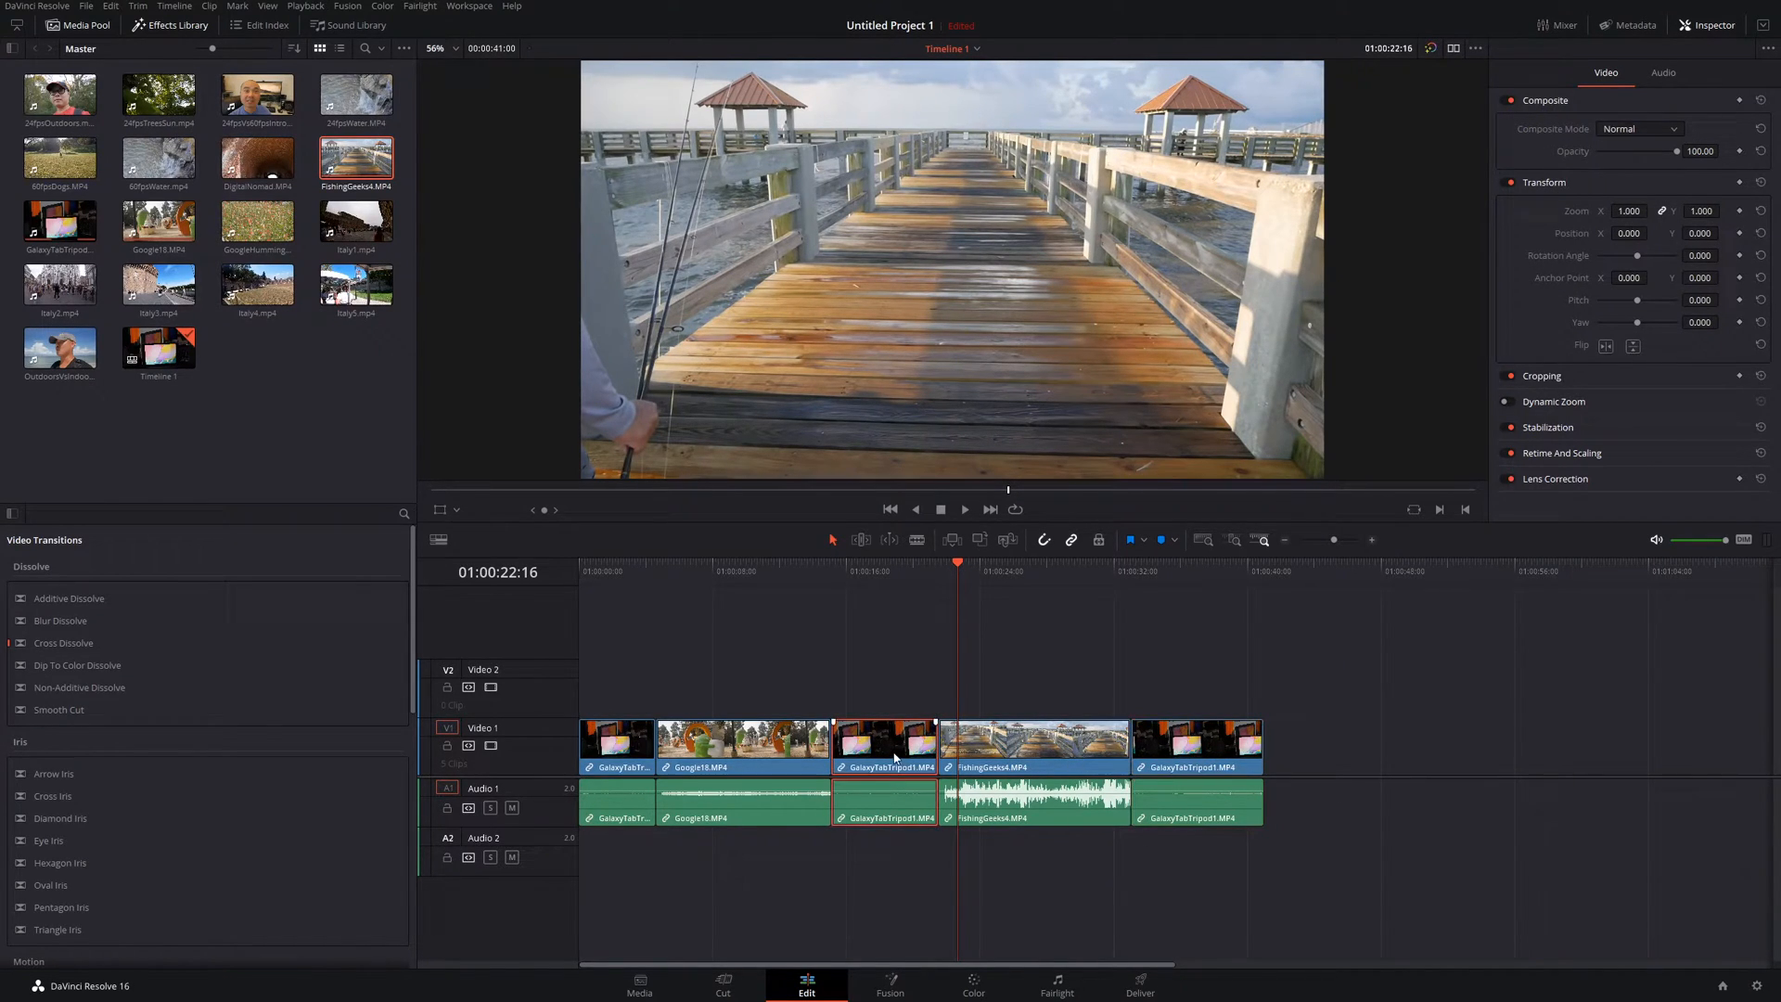
Select the 24fpsWater clip in the Media Pool as the next source
{"action": "left_click", "coordinate": [356, 221]}
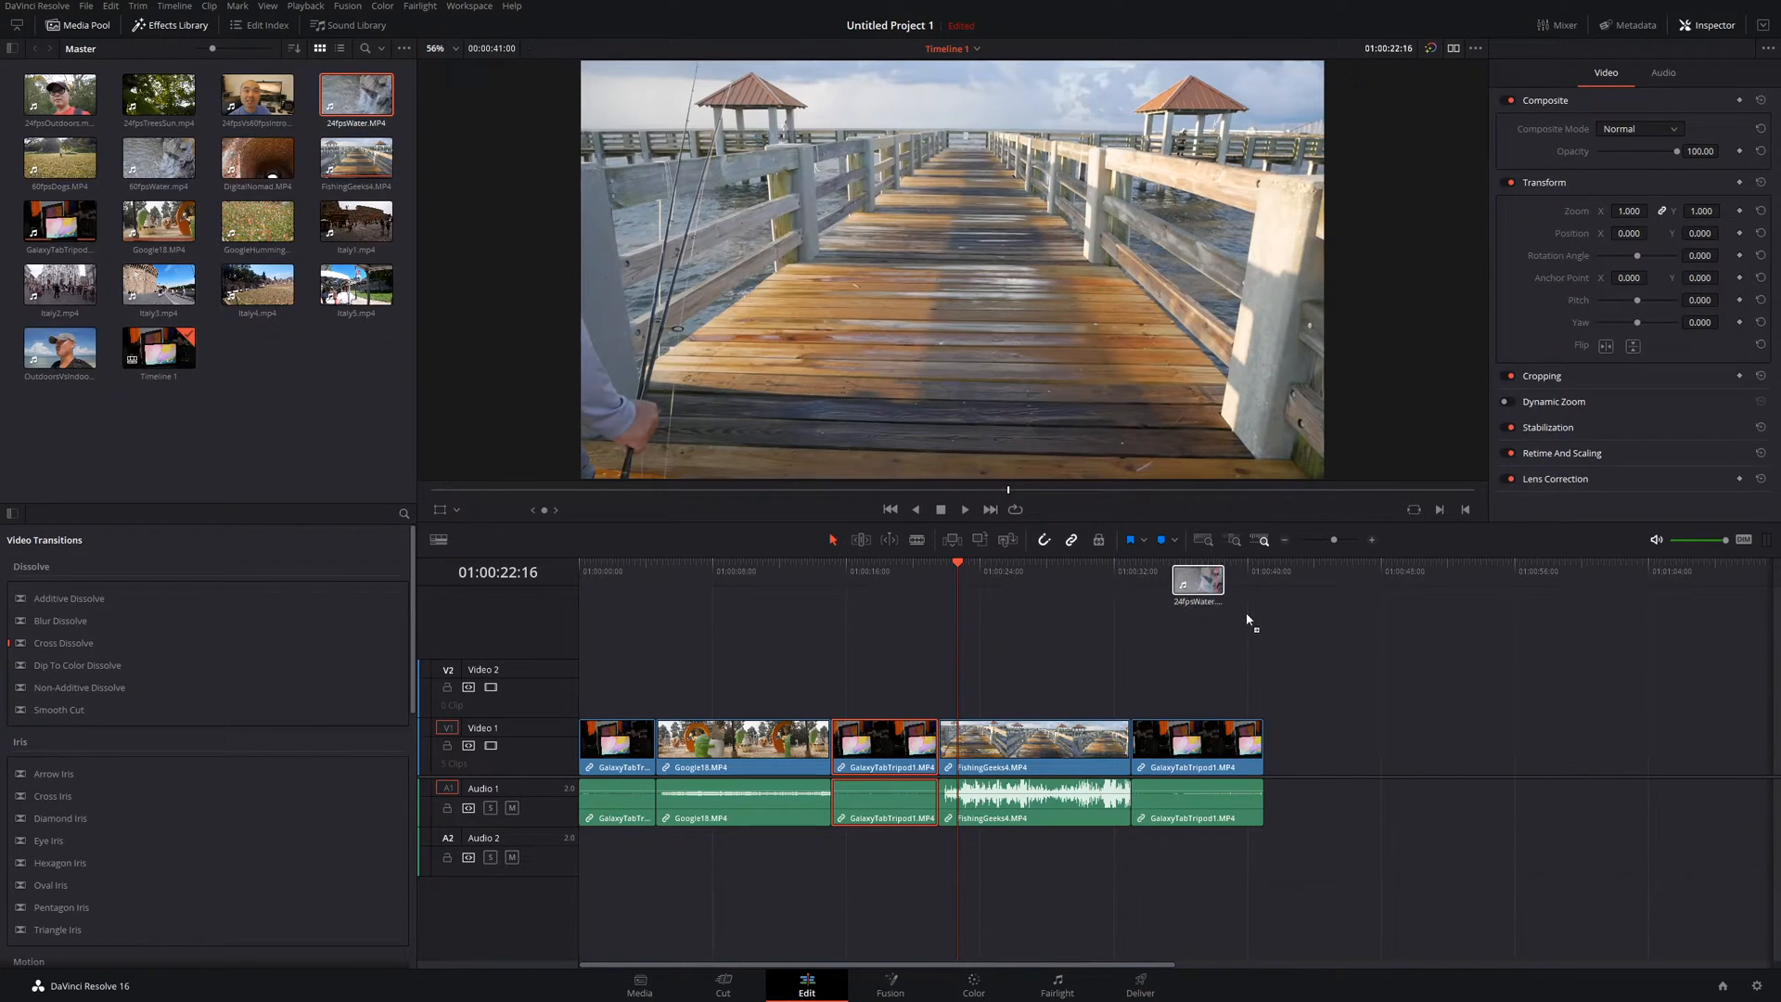
{"action": "left_click_drag", "start_coordinate": [1196, 579], "coordinate": [1476, 743]}
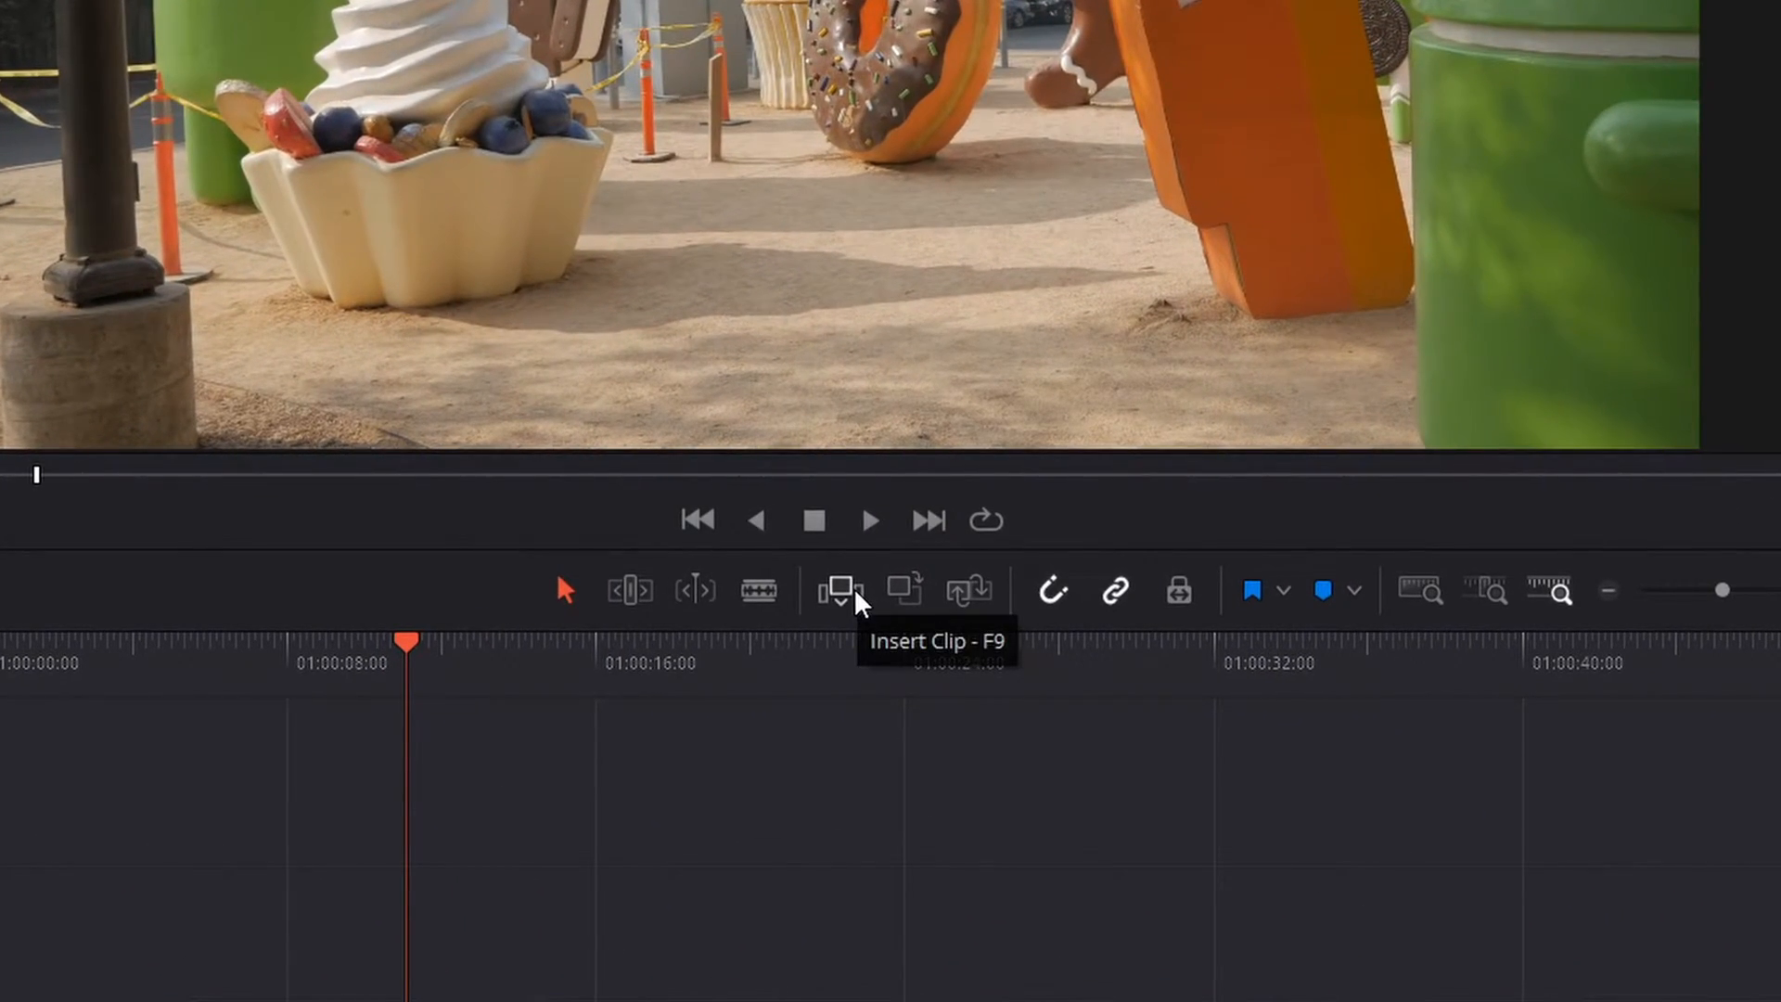
{"action": "mouse_move", "coordinate": [971, 596]}
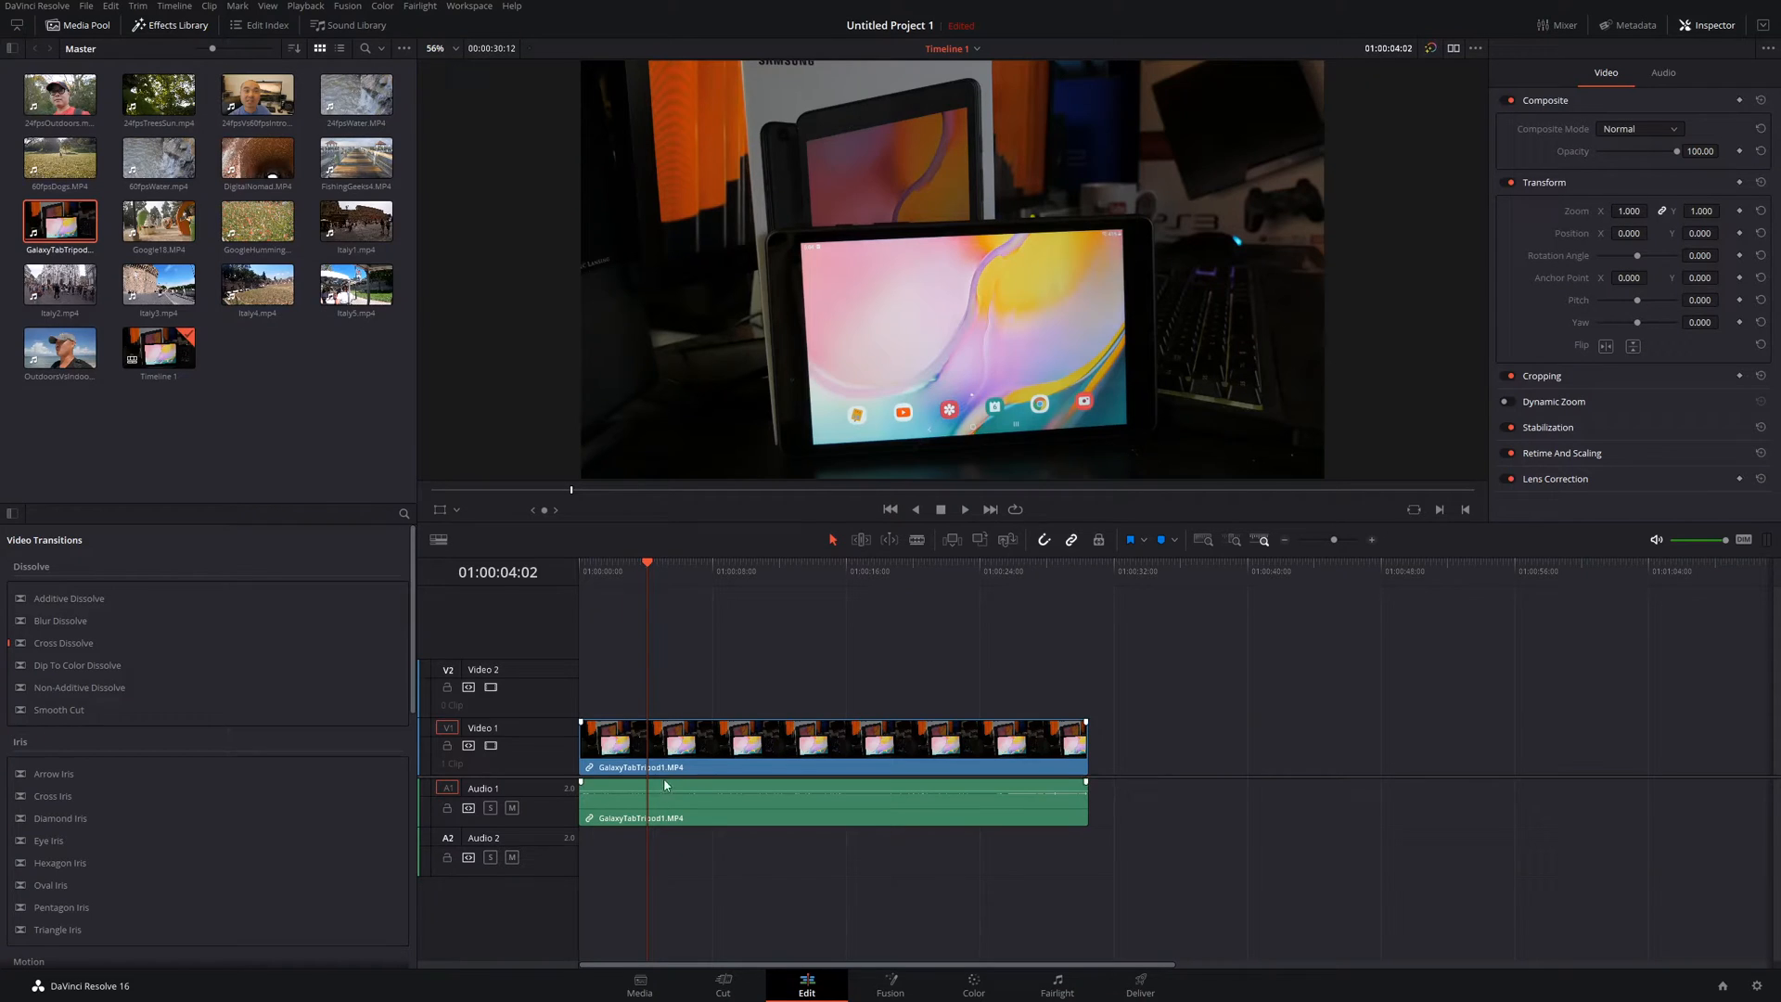
{"action": "left_click", "coordinate": [256, 282]}
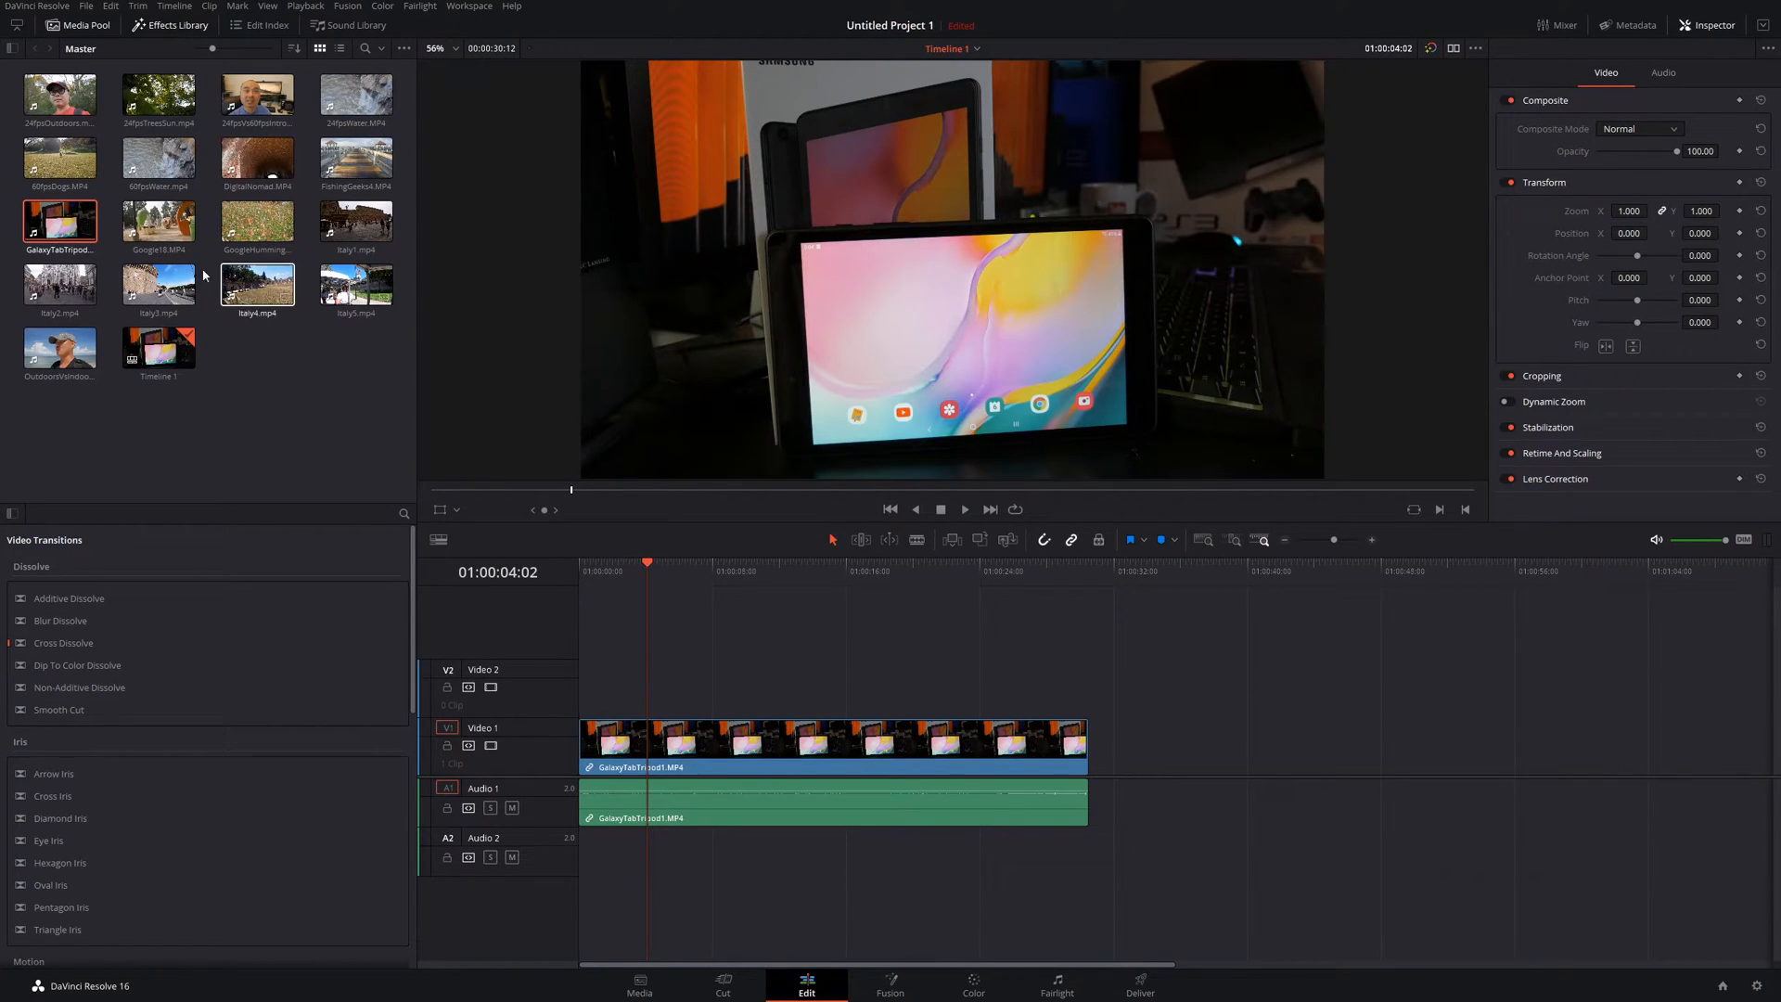
{"action": "left_click_drag", "start_coordinate": [157, 220], "coordinate": [1312, 191]}
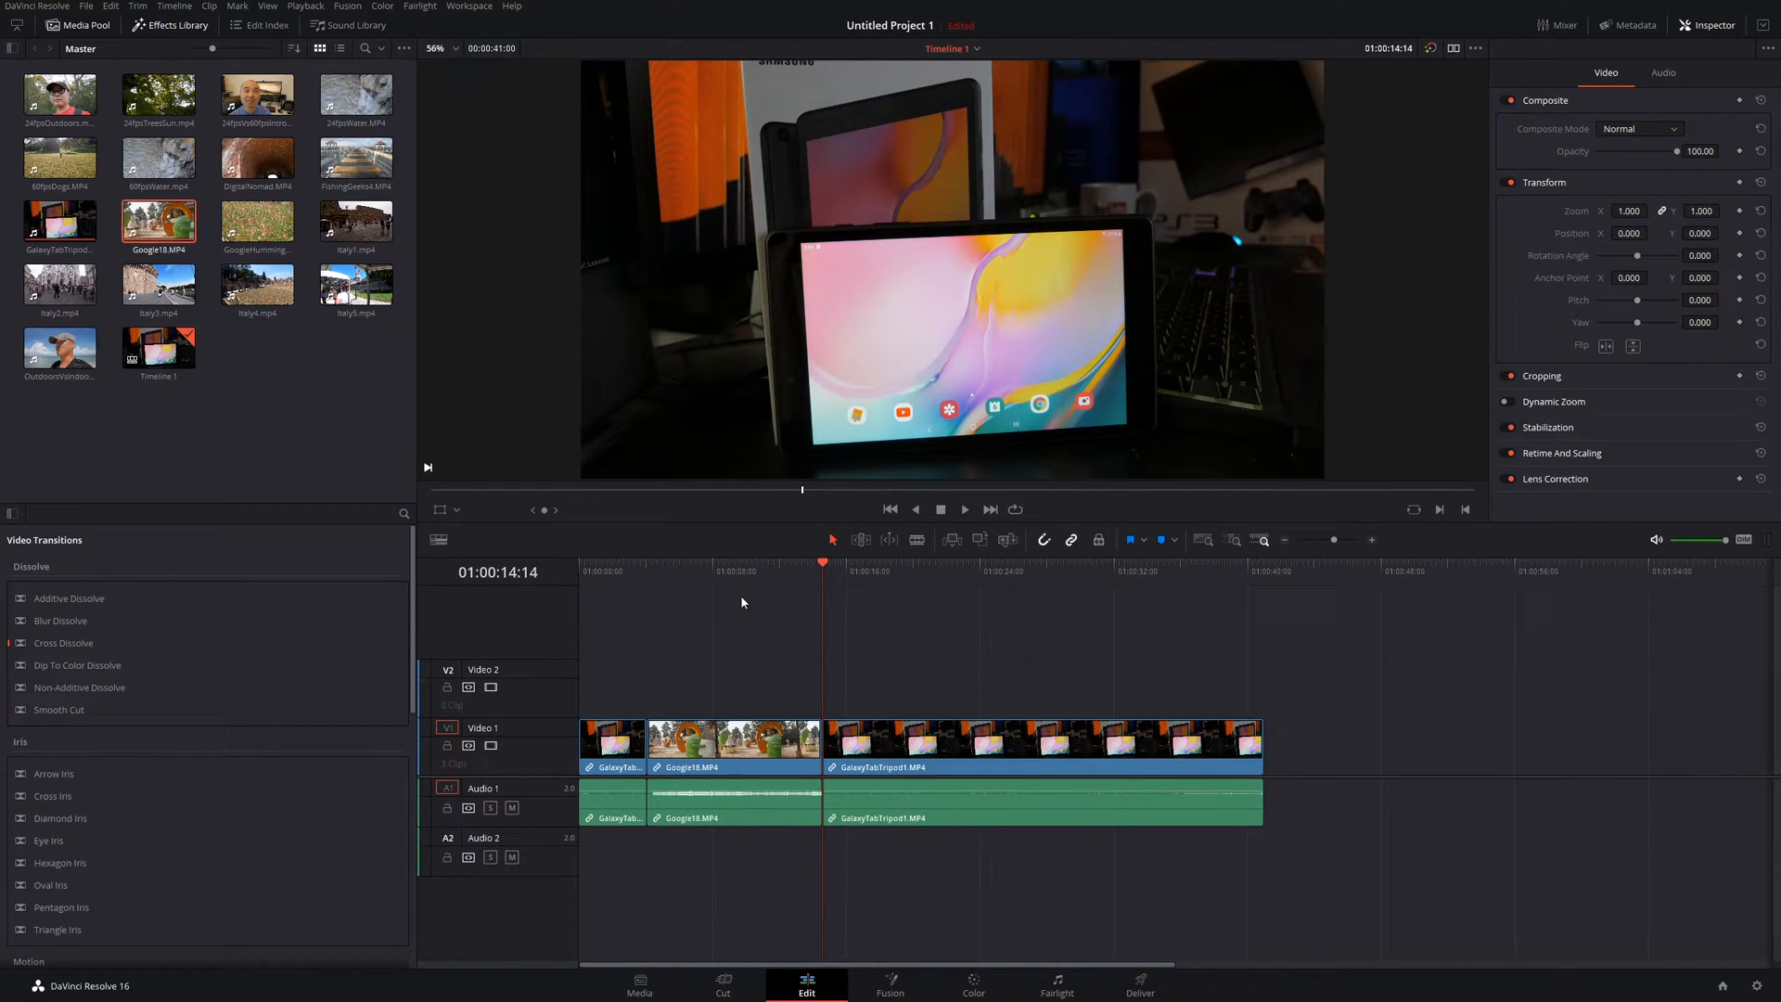
{"action": "left_click", "coordinate": [748, 746]}
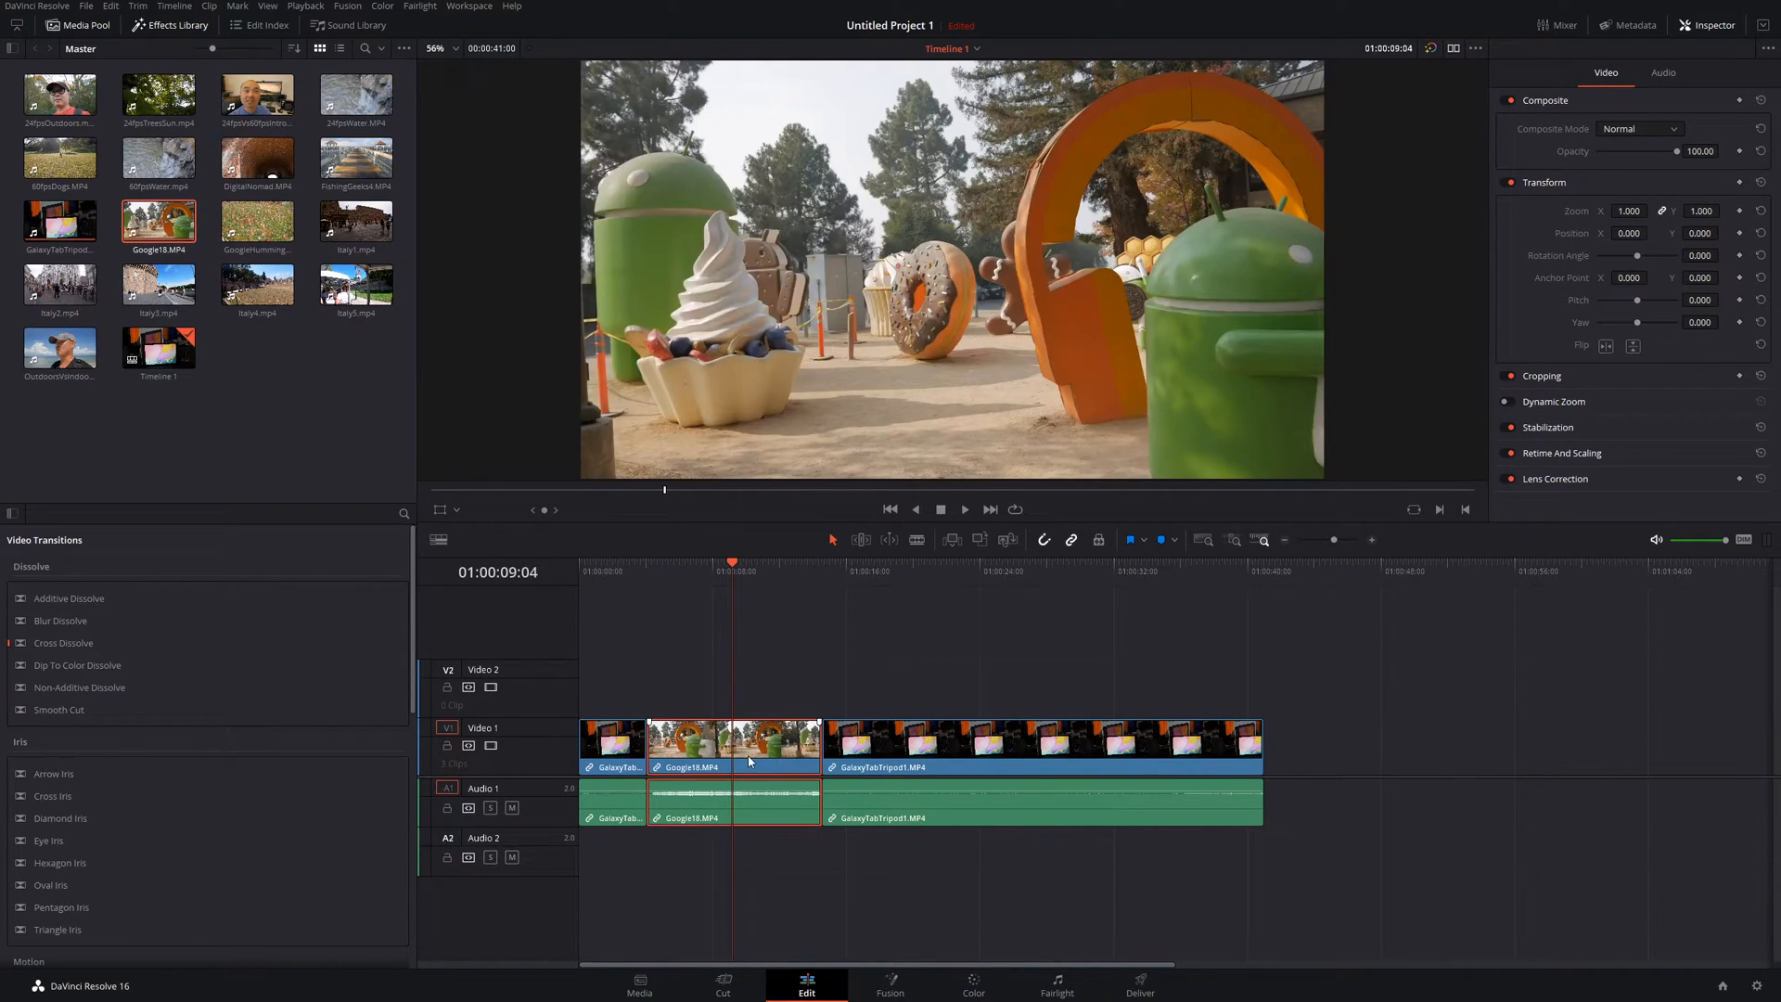
{"action": "left_click", "coordinate": [614, 744]}
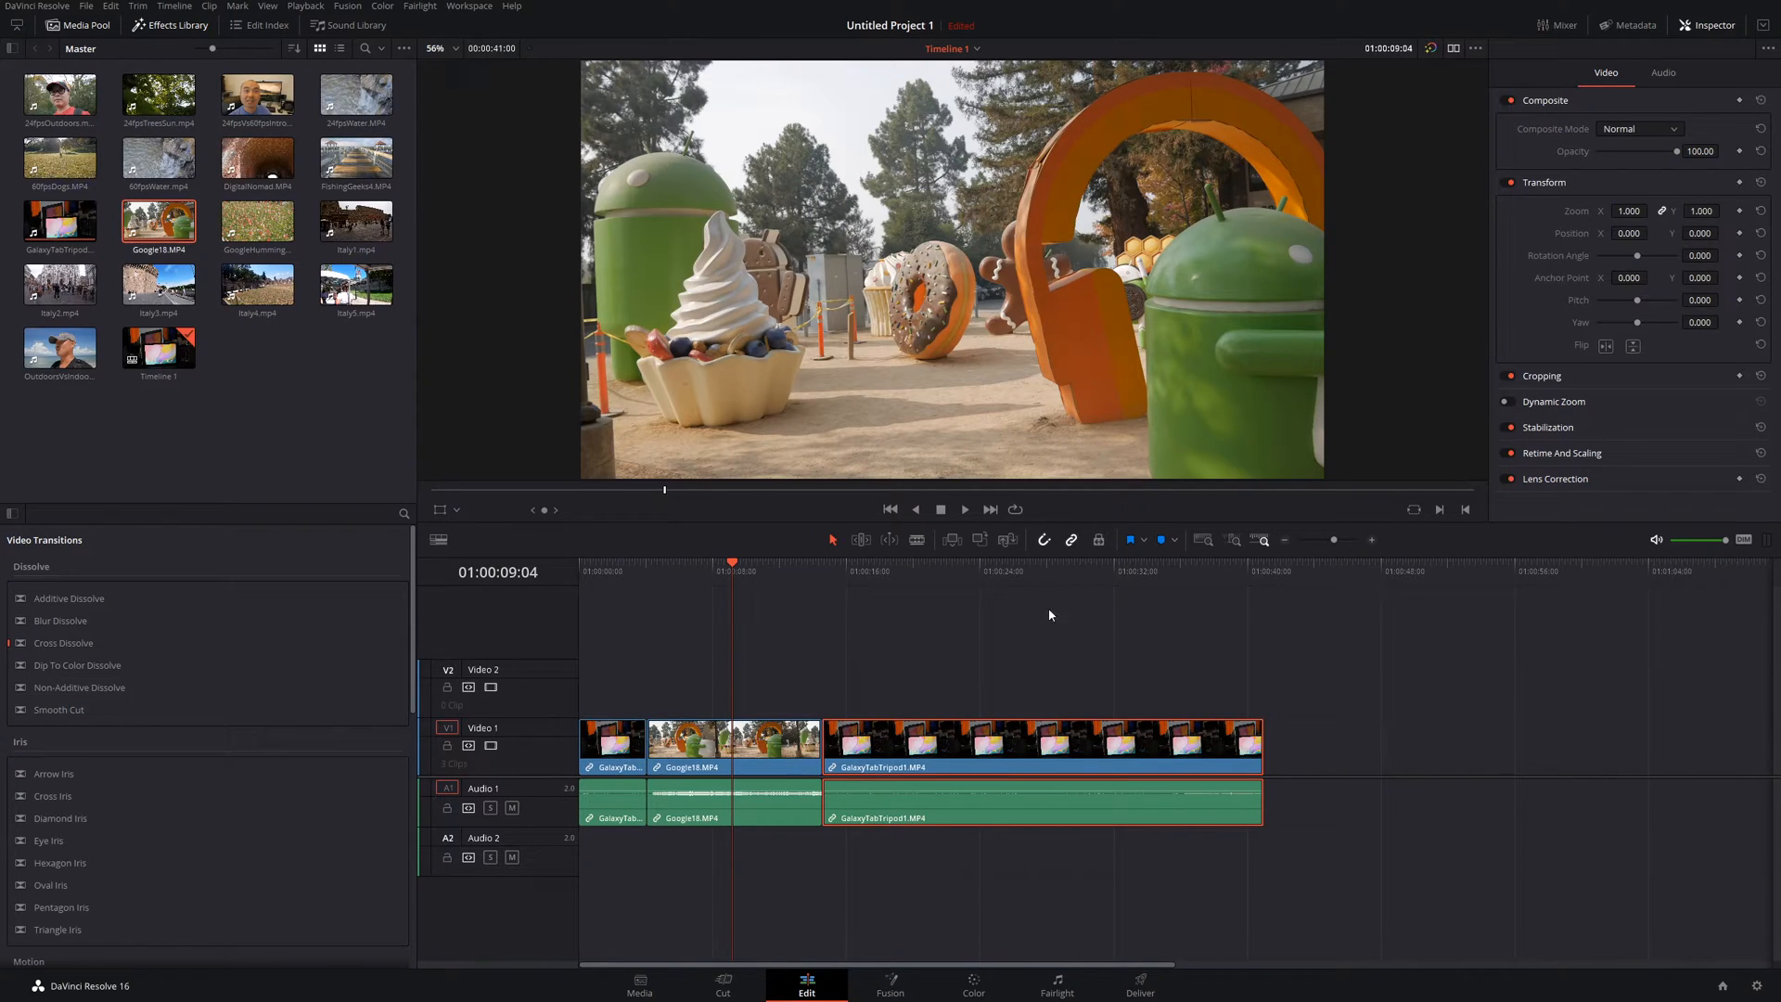
{"action": "mouse_move", "coordinate": [1261, 578]}
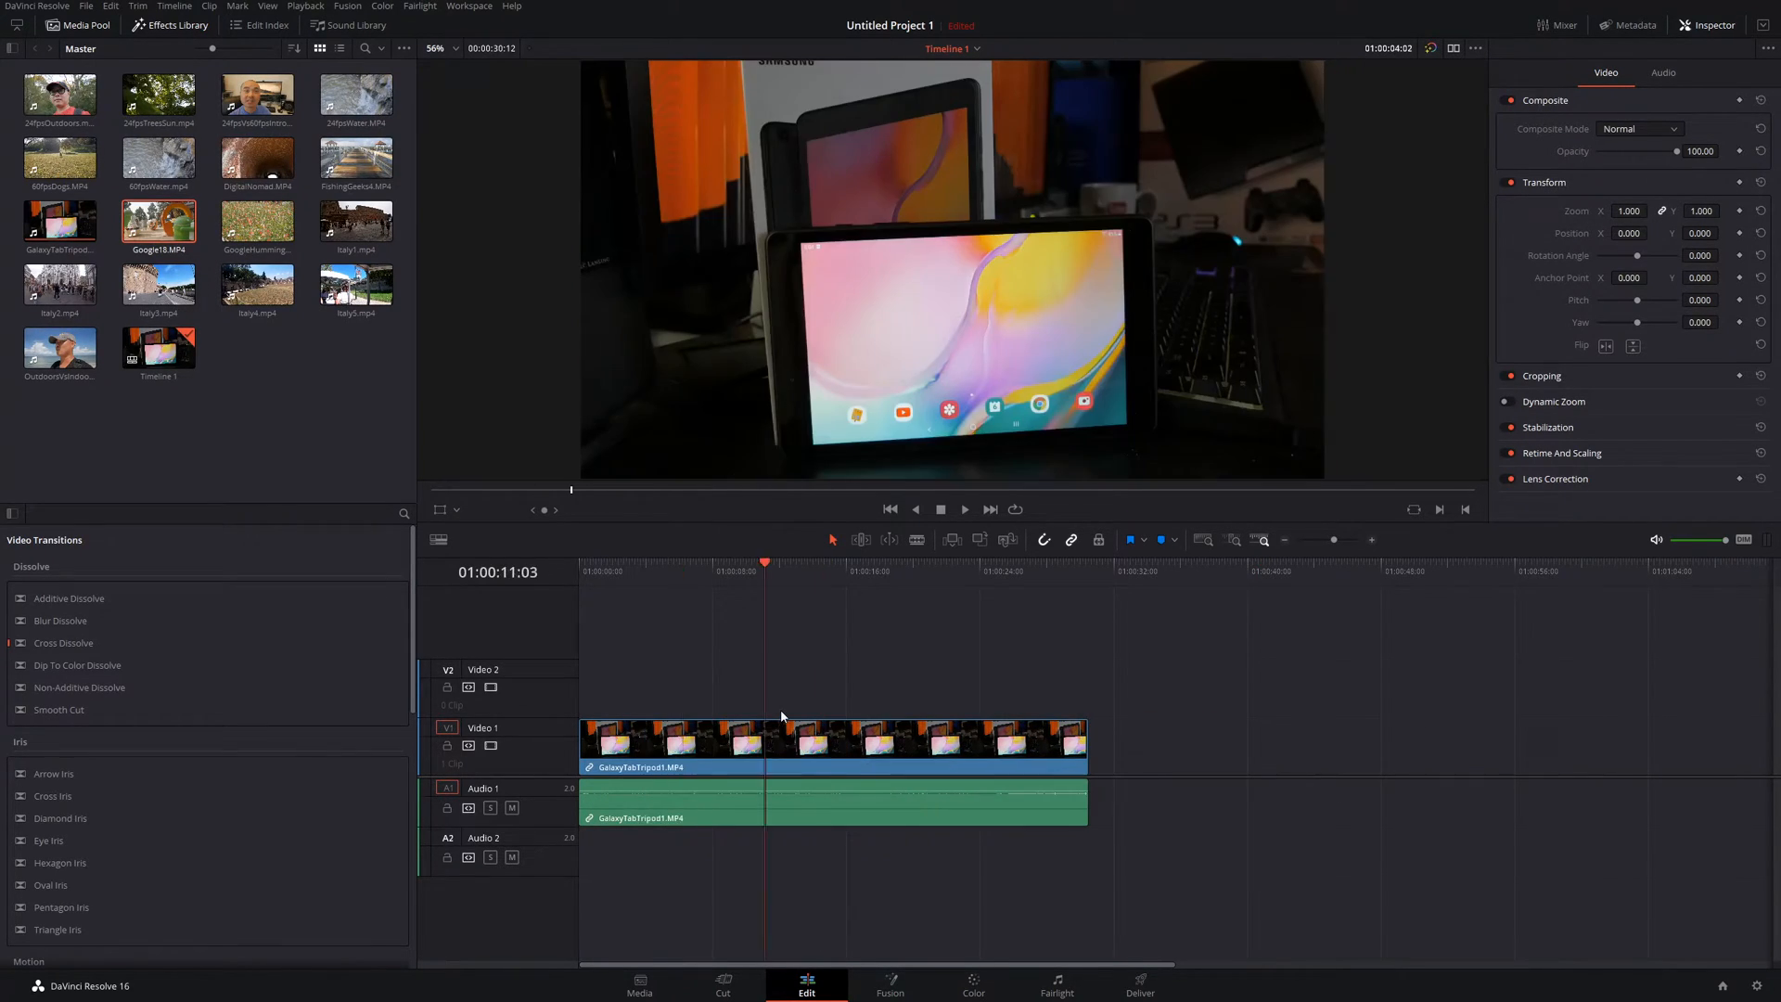
Overwrite a section of the tablet clip with Google18 at the playhead, keeping timeline length
{"action": "left_click", "coordinate": [647, 562]}
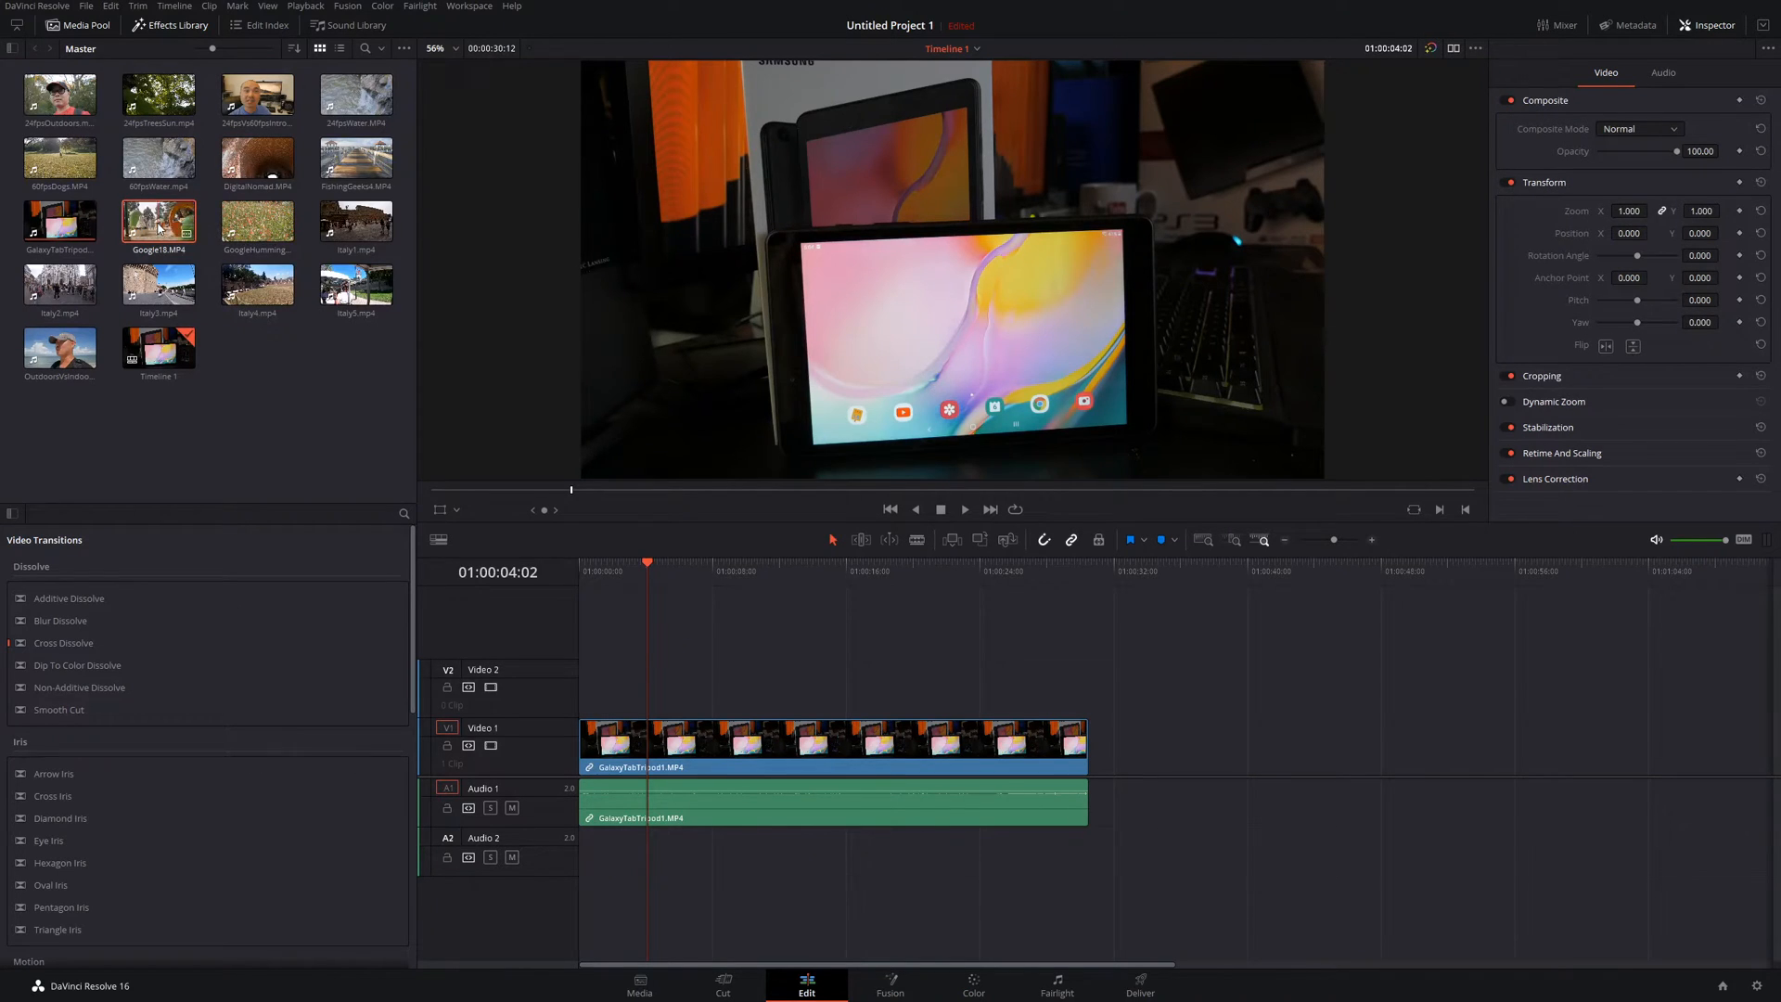
{"action": "left_click_drag", "start_coordinate": [158, 221], "coordinate": [1443, 202]}
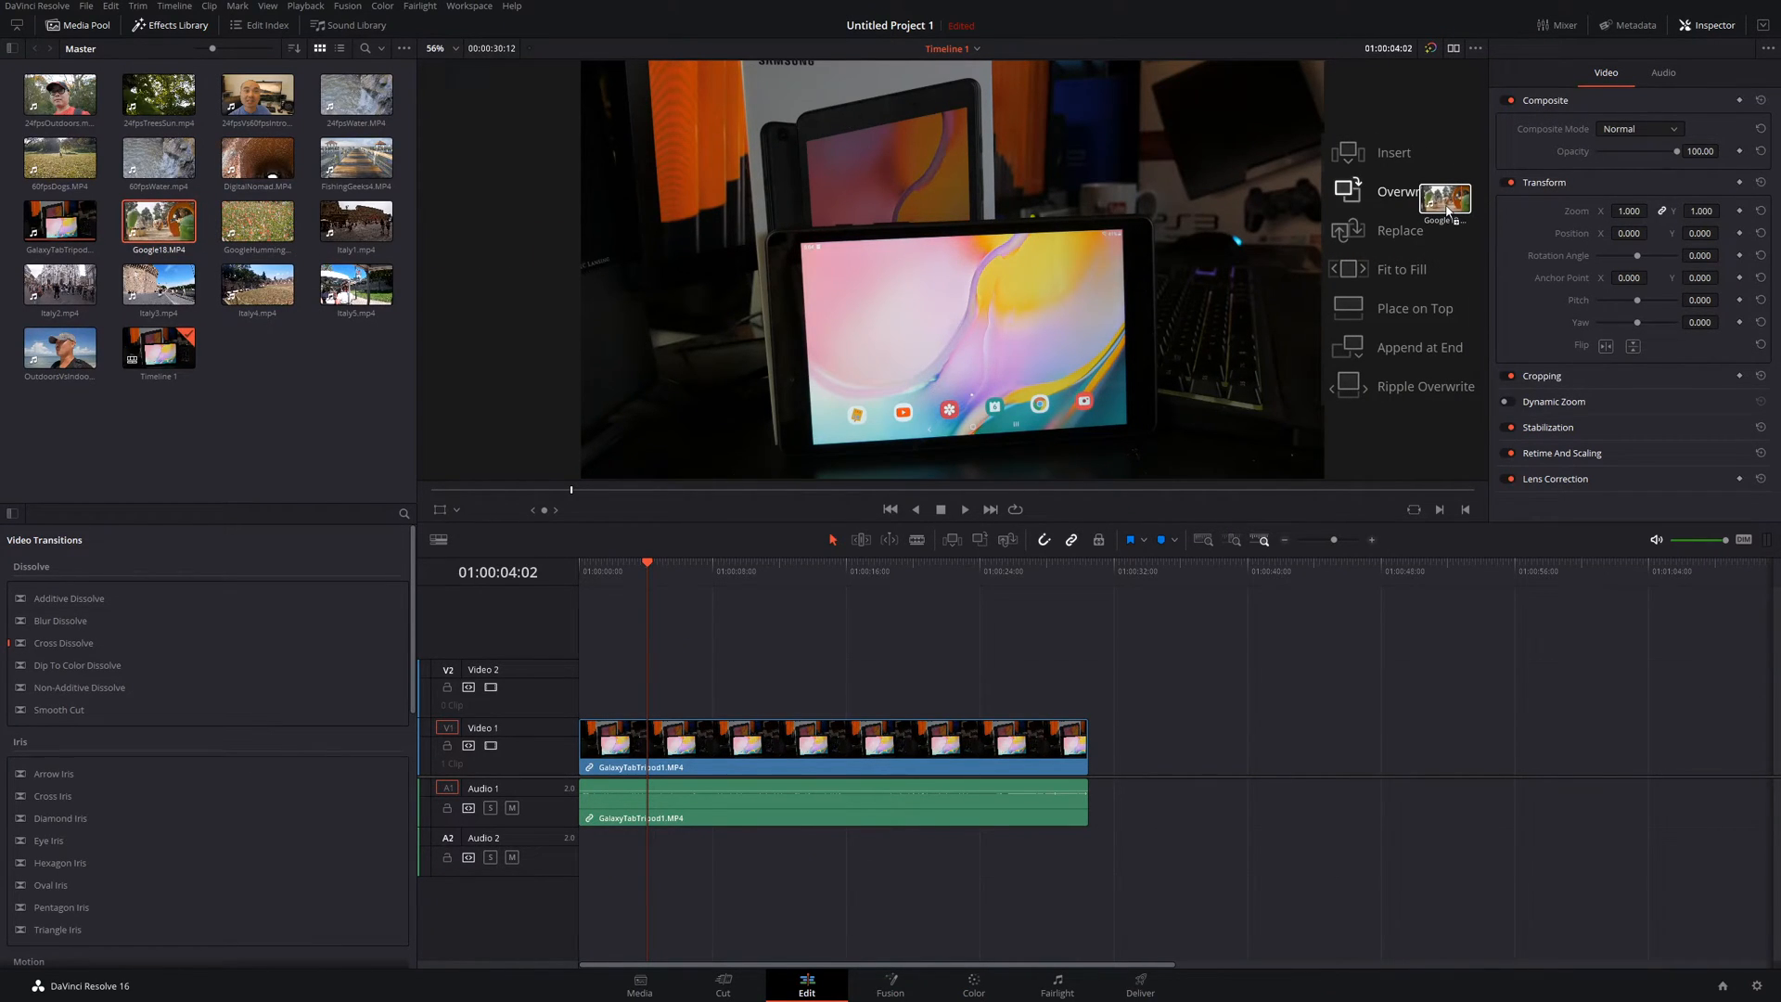
{"action": "left_click", "coordinate": [1399, 191]}
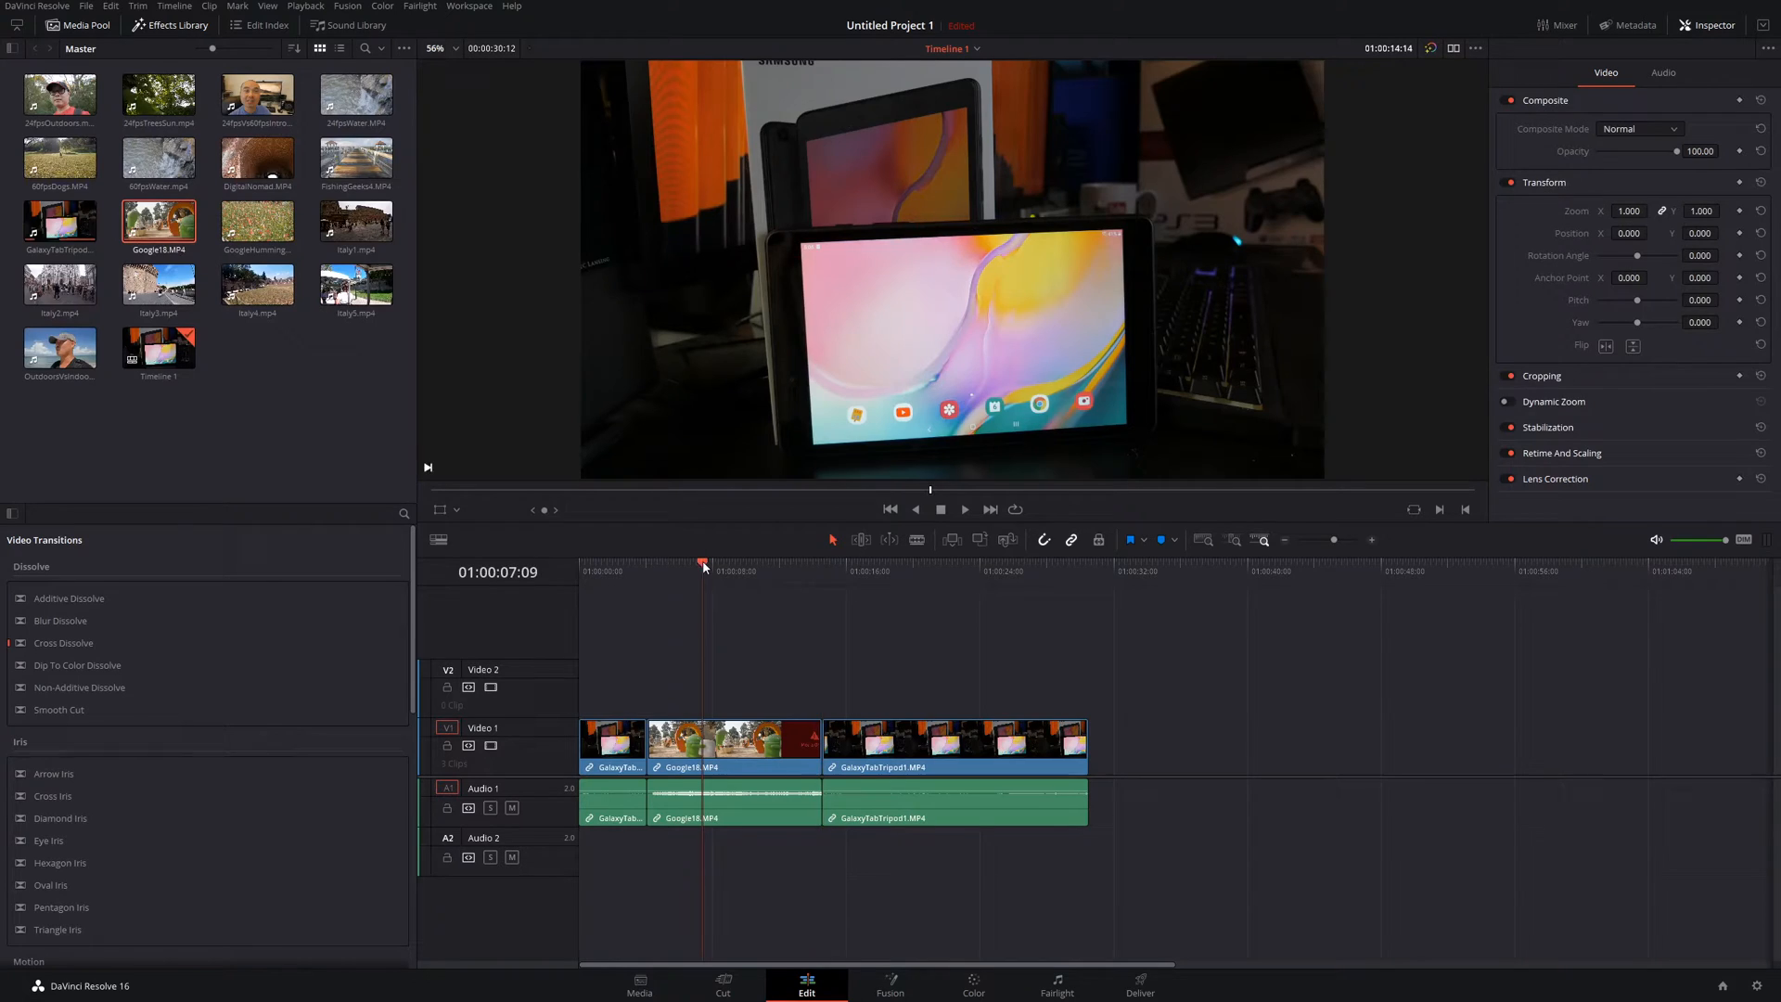
Inspect the result by parking in the Google18 section and selecting the following tablet clip
{"action": "left_click", "coordinate": [746, 748]}
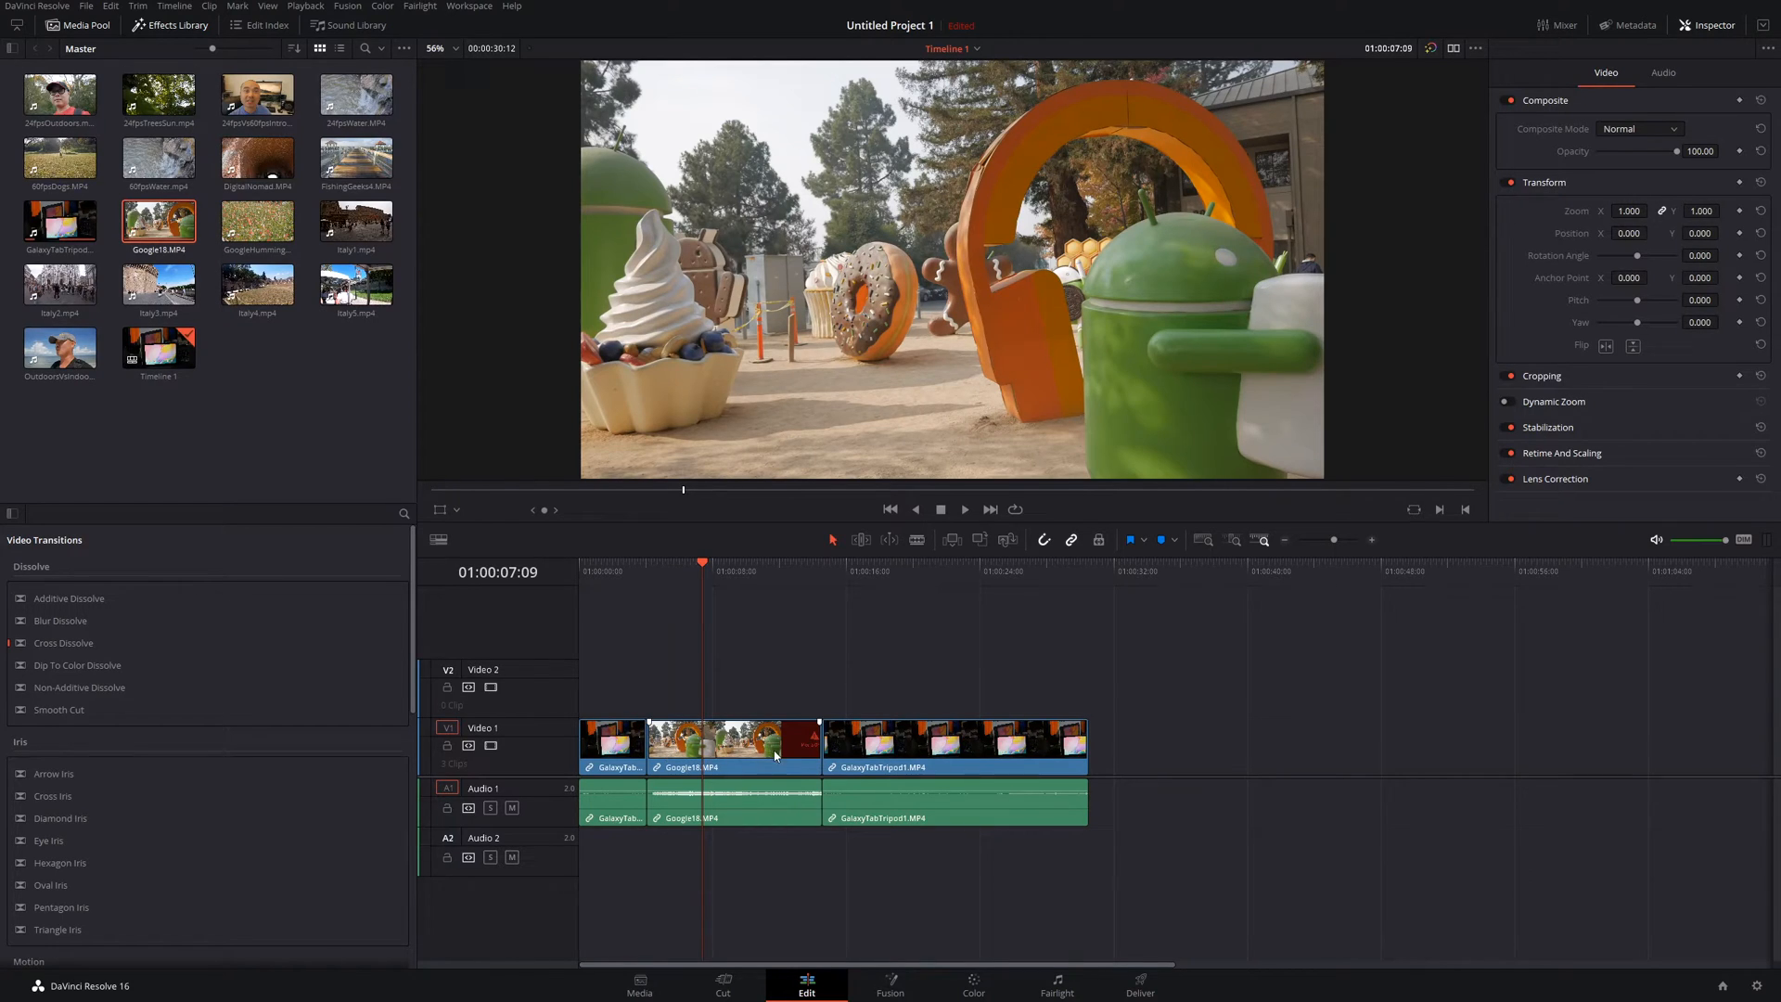
{"action": "left_click", "coordinate": [954, 743]}
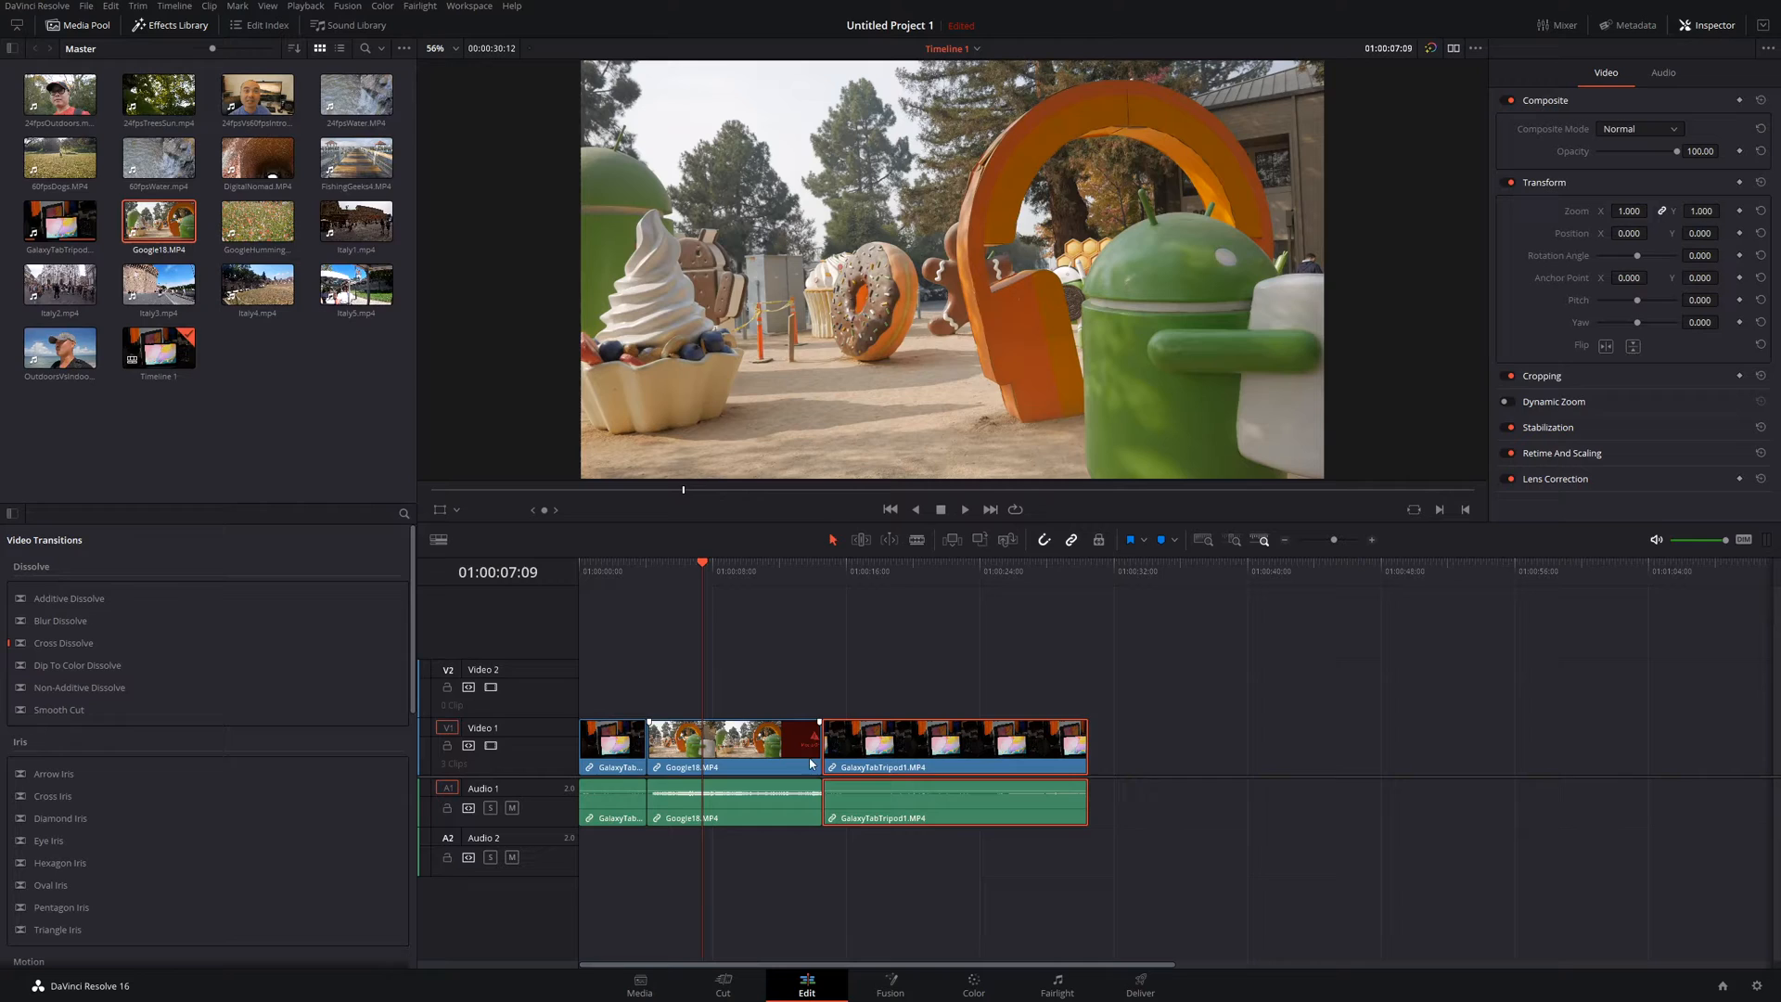
{"action": "mouse_move", "coordinate": [1140, 614]}
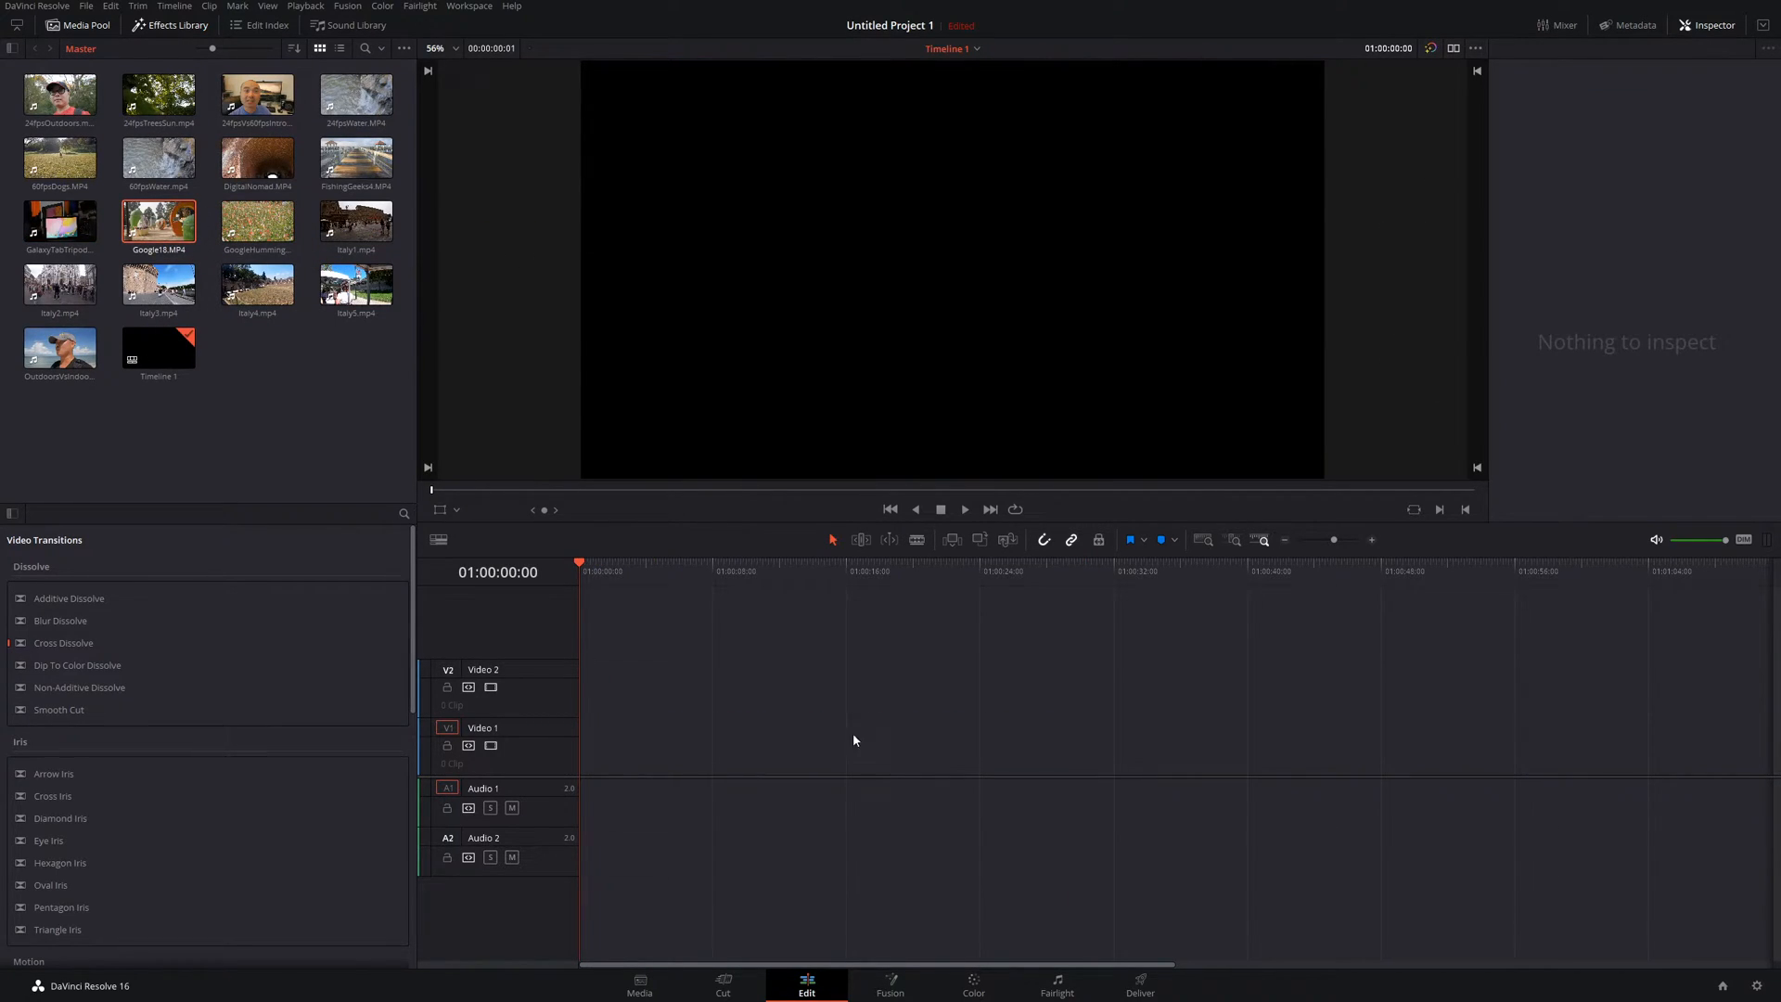
Restore the tablet clip, then insert Google18 into it at the playhead
{"action": "left_click_drag", "start_coordinate": [59, 221], "coordinate": [605, 749]}
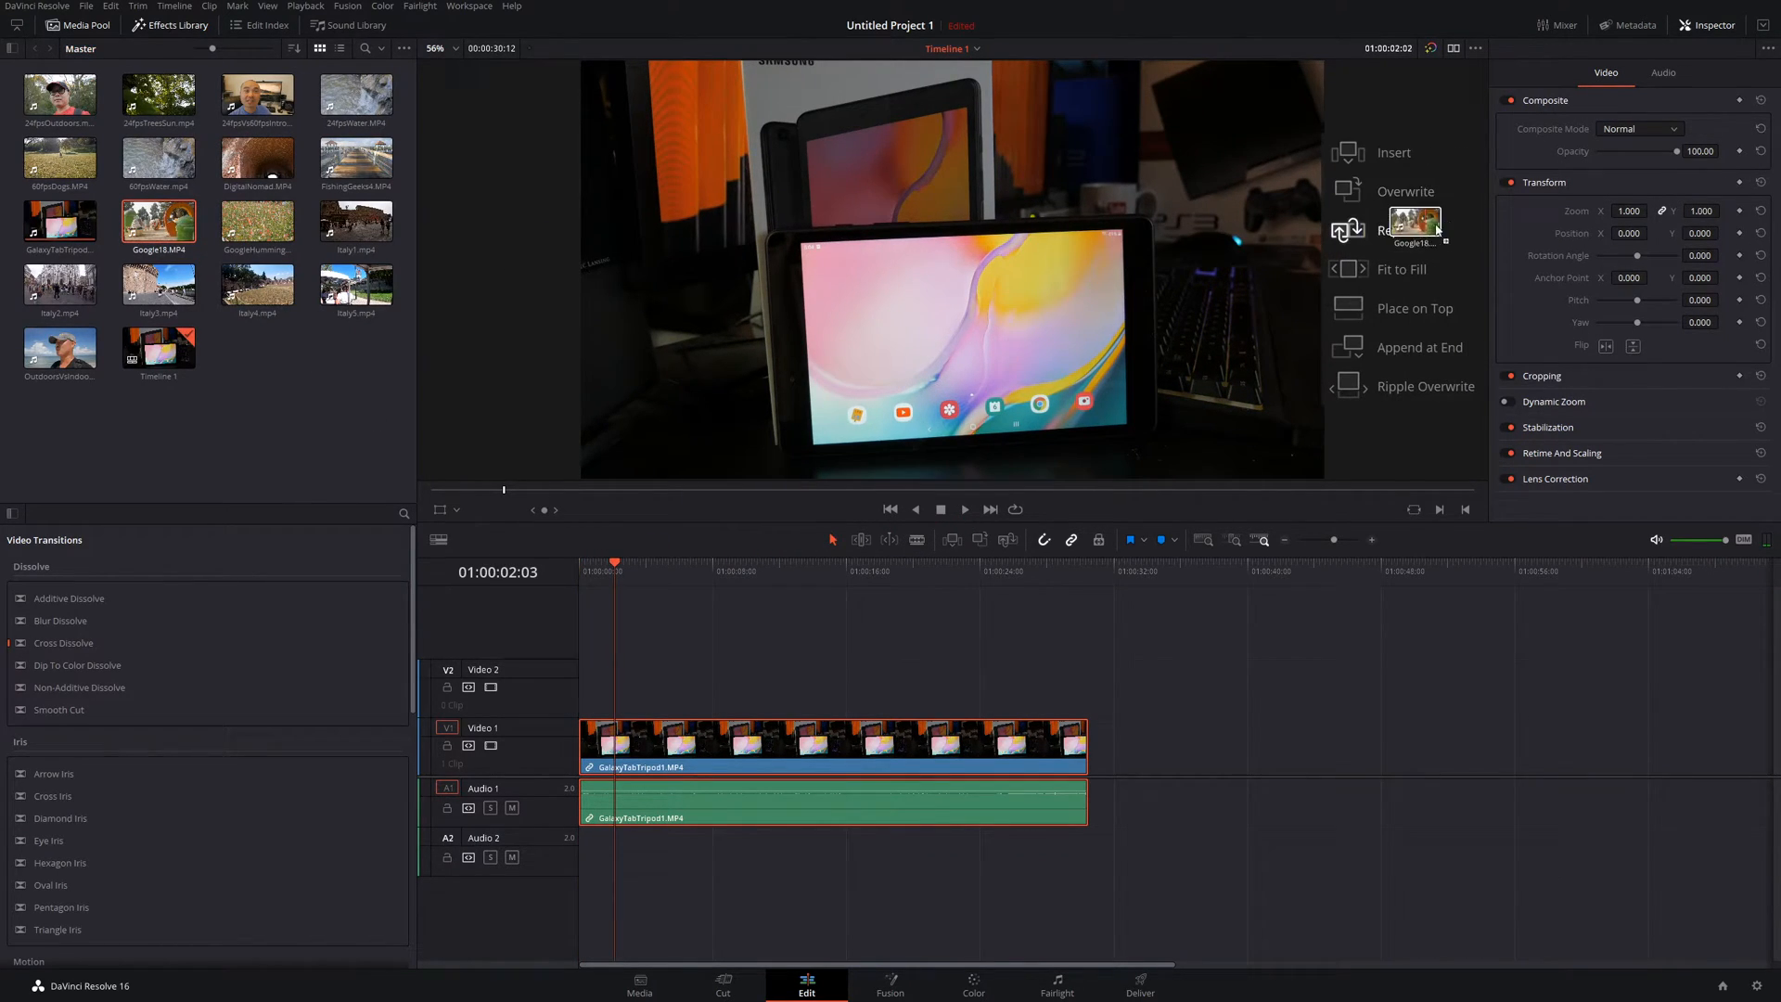
{"action": "left_click", "coordinate": [1393, 152]}
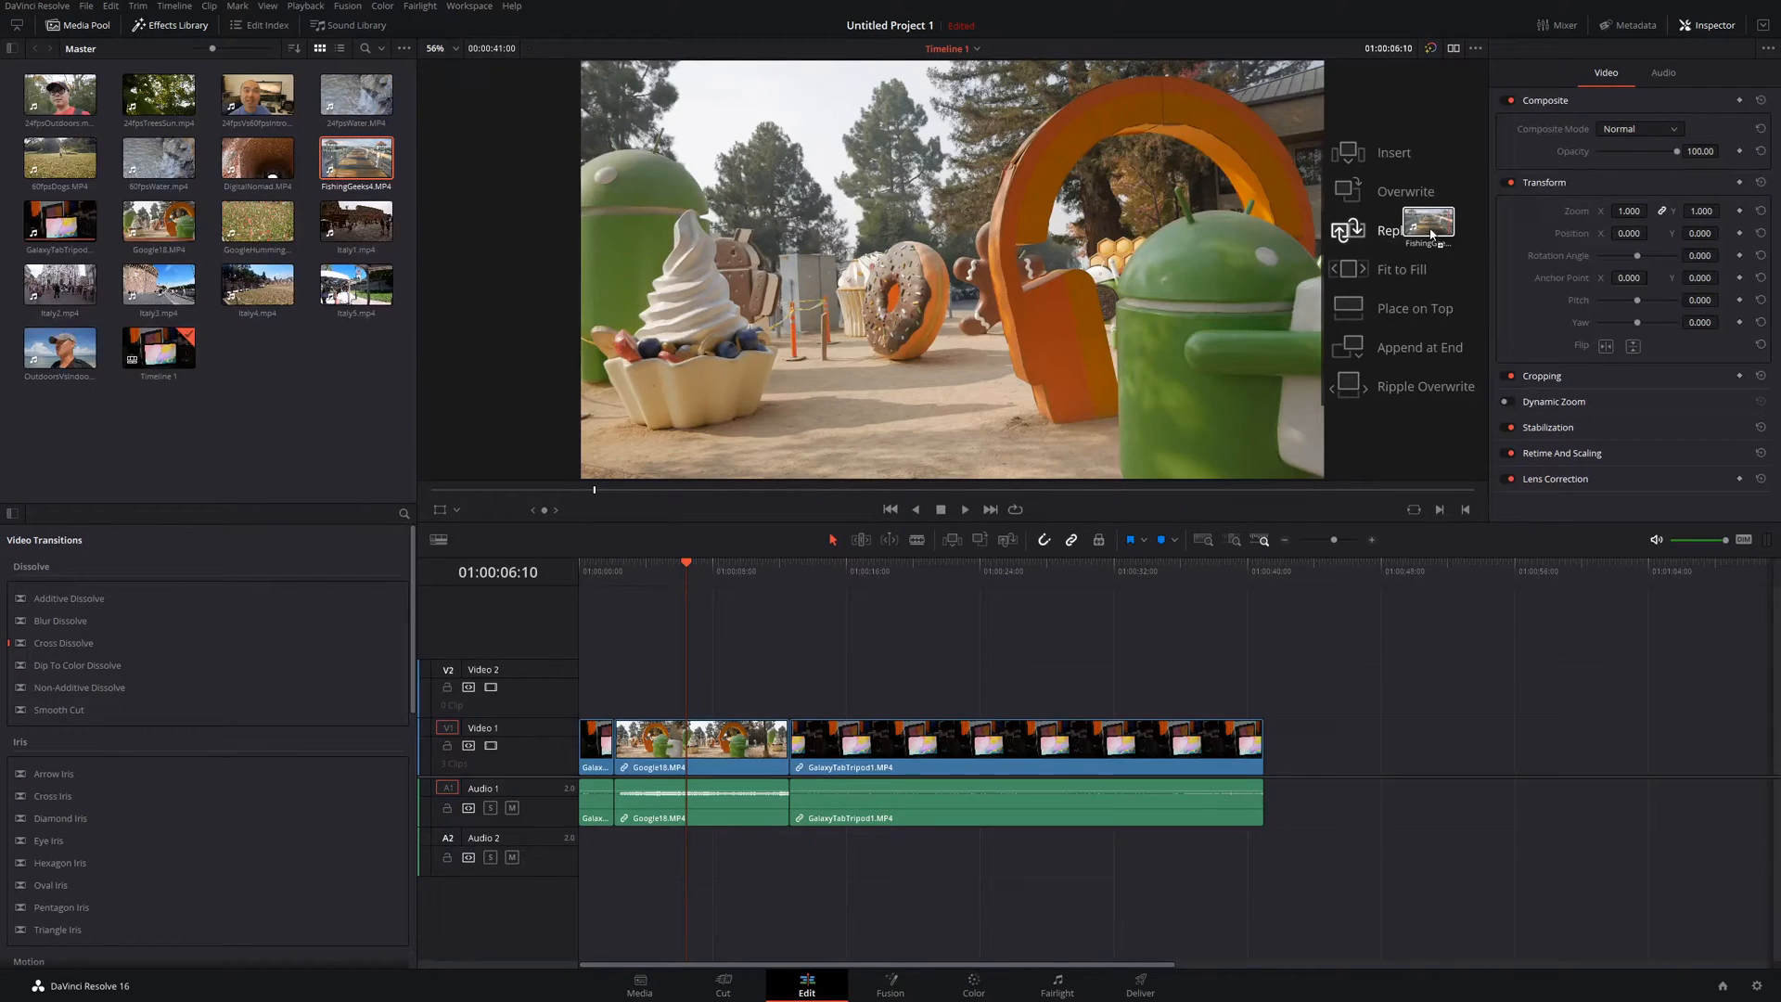
{"action": "left_click", "coordinate": [1387, 230]}
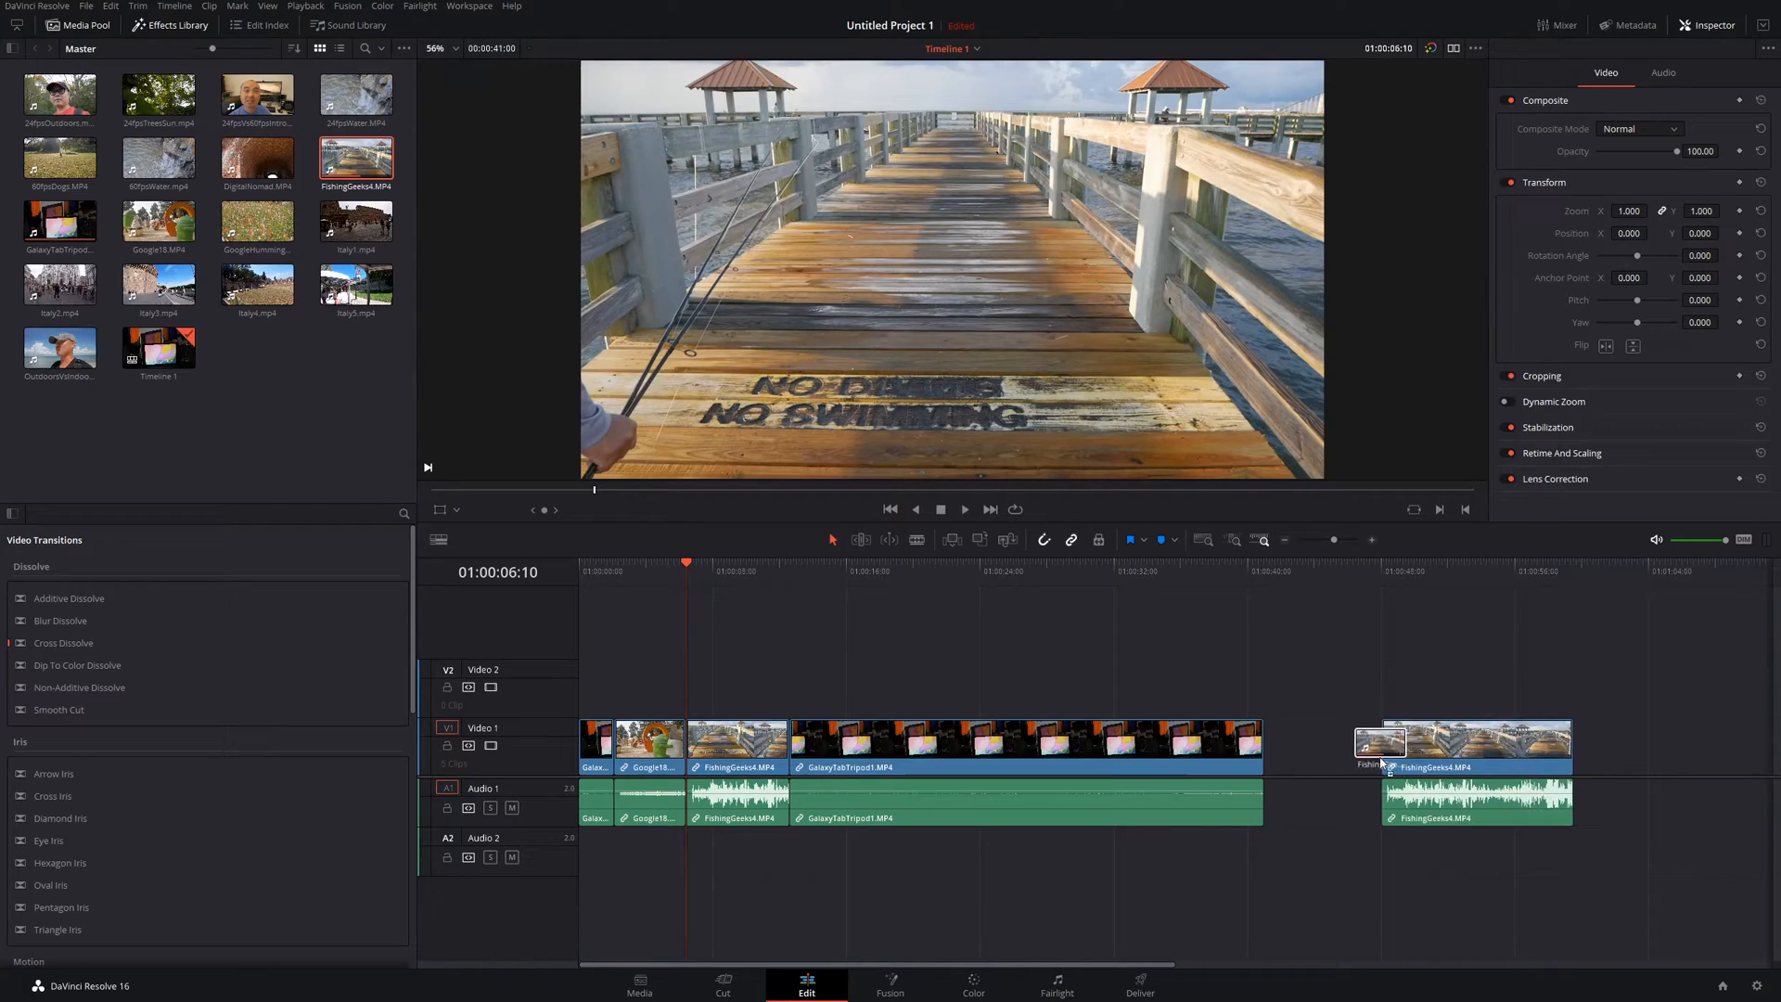
{"action": "left_click_drag", "start_coordinate": [1466, 744], "coordinate": [824, 681]}
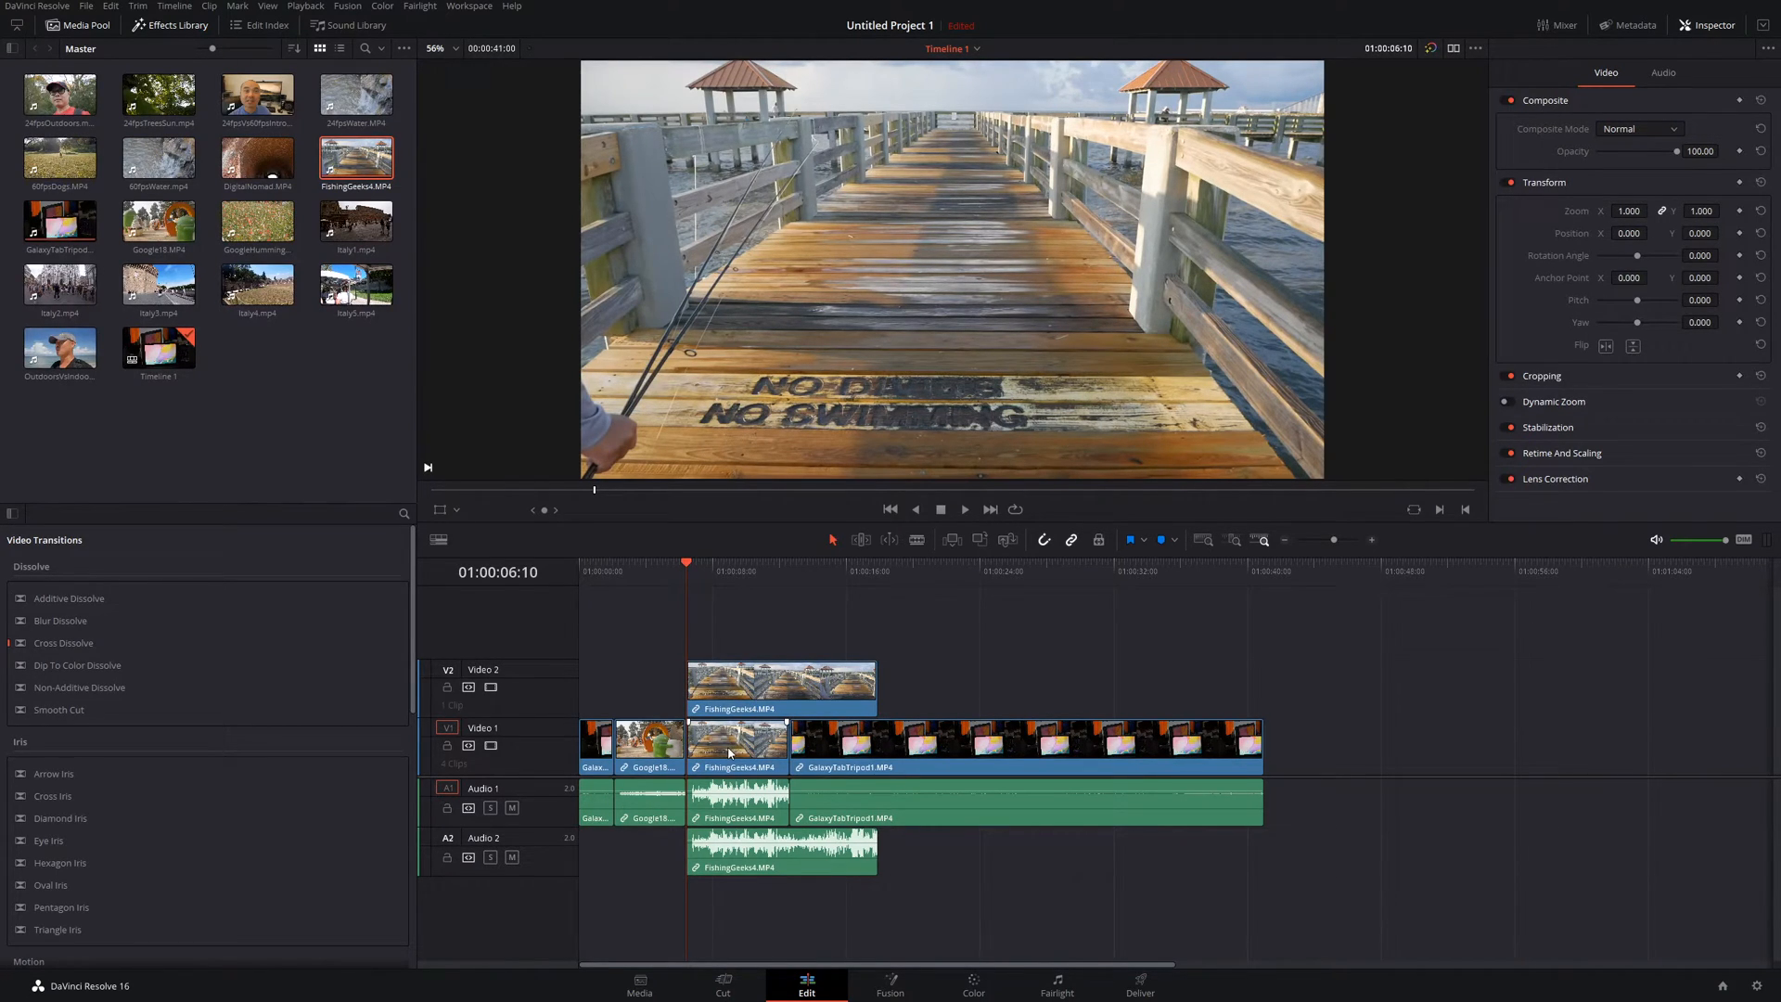
{"action": "left_click_drag", "start_coordinate": [781, 680], "coordinate": [1411, 680]}
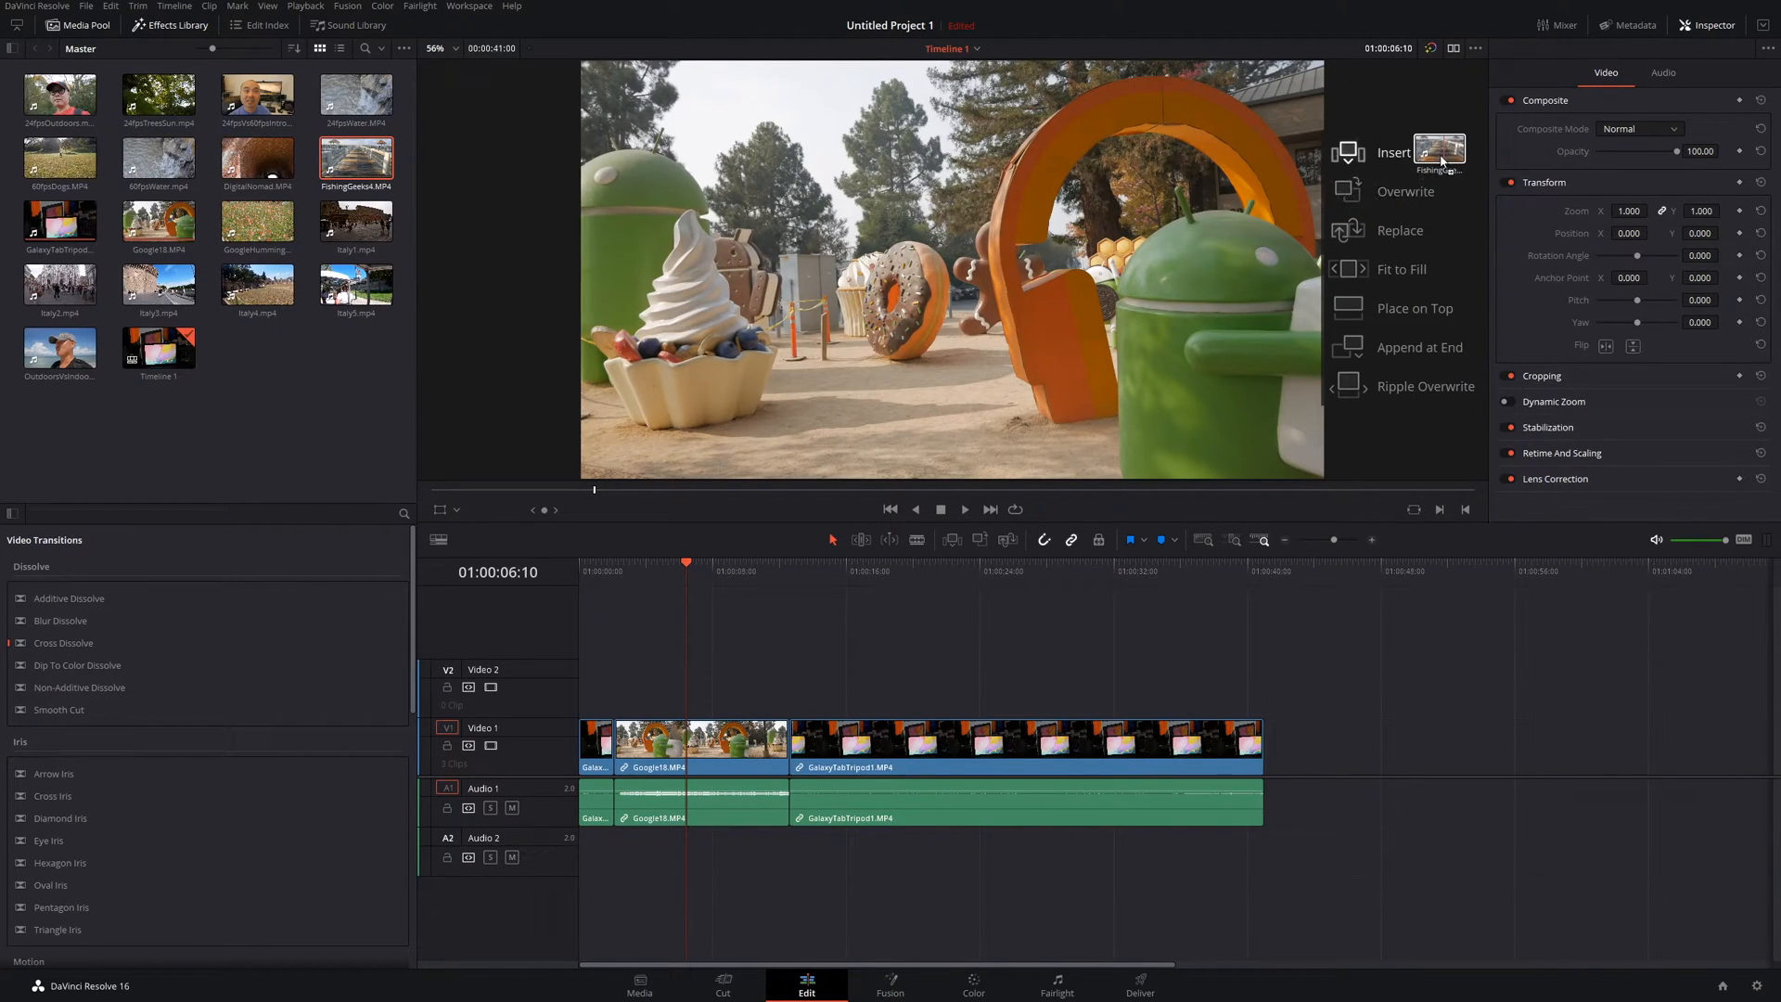
Insert FishingGeeks4 at the playhead, then return the playhead to the start of Google18
{"action": "left_click", "coordinate": [1393, 152]}
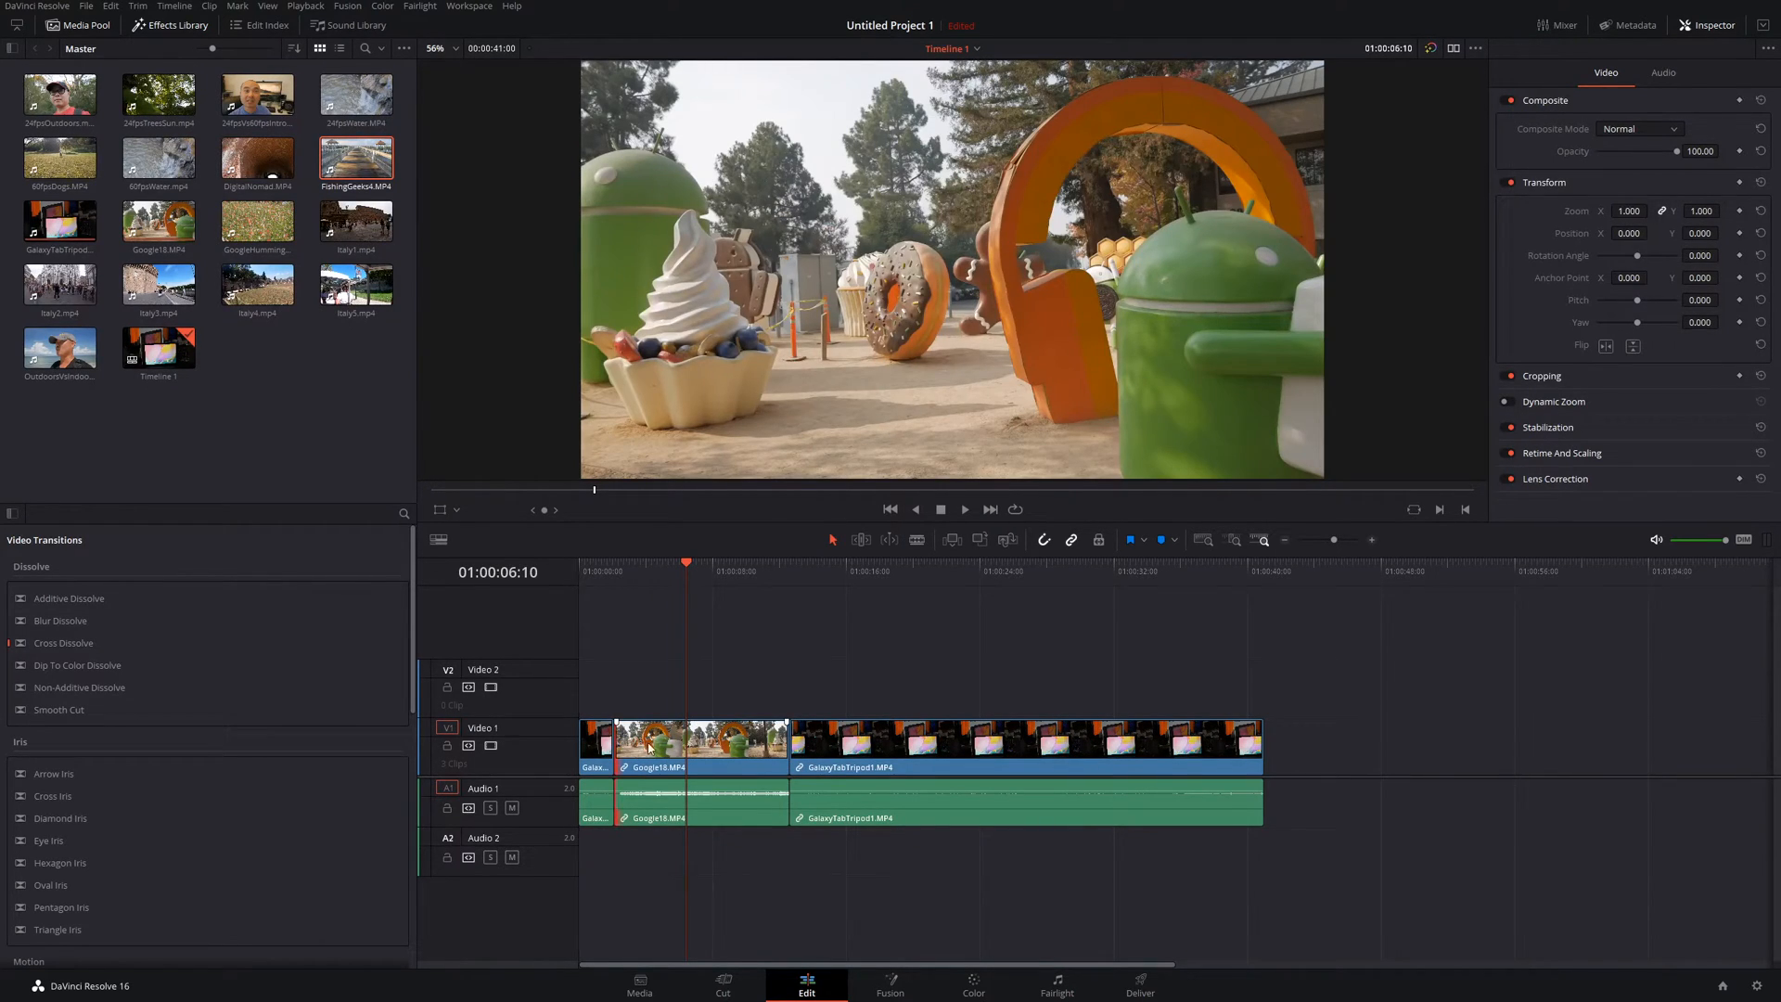
{"action": "left_click", "coordinate": [699, 744]}
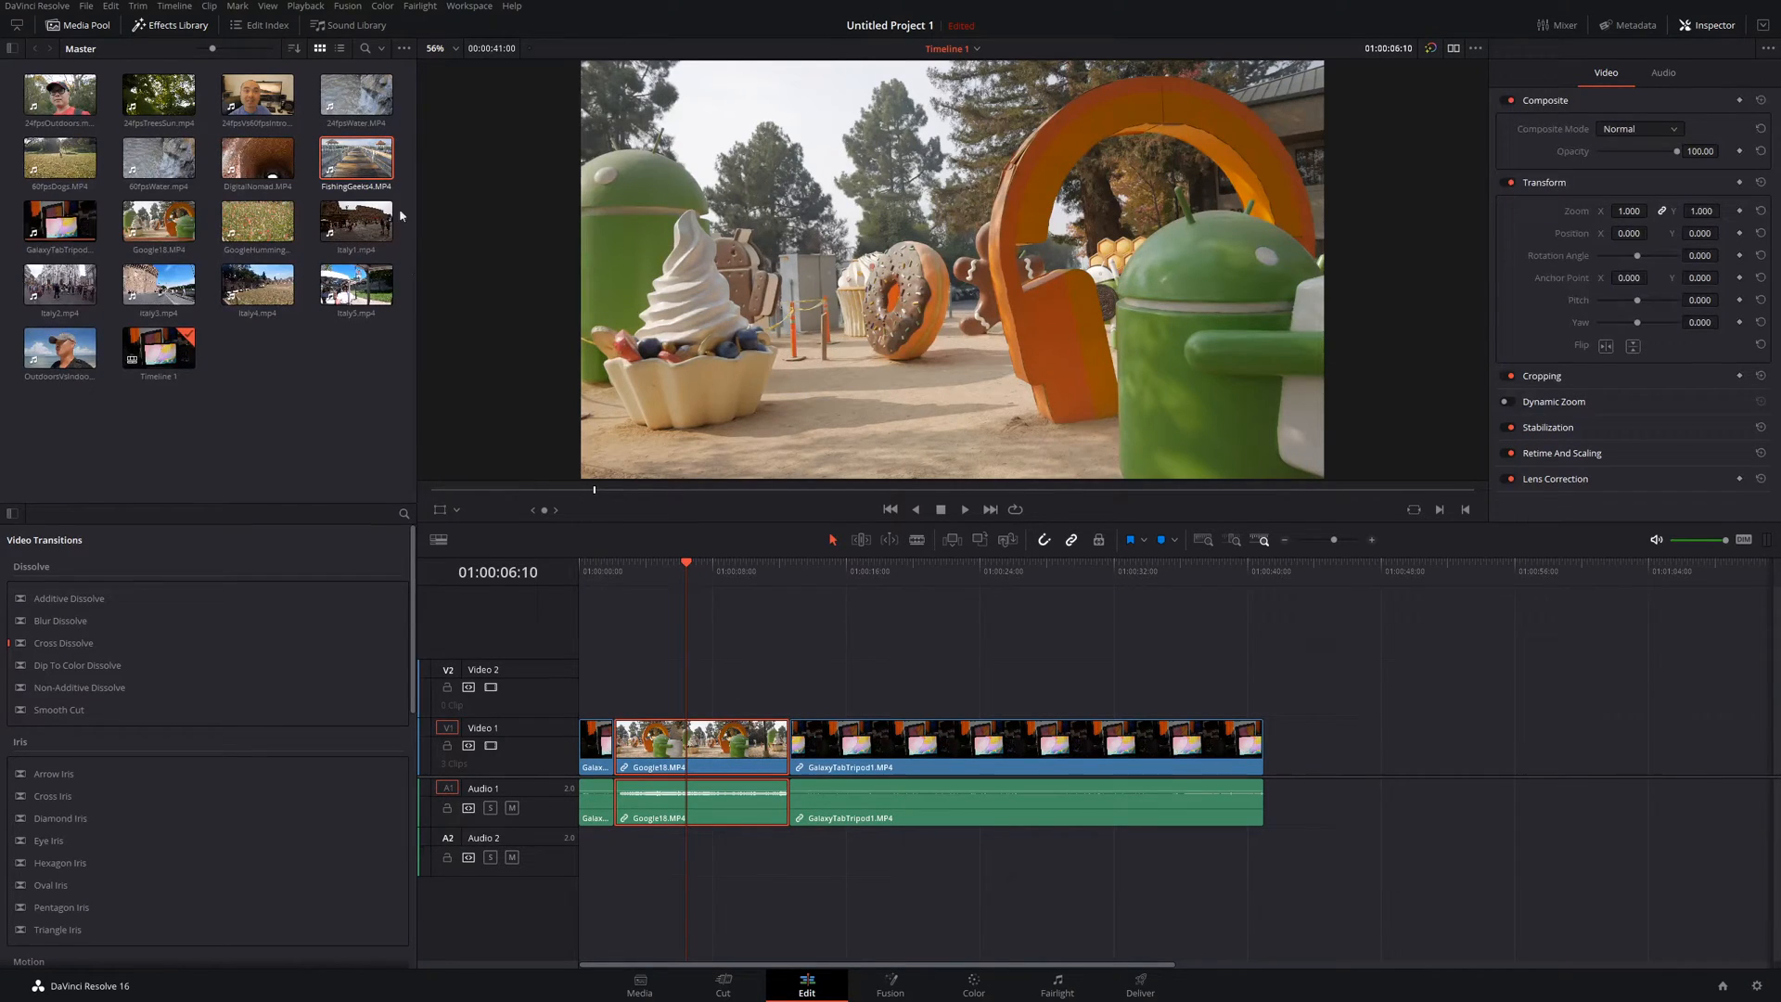
{"action": "left_click_drag", "start_coordinate": [356, 159], "coordinate": [1385, 234]}
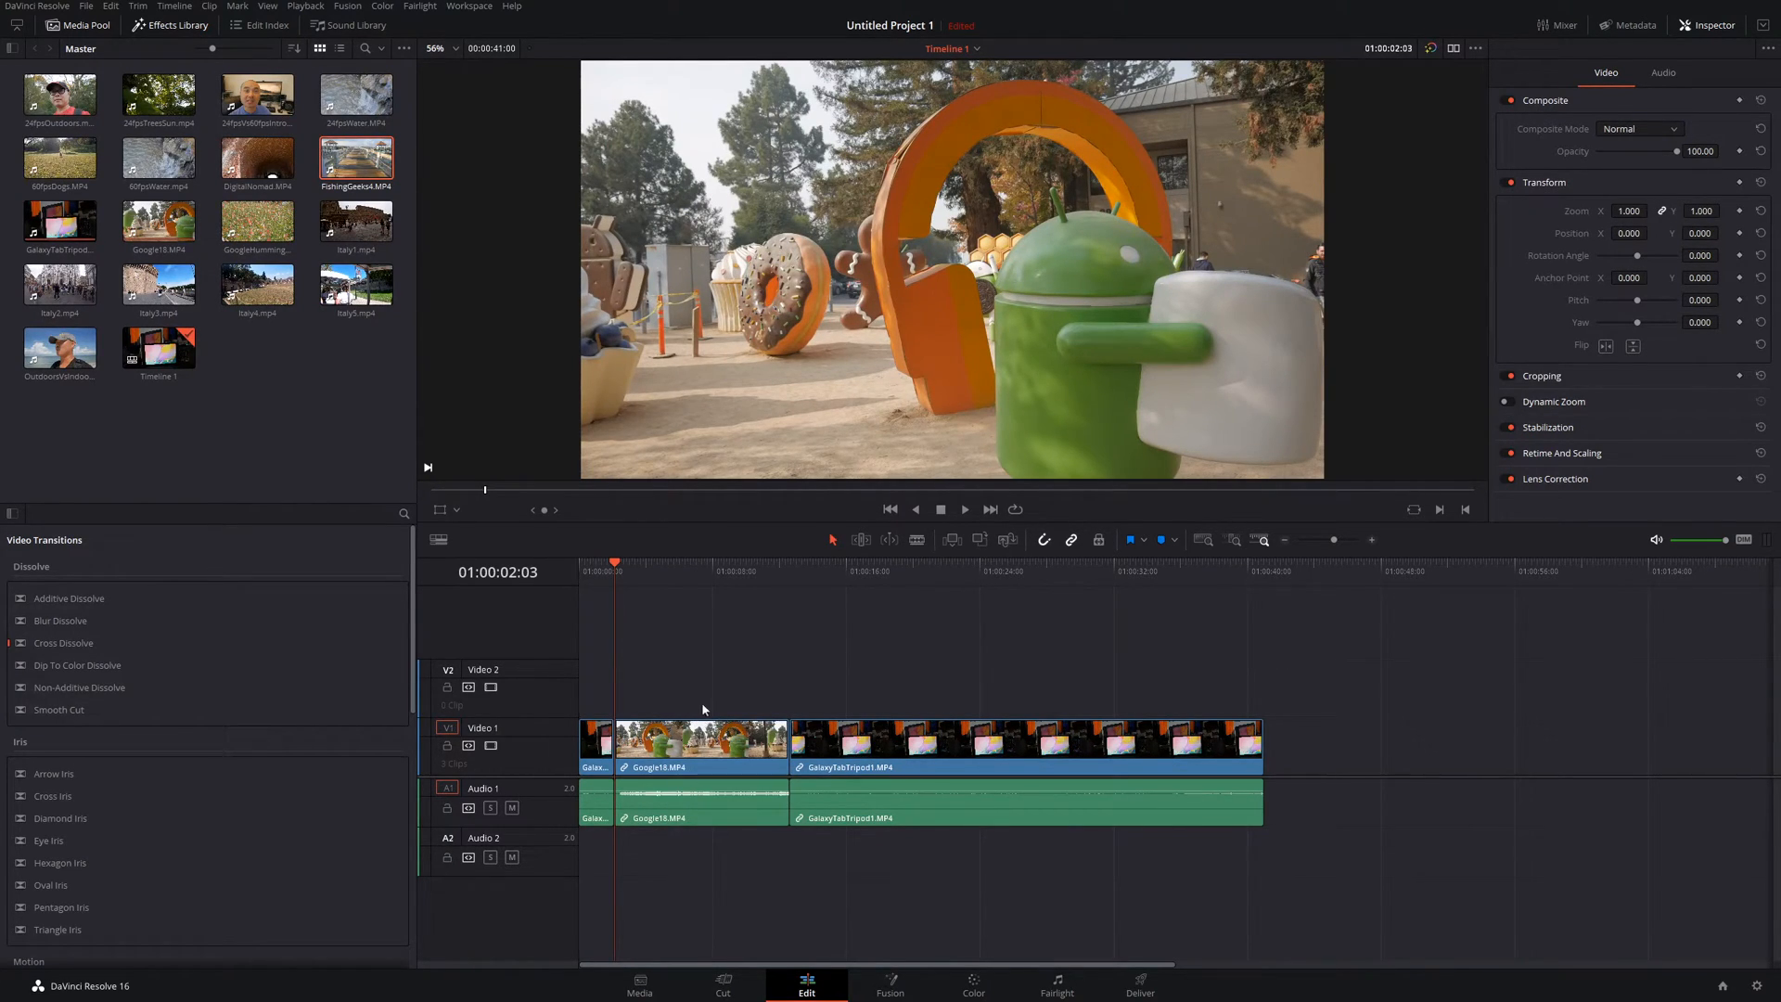
{"action": "mouse_move", "coordinate": [740, 712]}
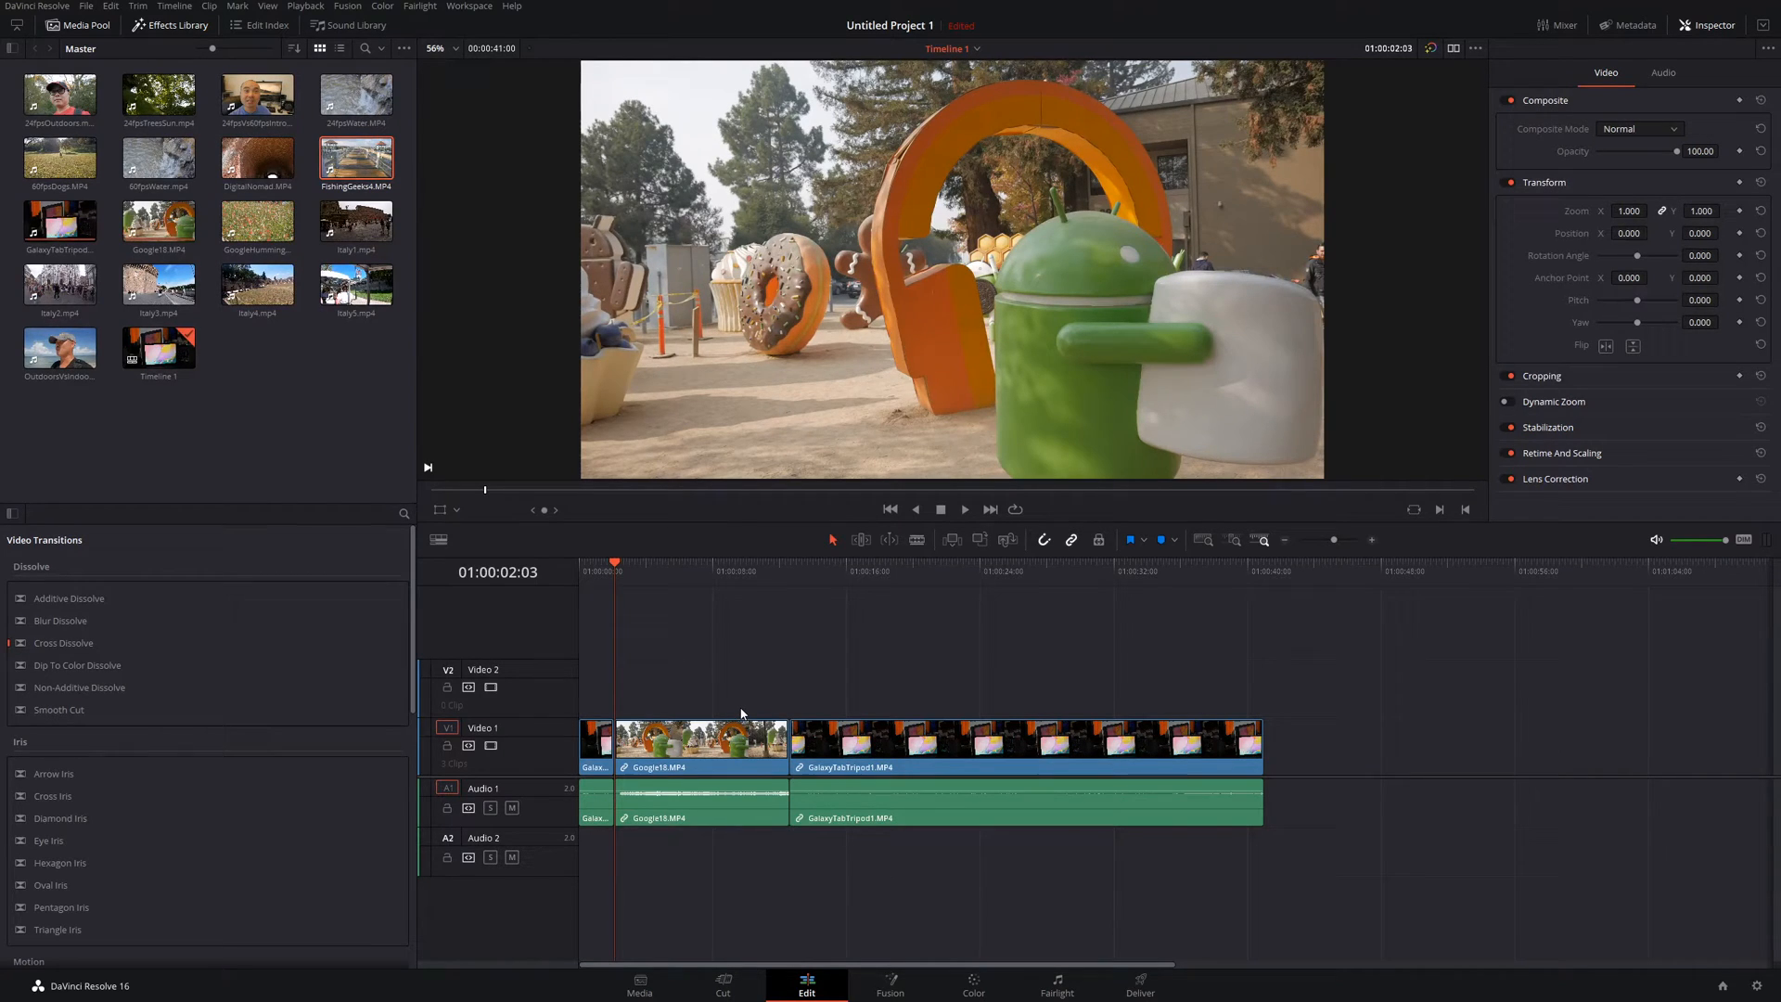
{"action": "mouse_move", "coordinate": [766, 703]}
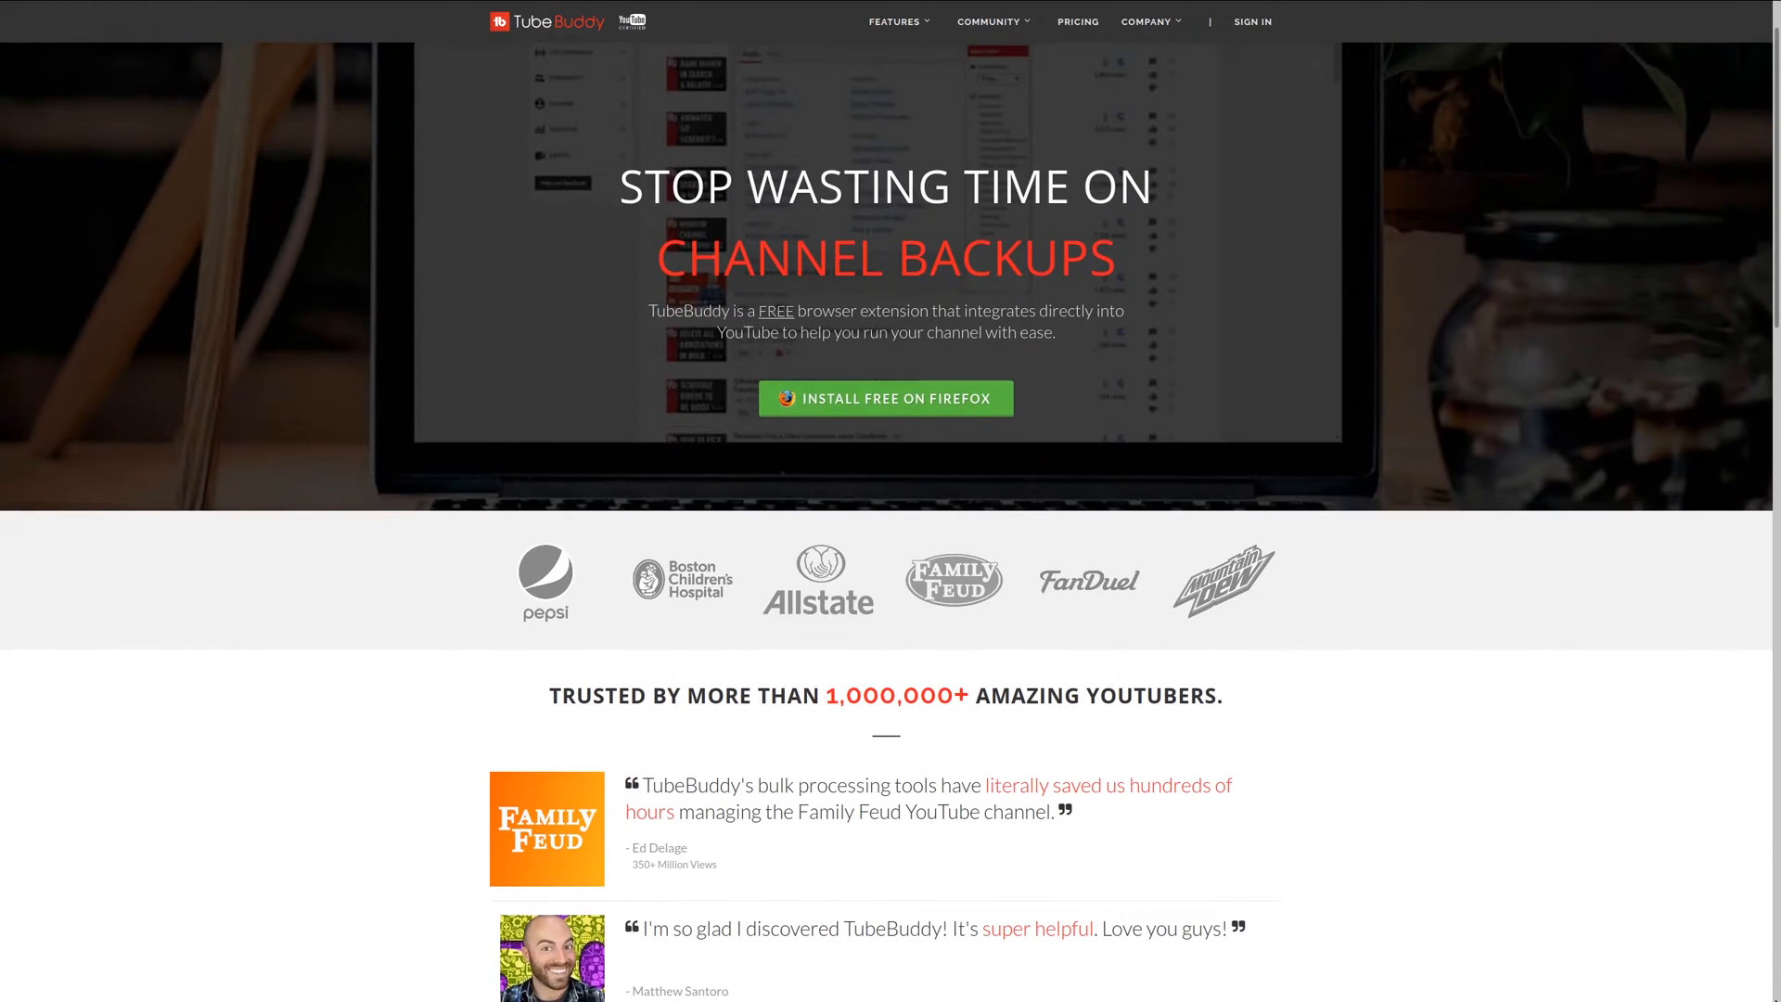
Scroll the TubeBuddy homepage past the testimonials to the 'Work within YouTube' section
{"action": "scroll", "scroll_direction": "down", "scroll_amount": 3}
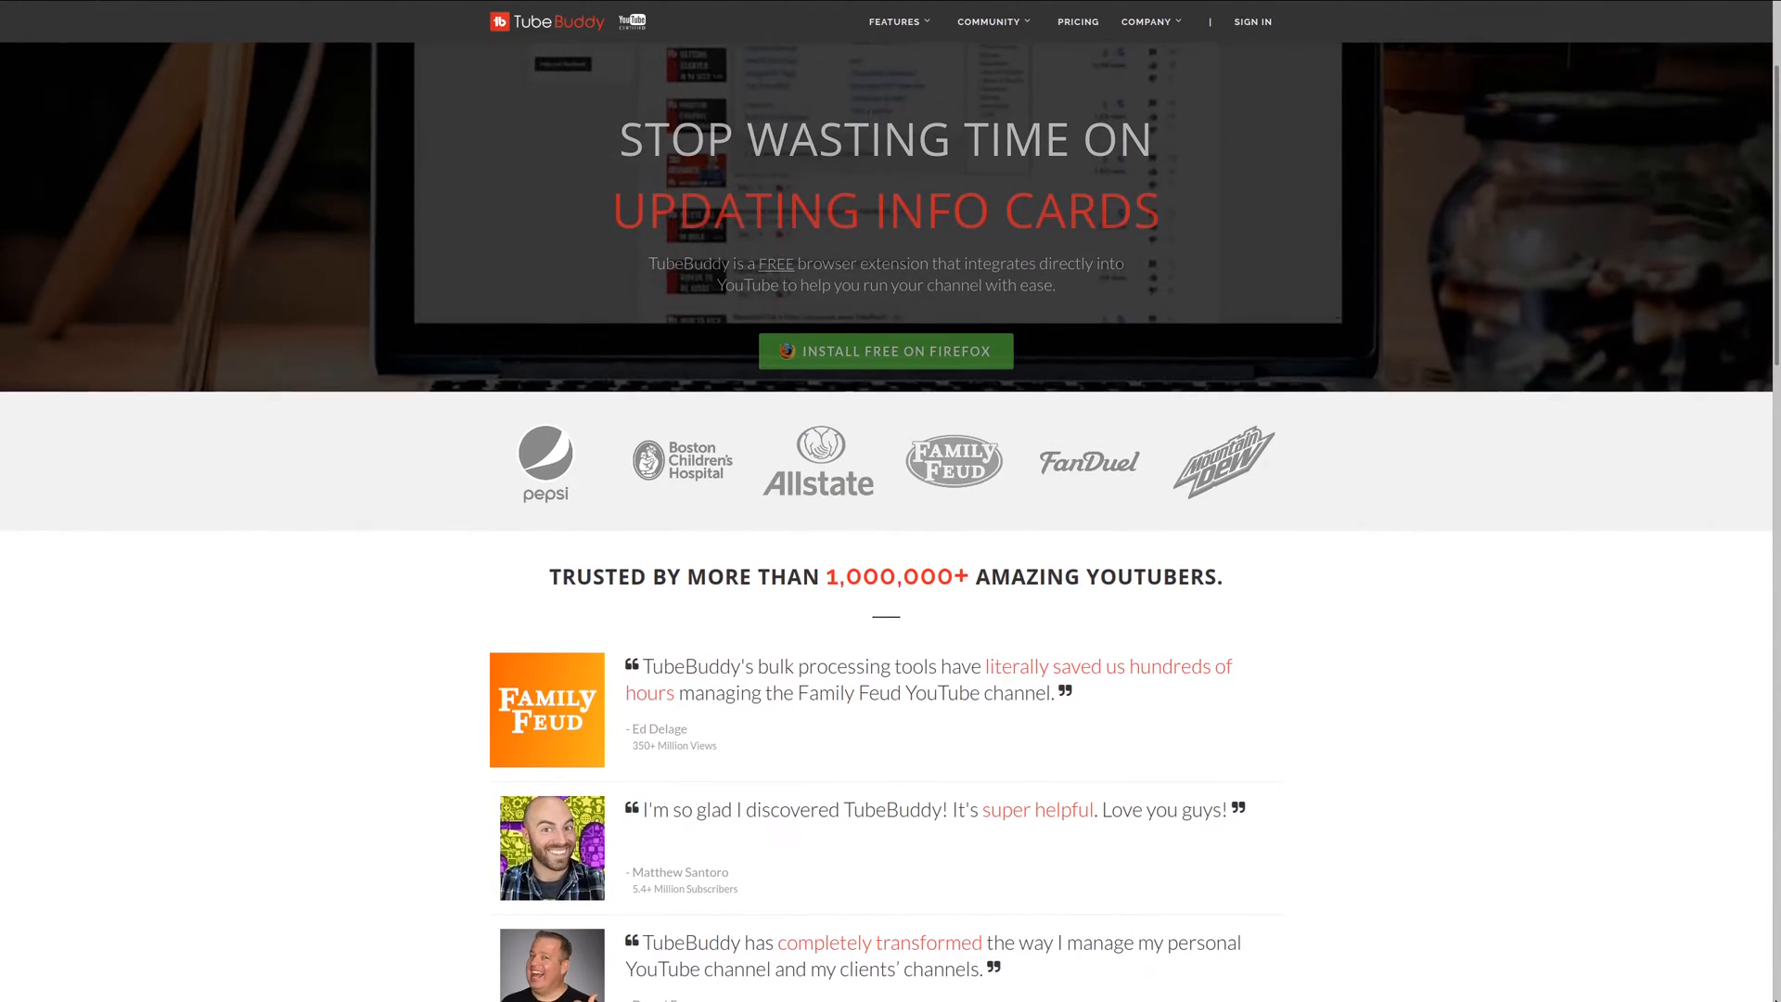
{"action": "scroll", "scroll_direction": "down", "scroll_amount": 3}
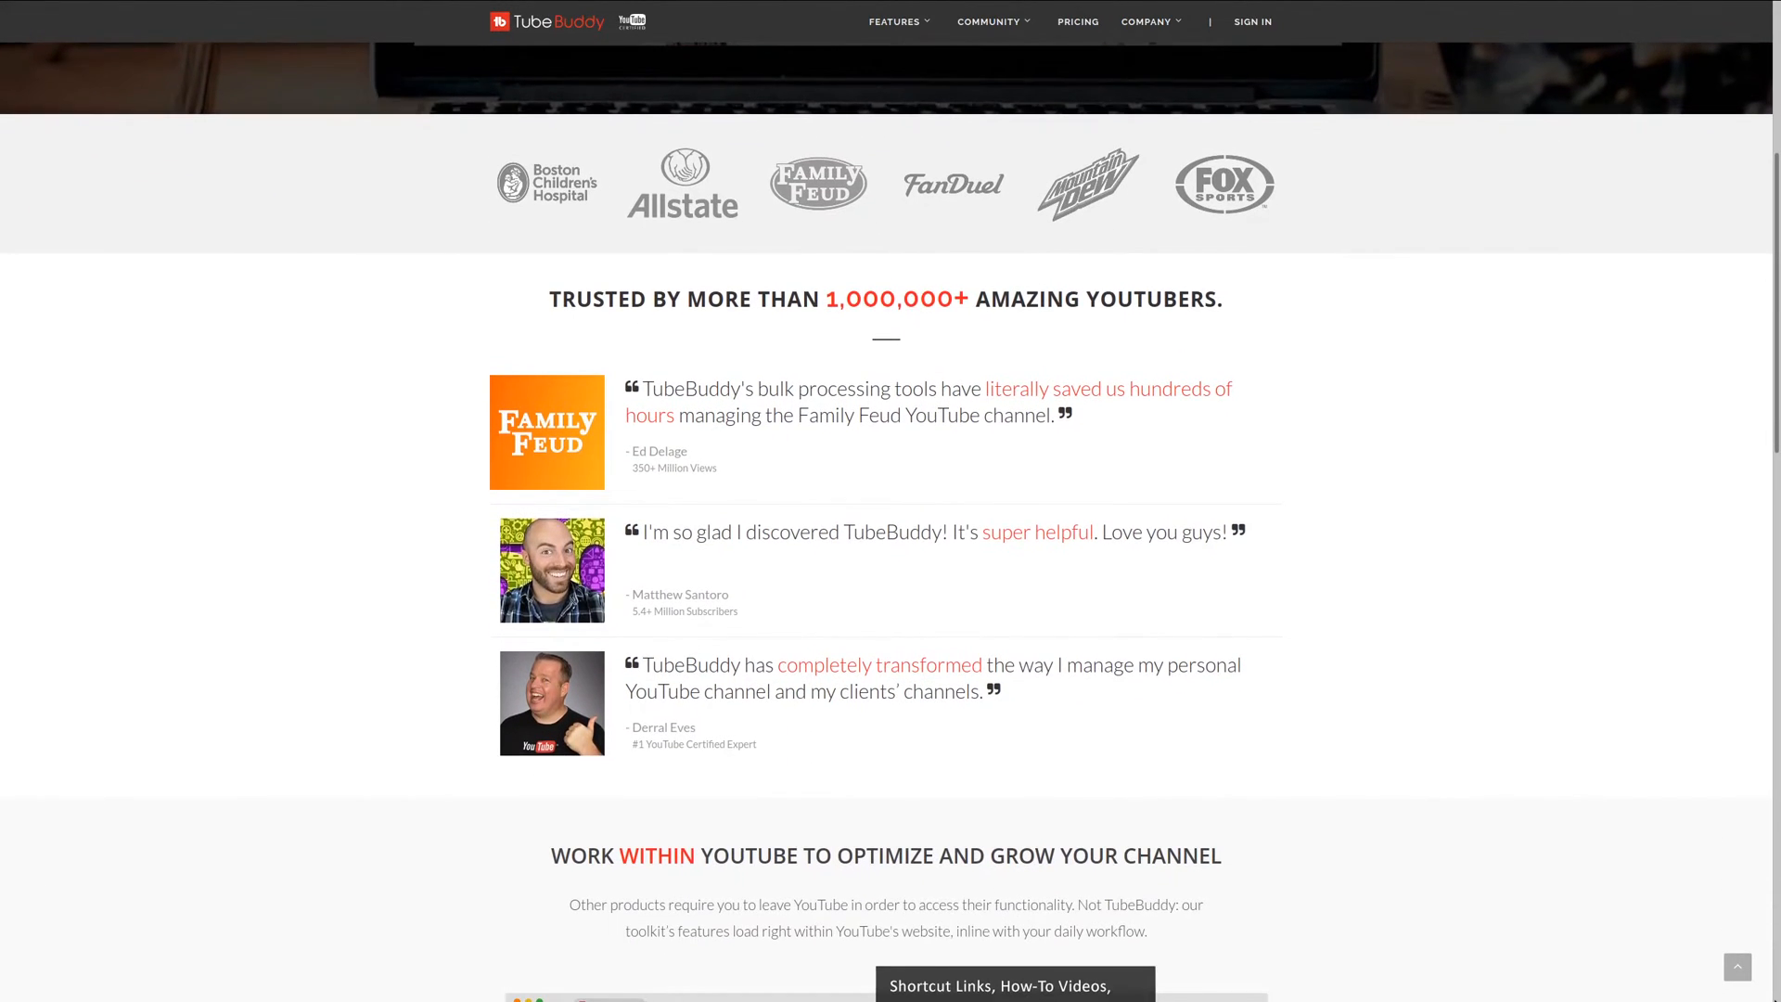
{"action": "scroll", "scroll_direction": "down", "scroll_amount": 3}
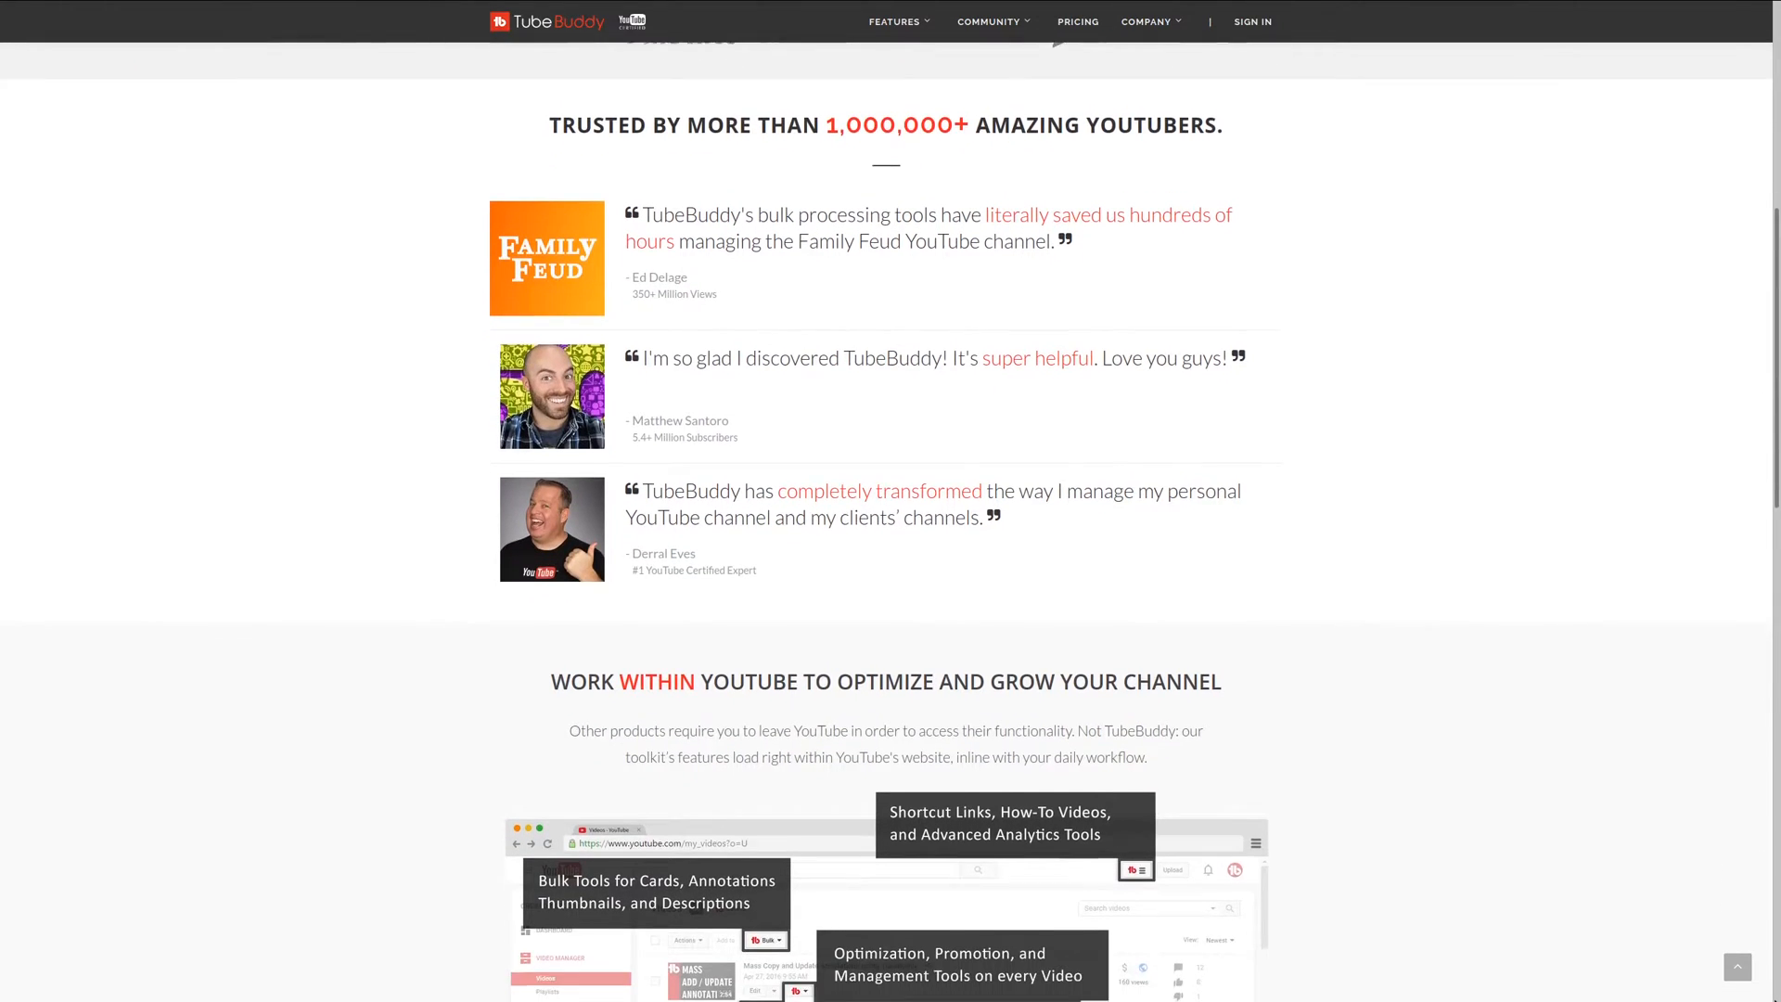
{"action": "scroll", "scroll_direction": "down", "scroll_amount": 3}
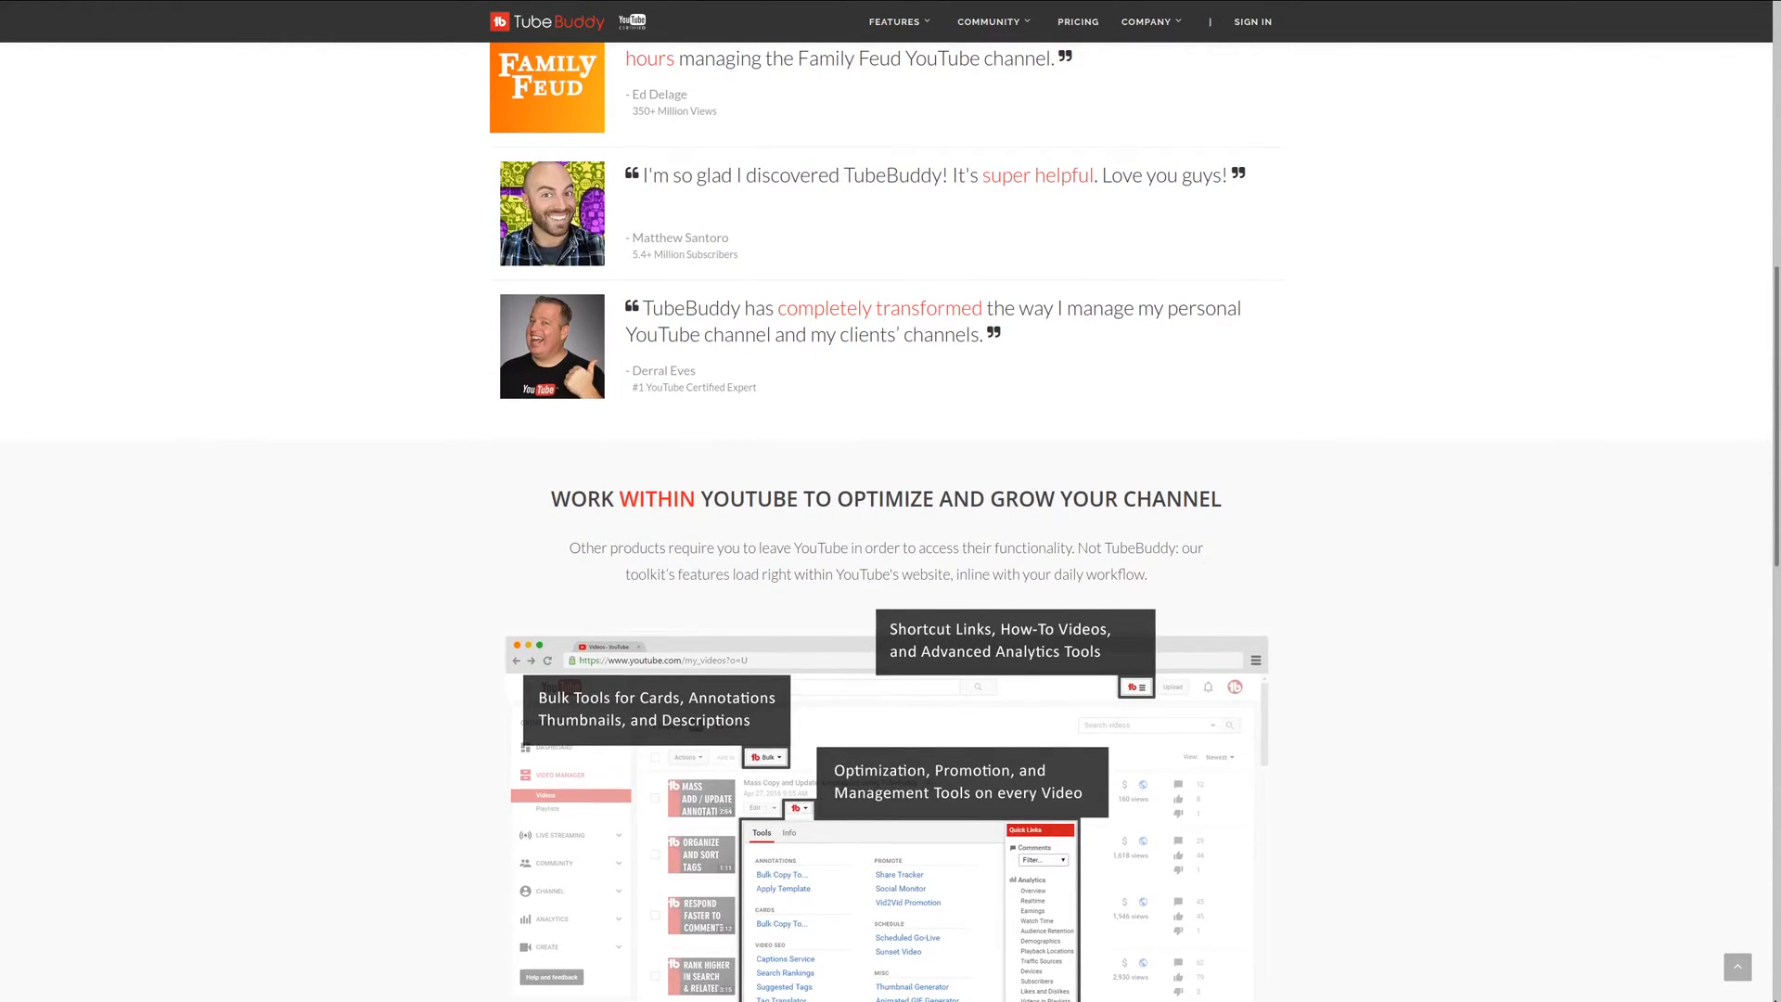
{"action": "scroll", "scroll_direction": "down", "scroll_amount": 3}
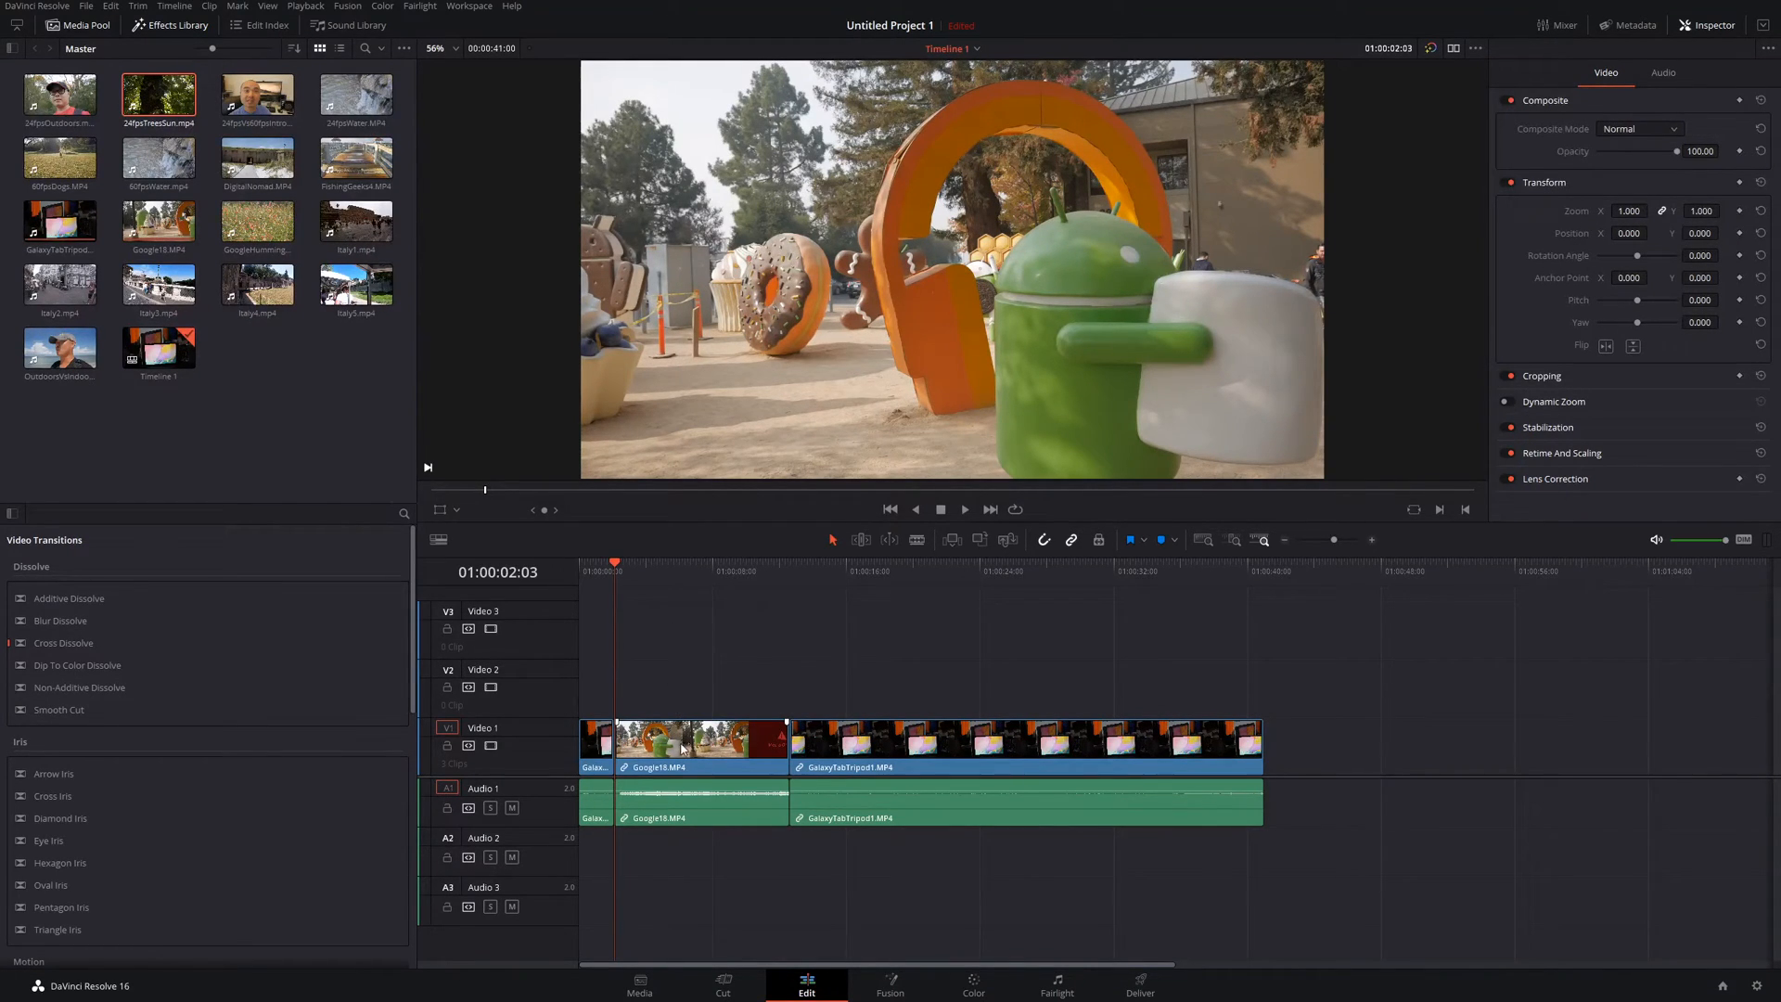
Select FishingGeeks4 in the Media Pool as the source for Fit to Fill
{"action": "left_click", "coordinate": [699, 738]}
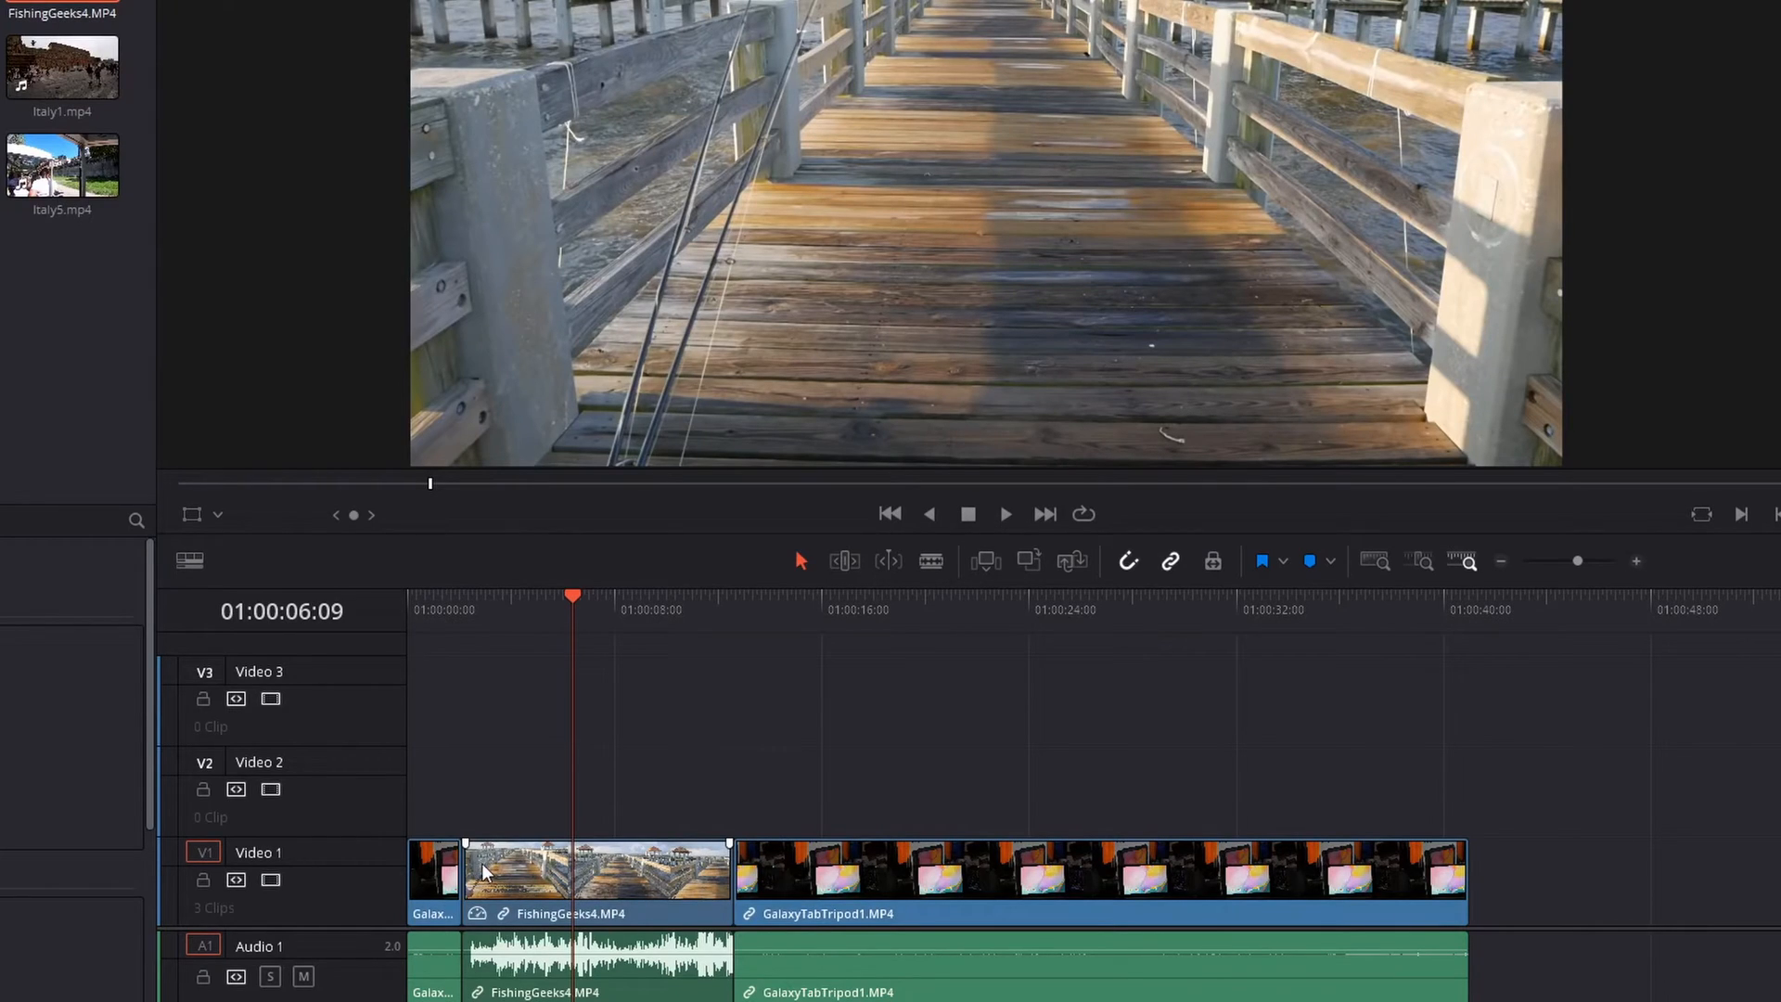
{"action": "mouse_move", "coordinate": [716, 903]}
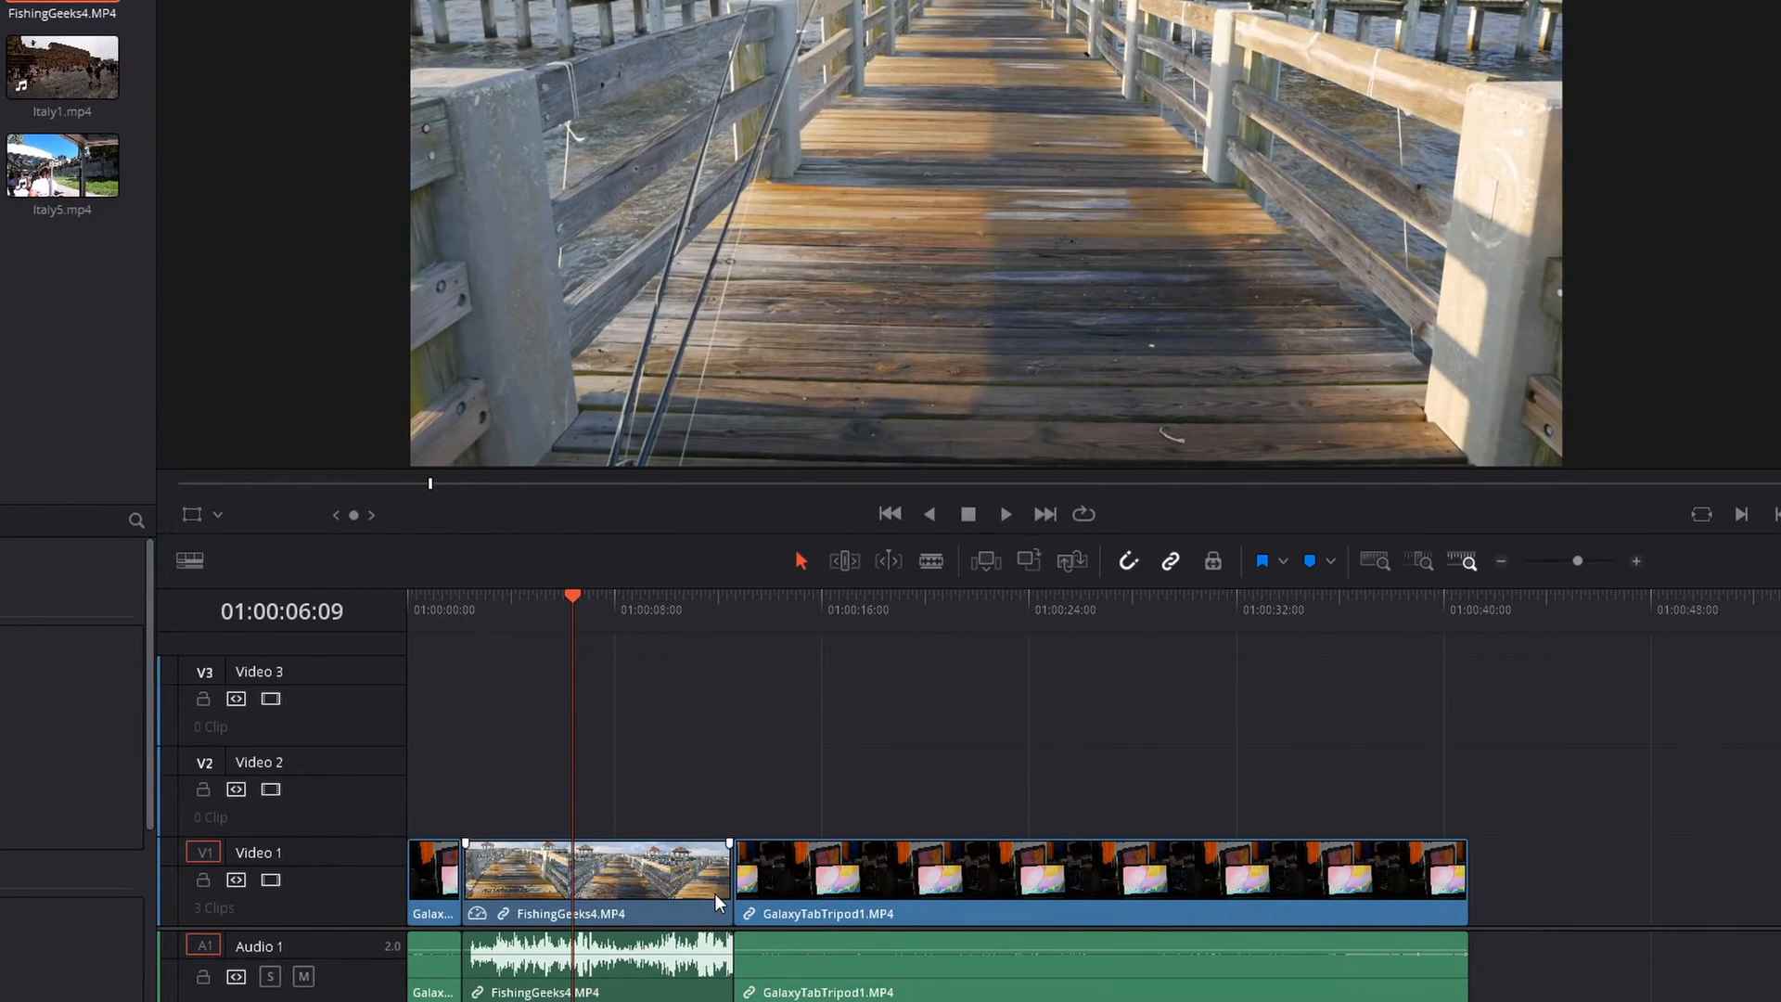
{"action": "mouse_move", "coordinate": [494, 899]}
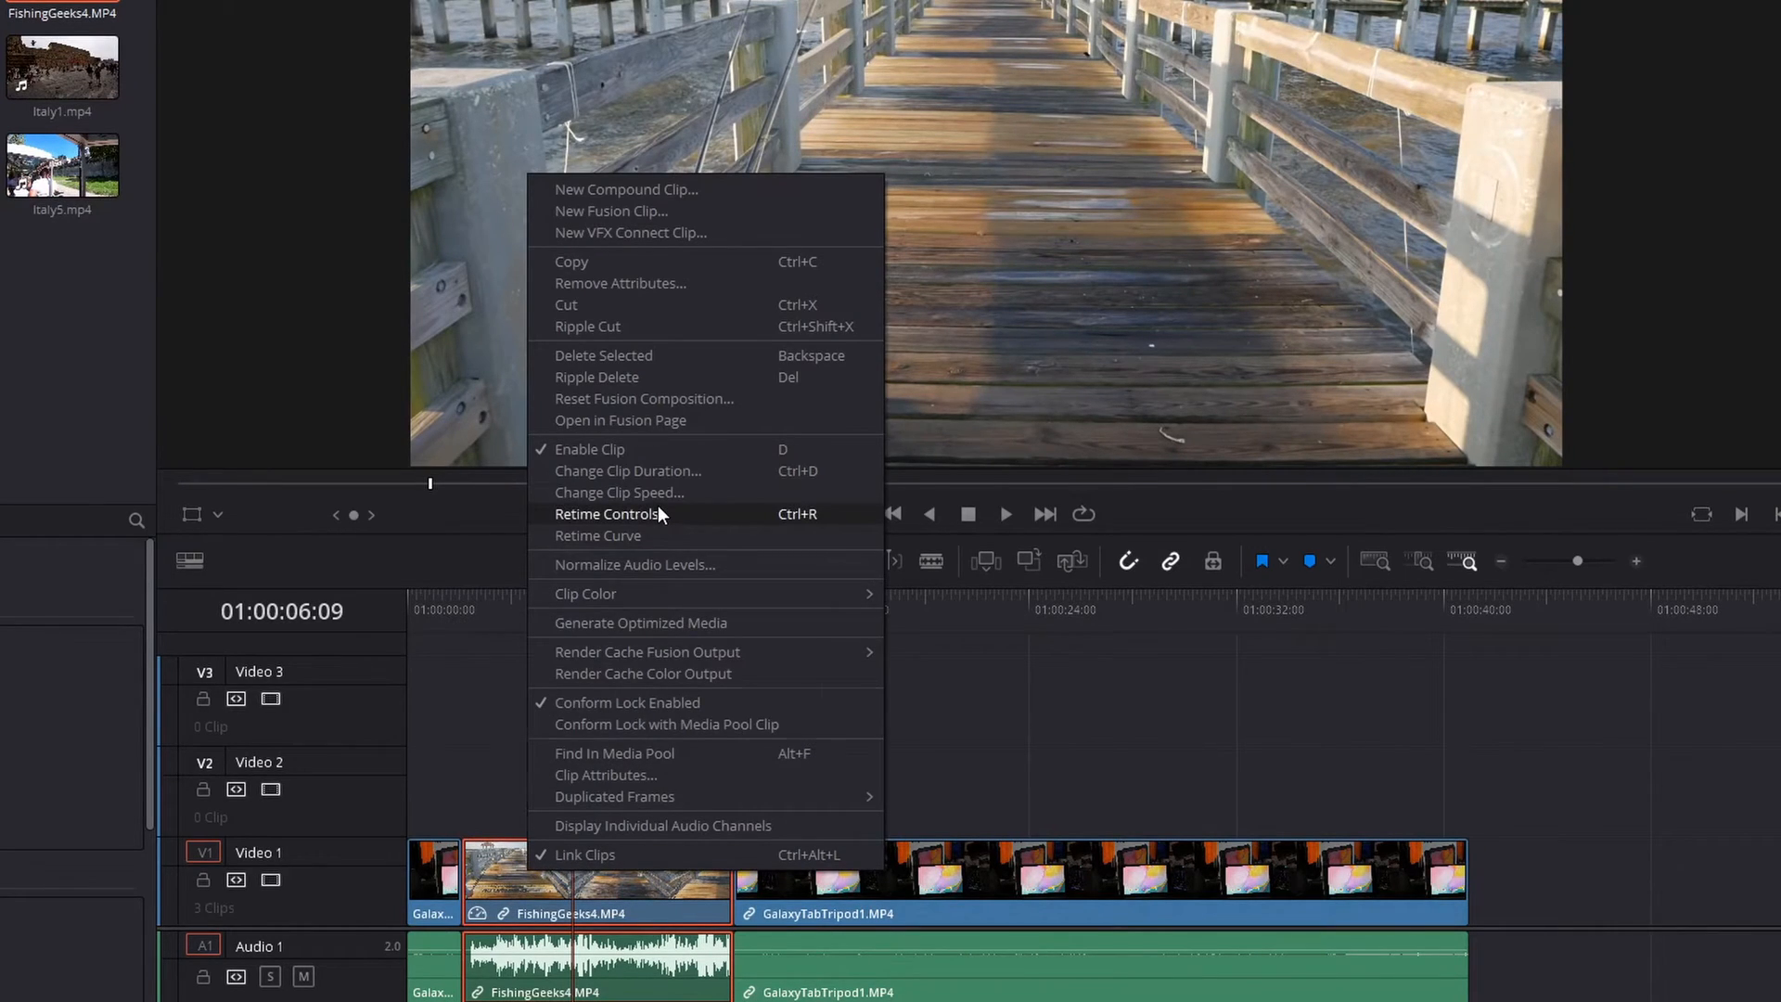
Show Retime Controls on FishingGeeks4, revealing its 110% speed from Fit to Fill
{"action": "left_click", "coordinate": [608, 514]}
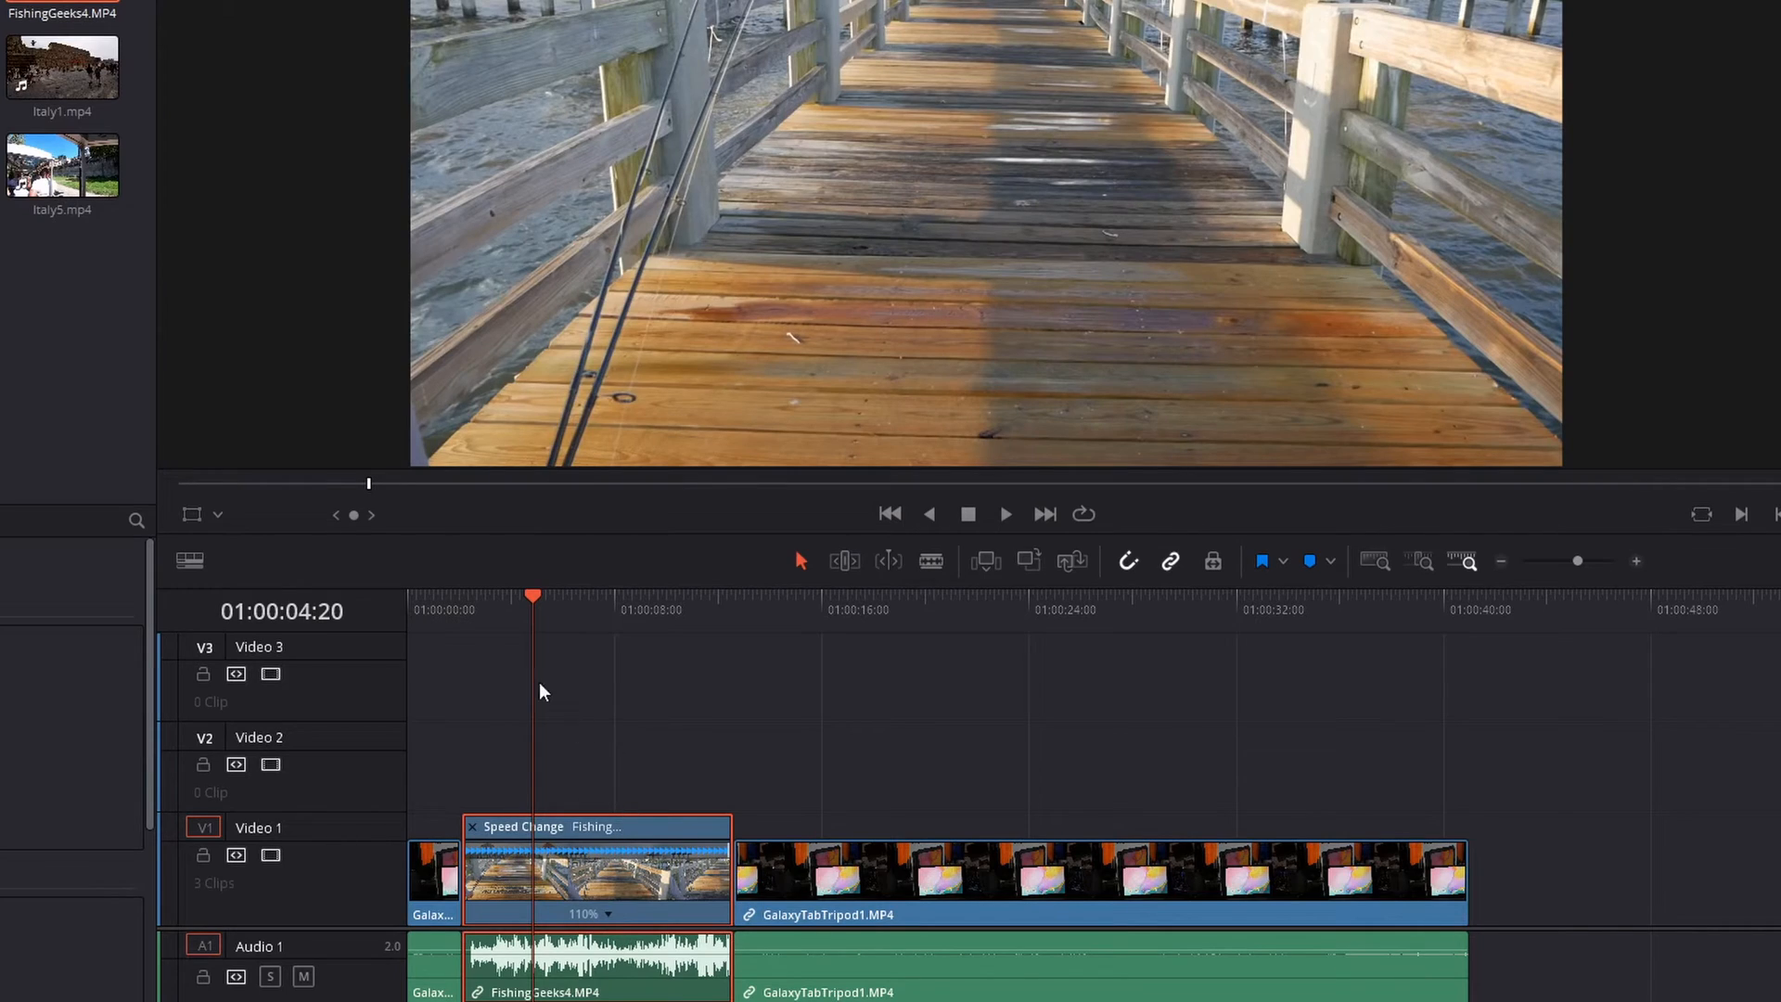
{"action": "left_click", "coordinate": [1003, 514]}
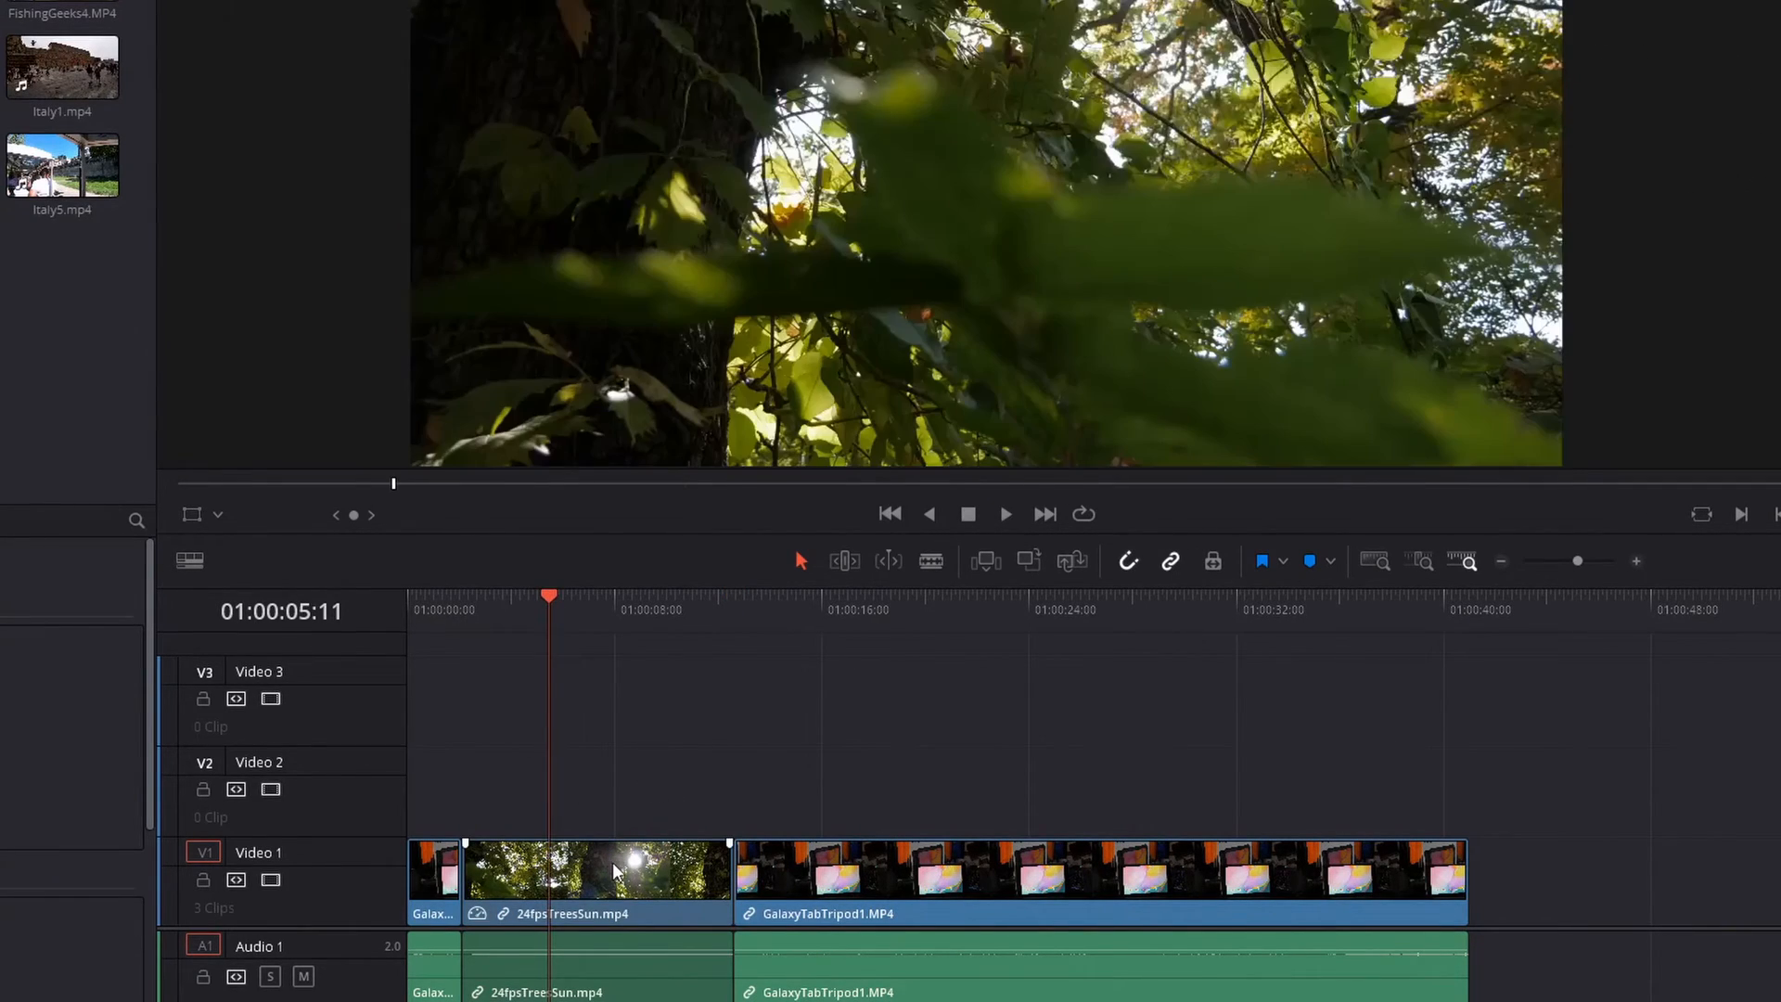
Bring up the clip options on the trial 24fpsTreeSun clip before undoing back to Google18
{"action": "right_click", "coordinate": [596, 869]}
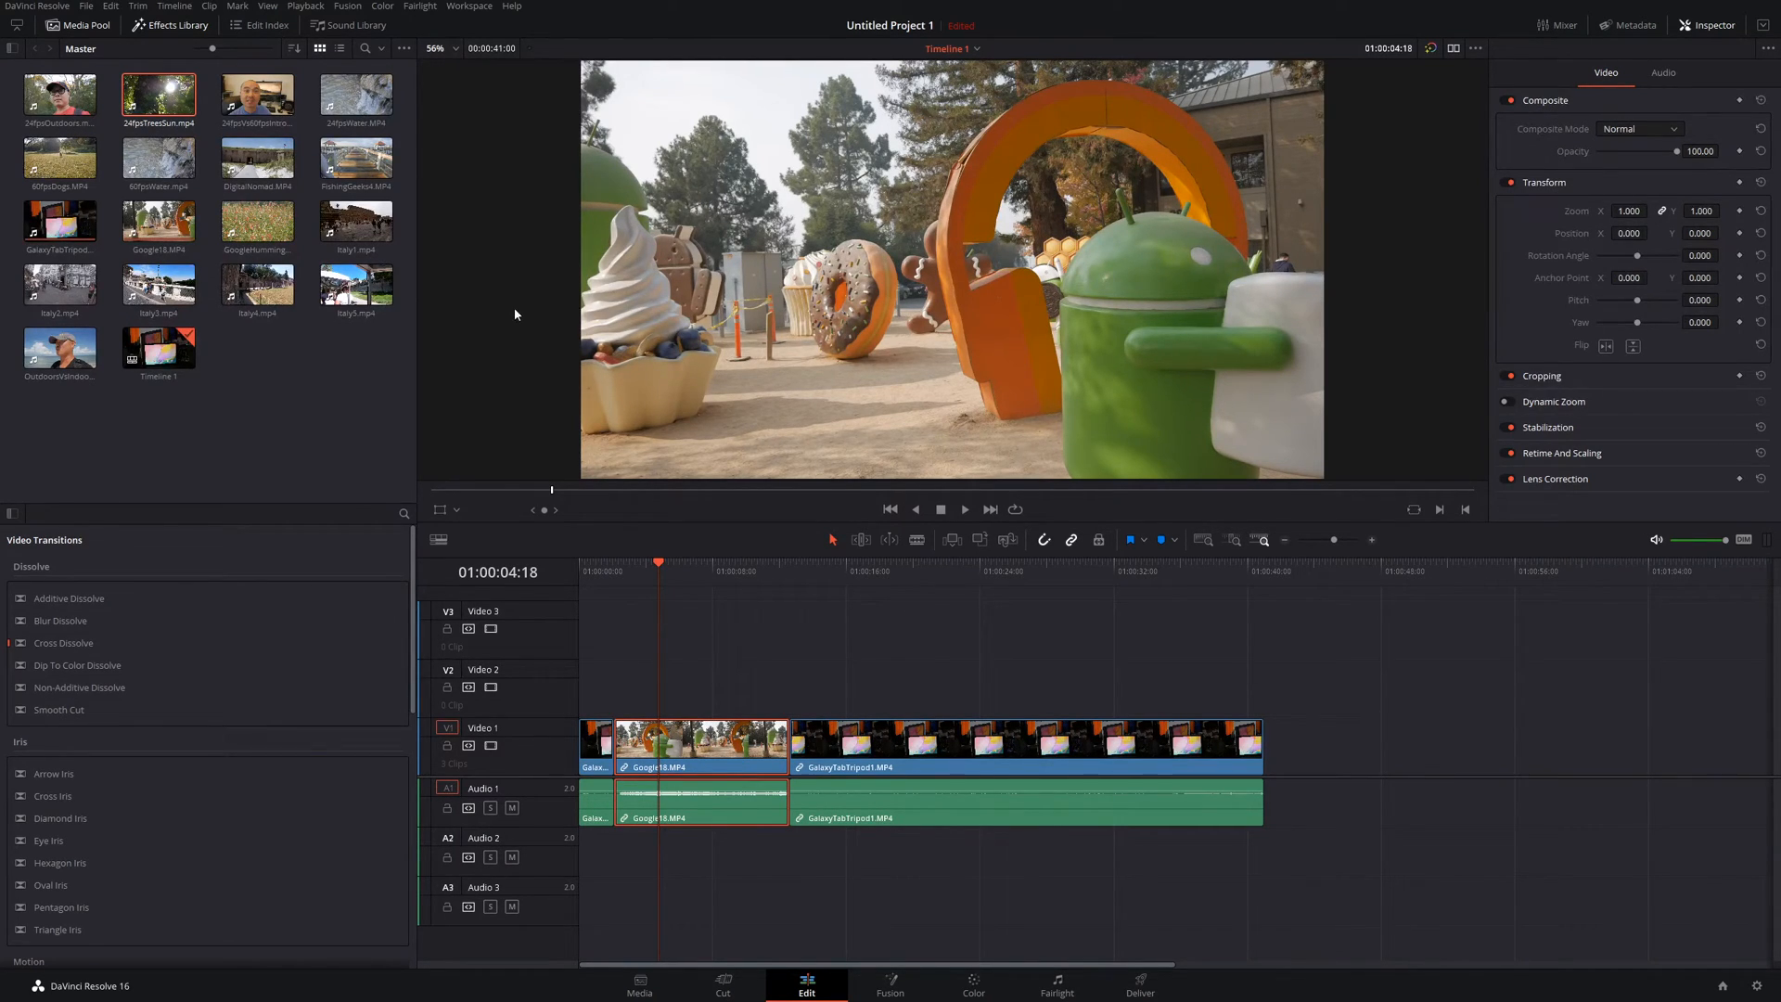
Select FishingGeeks4 in the Media Pool as the source for Place on Top
{"action": "left_click", "coordinate": [356, 221]}
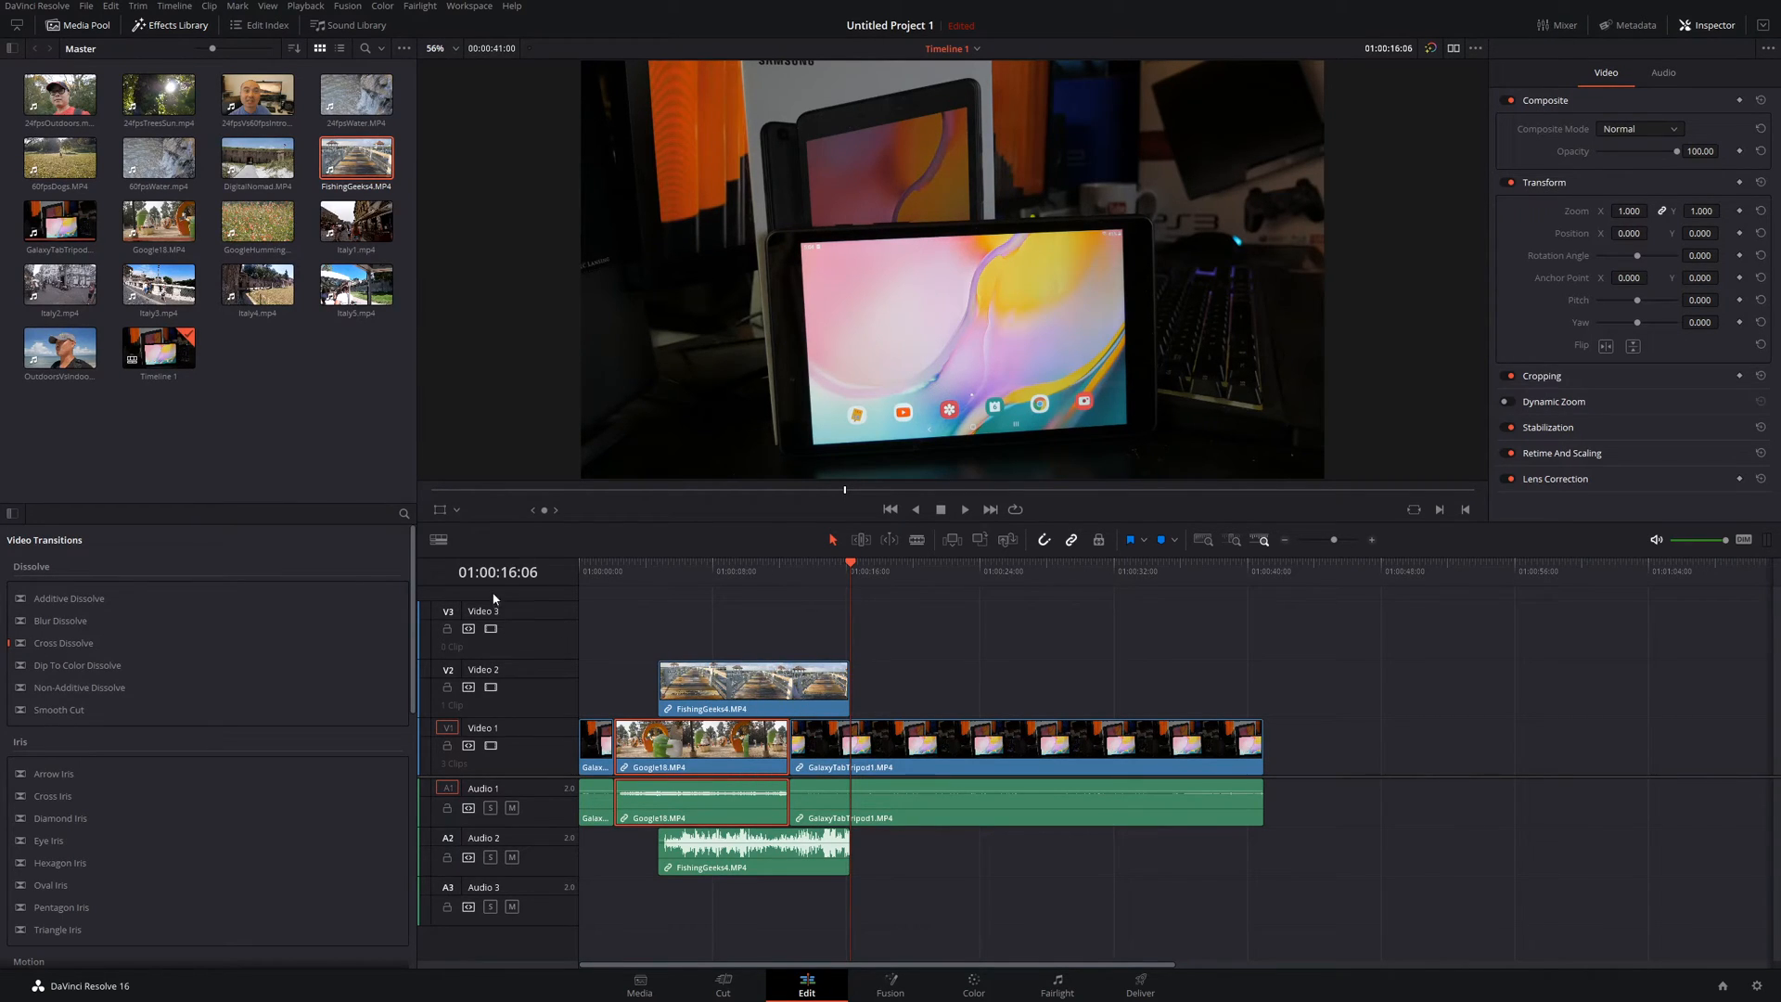
{"action": "mouse_move", "coordinate": [601, 611]}
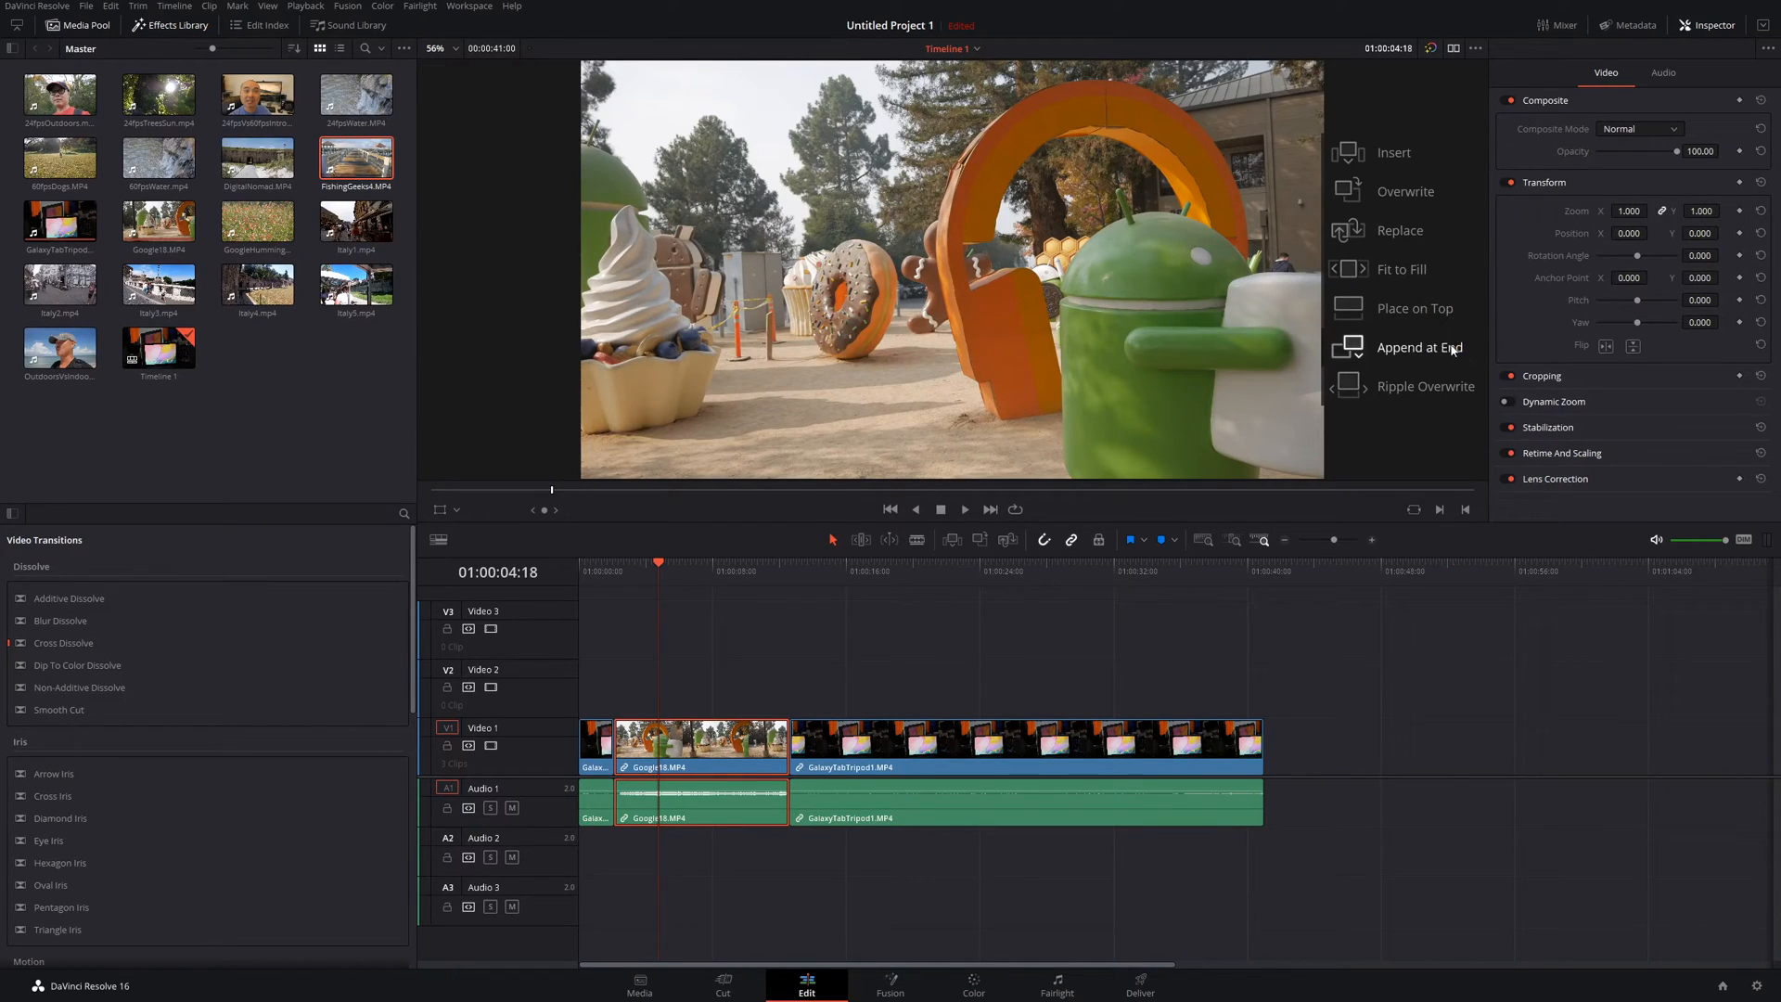
Append FishingGeeks4 after GalaxyTabTripod1 and ripple-overwrite it into Google18's slot
{"action": "left_click", "coordinate": [1419, 347]}
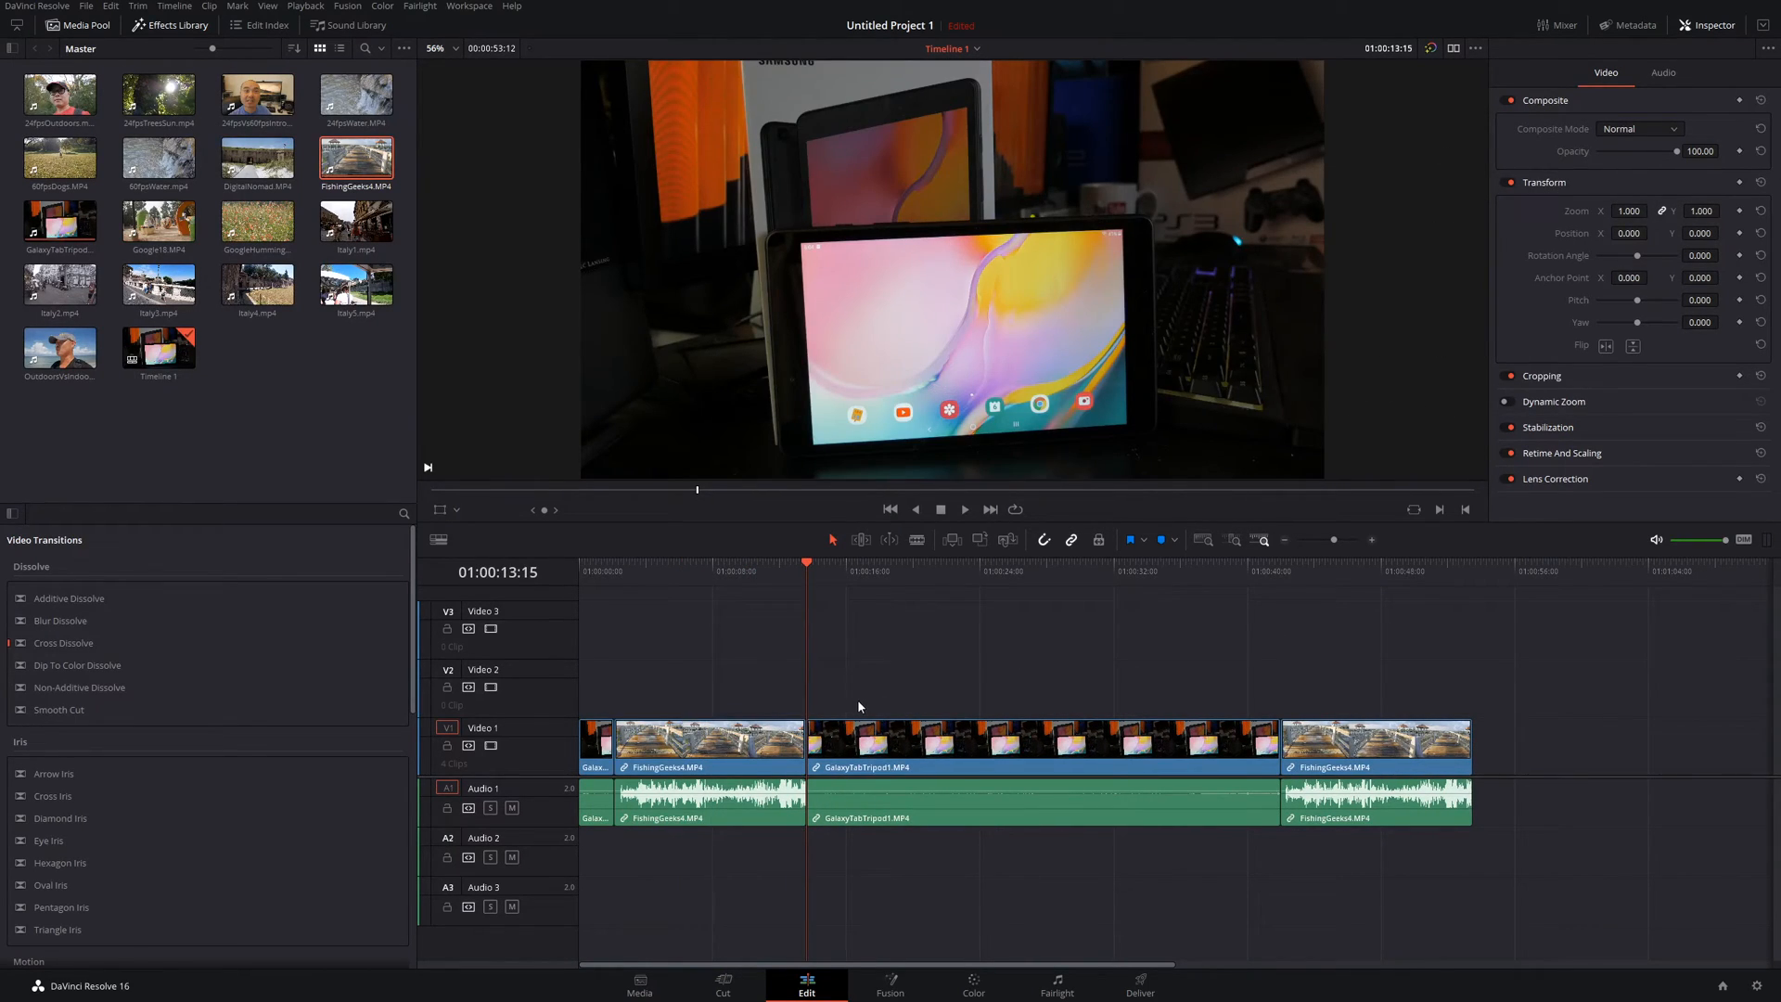
{"action": "mouse_move", "coordinate": [824, 676]}
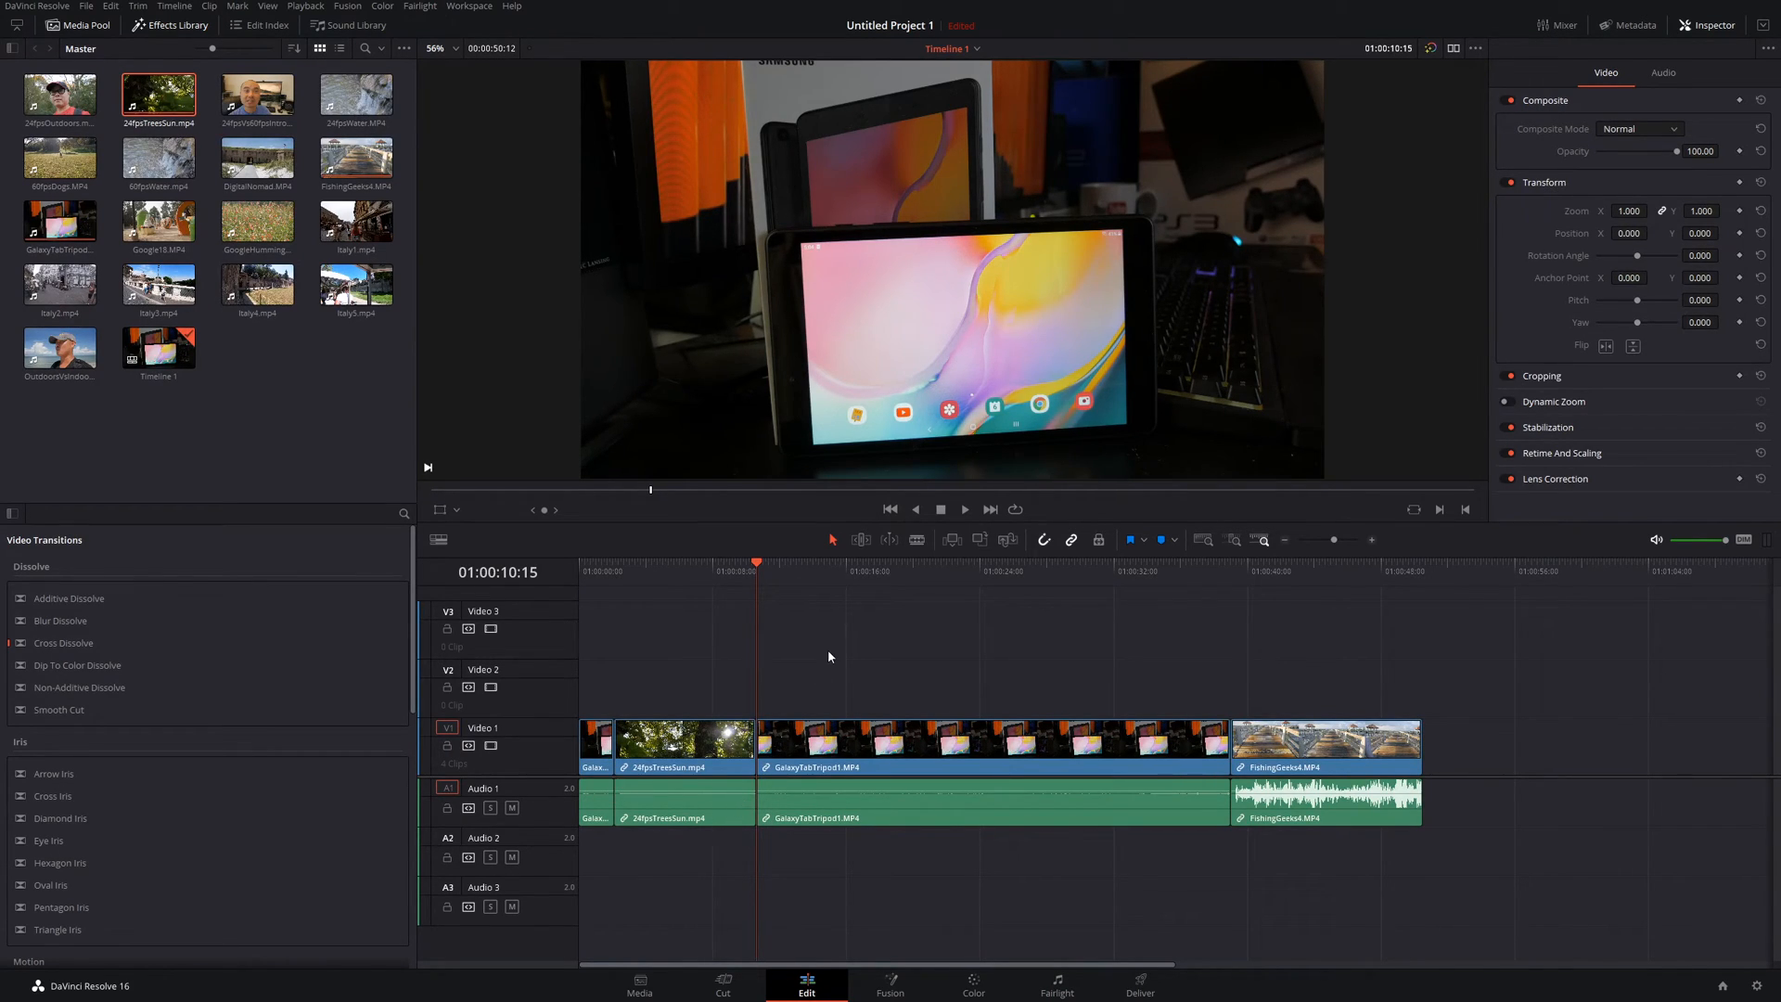
Ripple-overwrite 24fpsTreeSun into the first slot, then select GalaxyTabTripod1 as the next source
{"action": "left_click", "coordinate": [158, 219]}
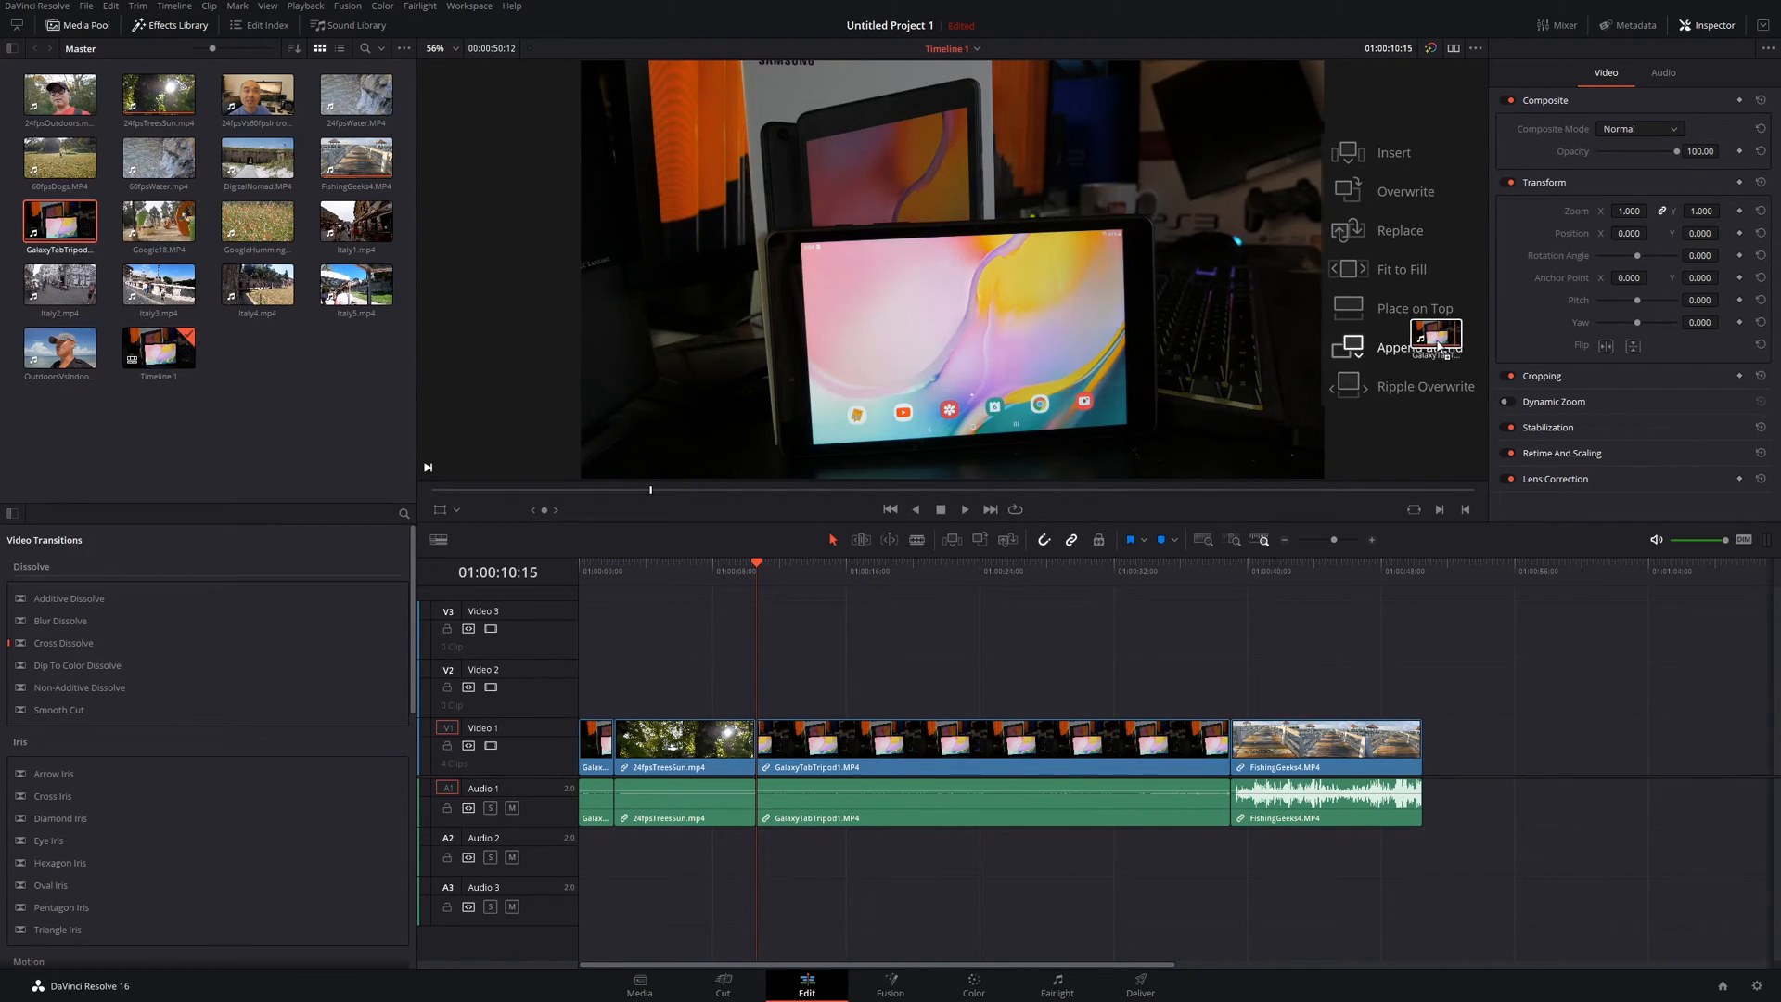
{"action": "left_click", "coordinate": [256, 282]}
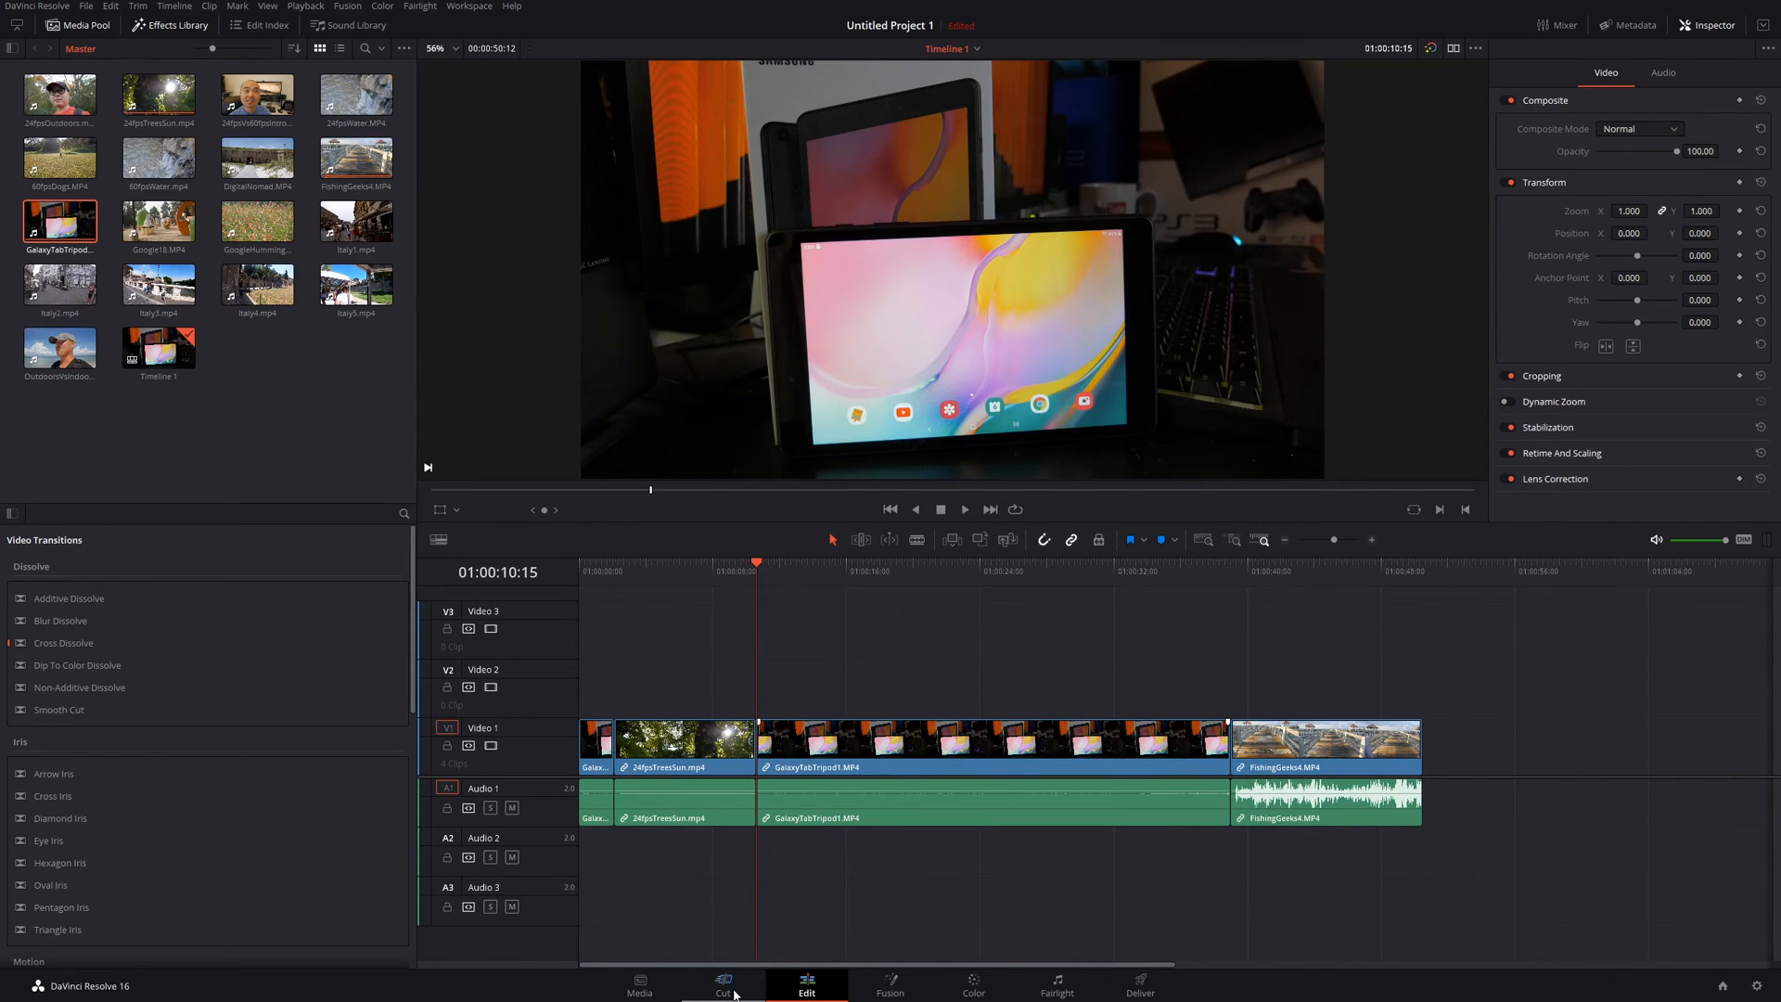
{"action": "left_click", "coordinate": [721, 983]}
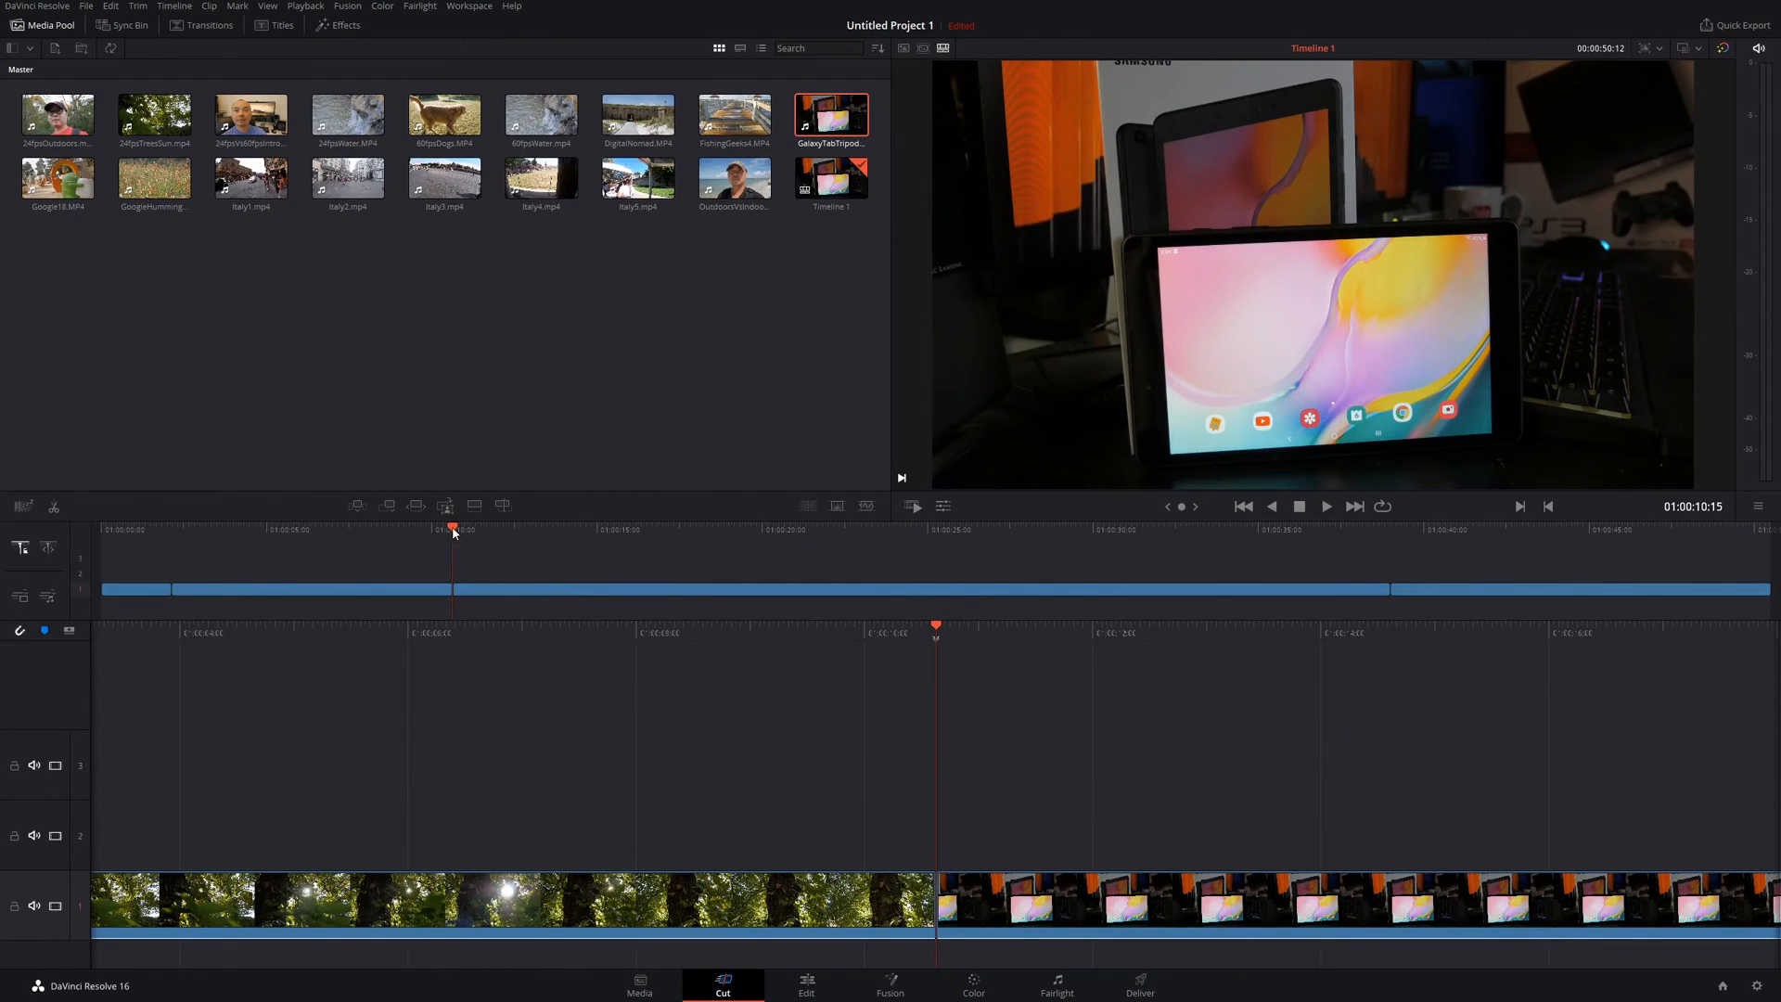
{"action": "mouse_move", "coordinate": [443, 505]}
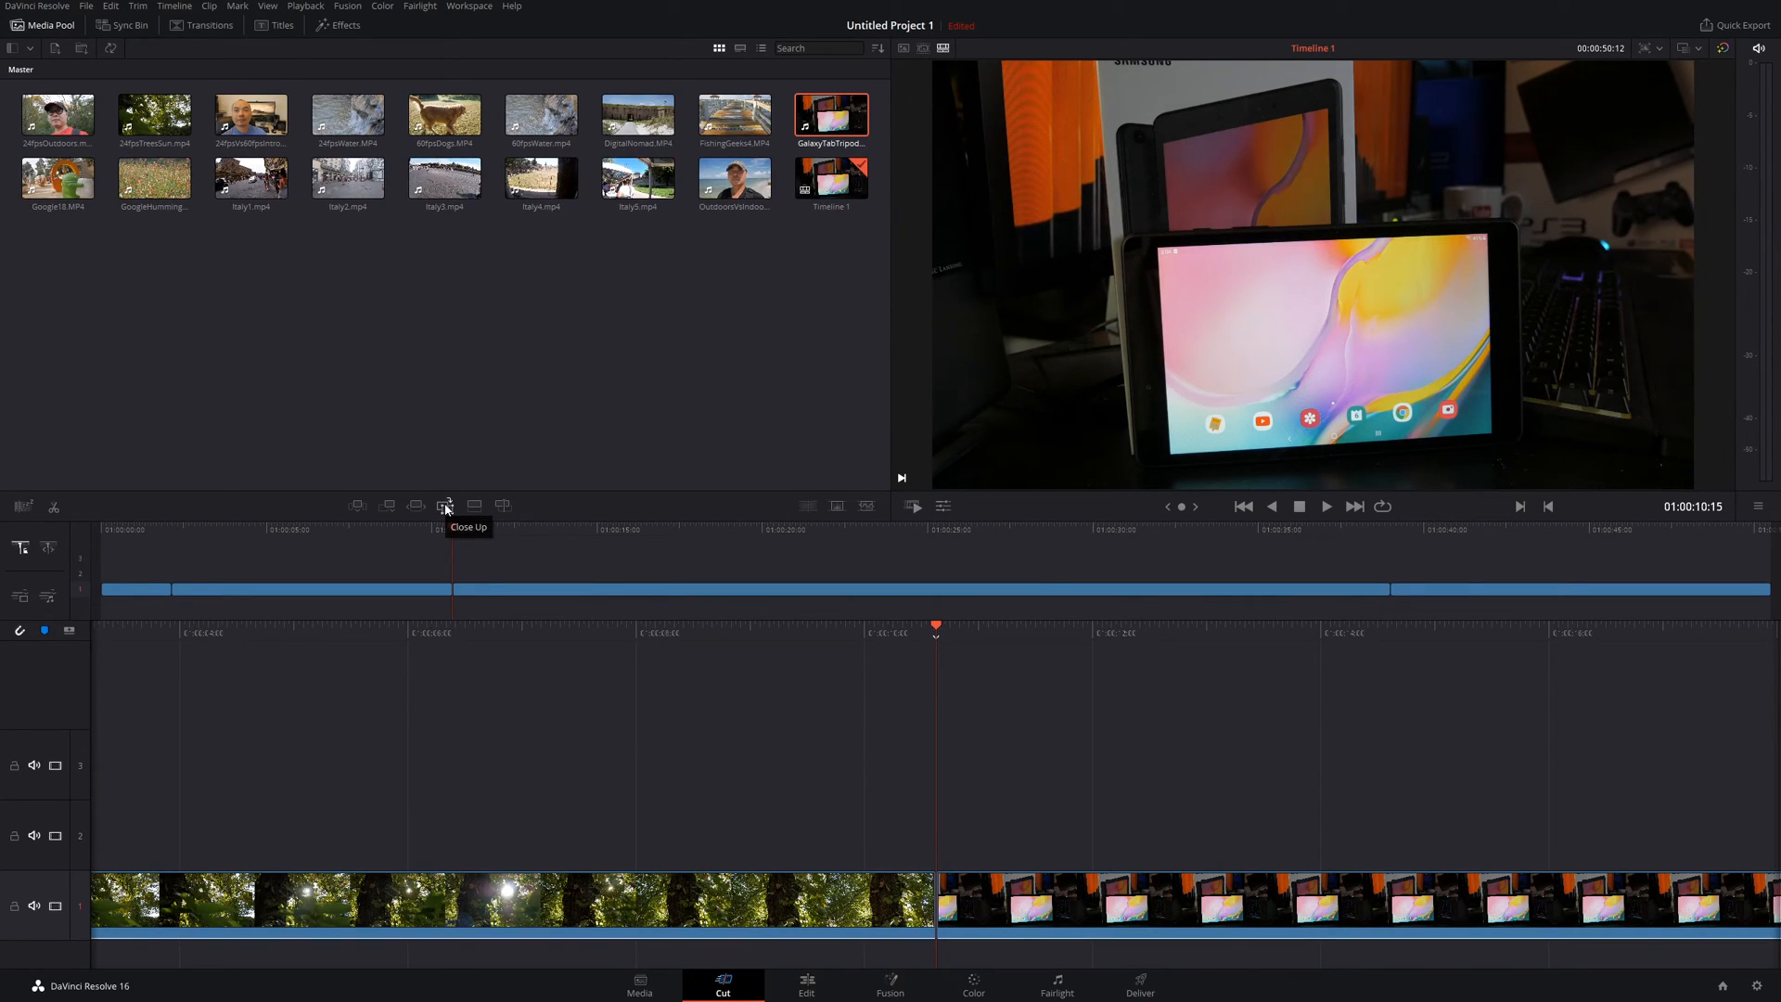
{"action": "mouse_move", "coordinate": [484, 549]}
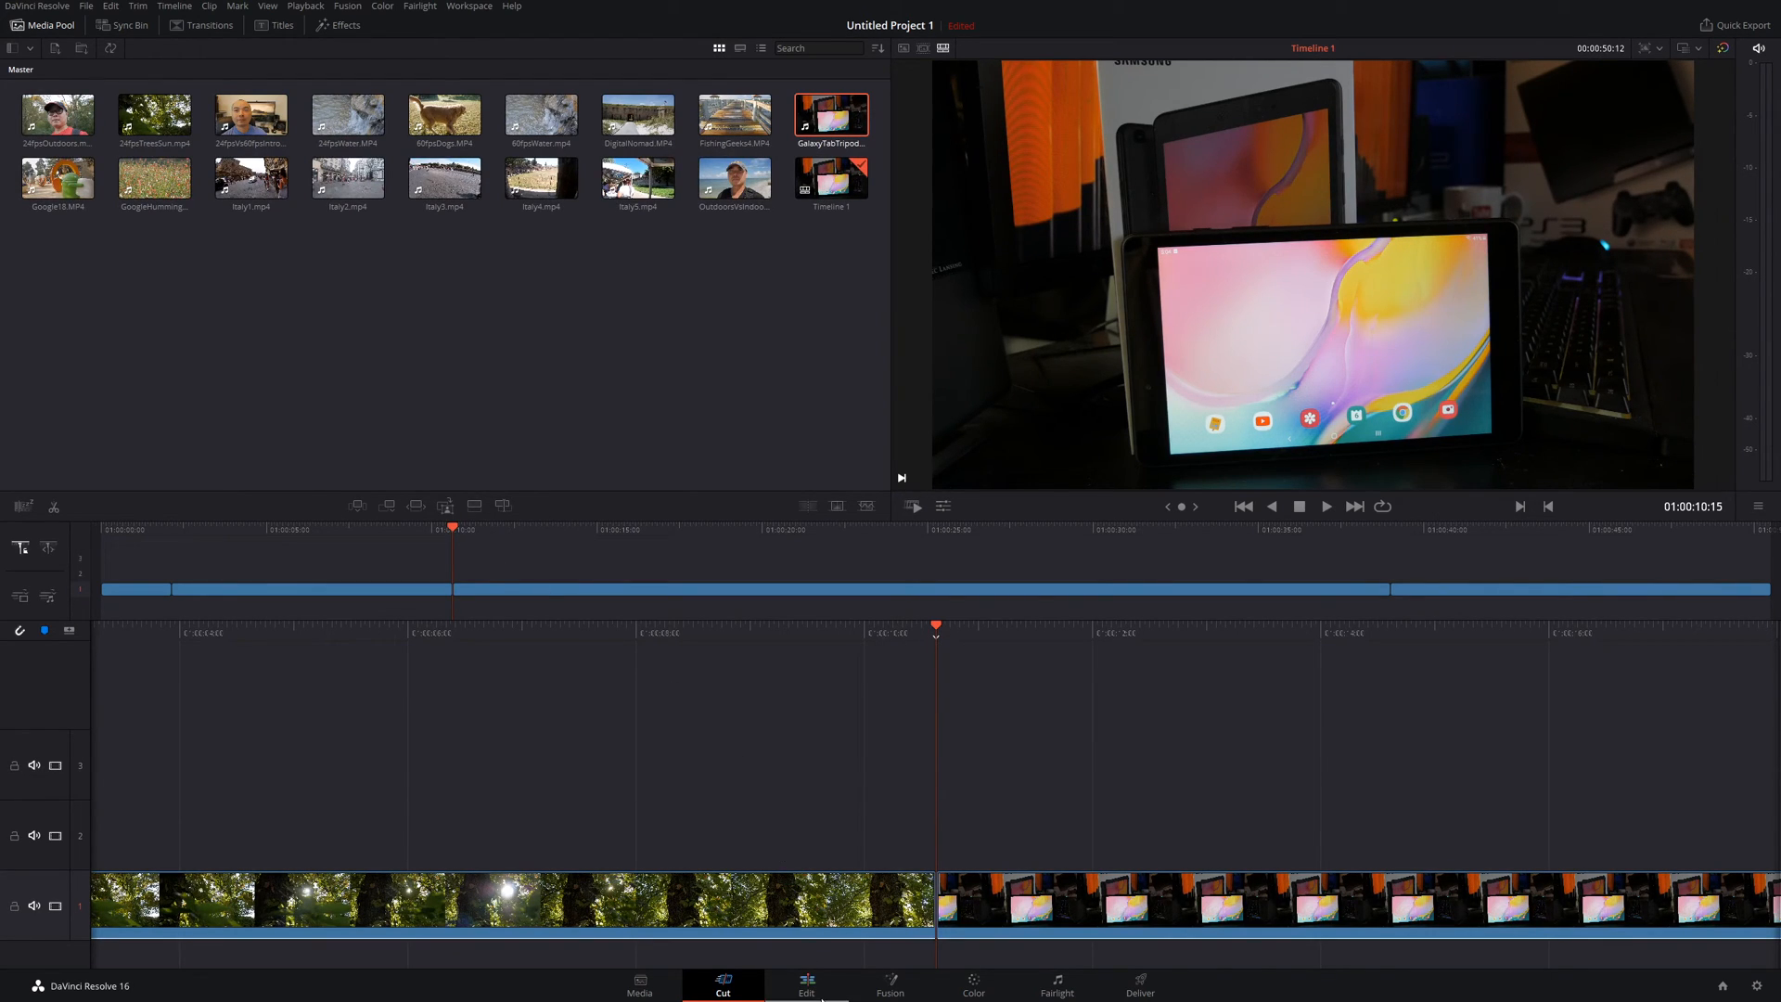
{"action": "left_click", "coordinate": [807, 983]}
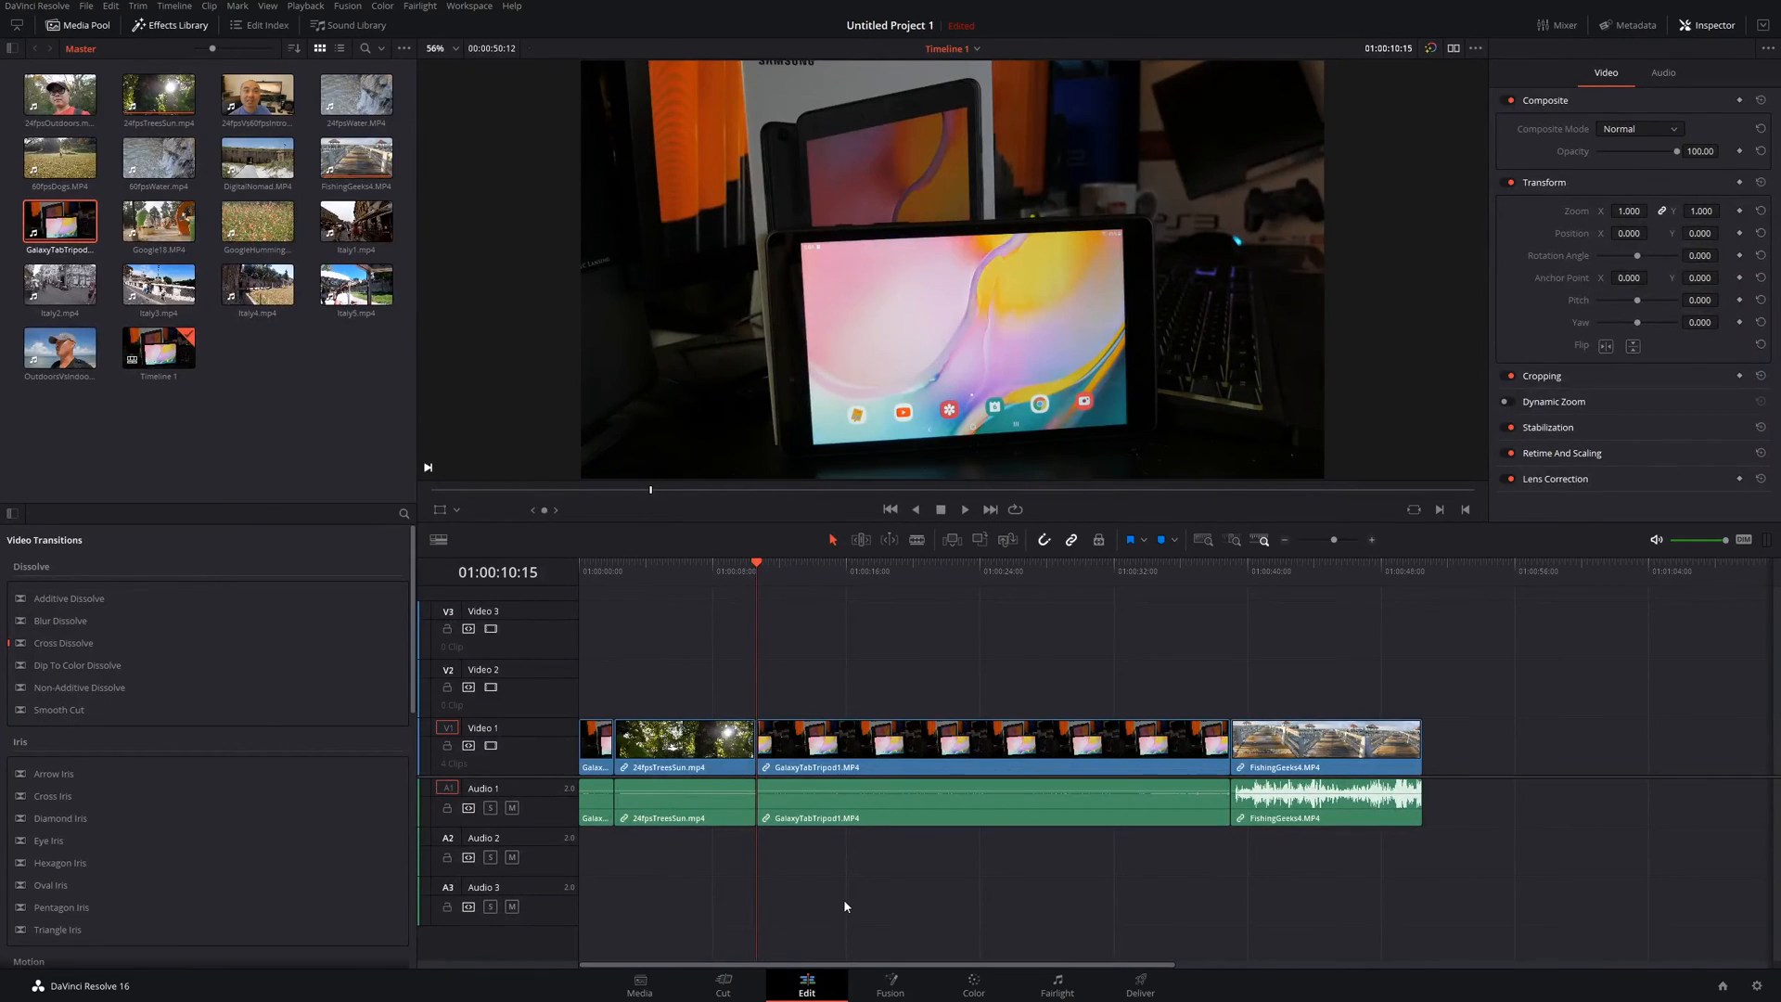